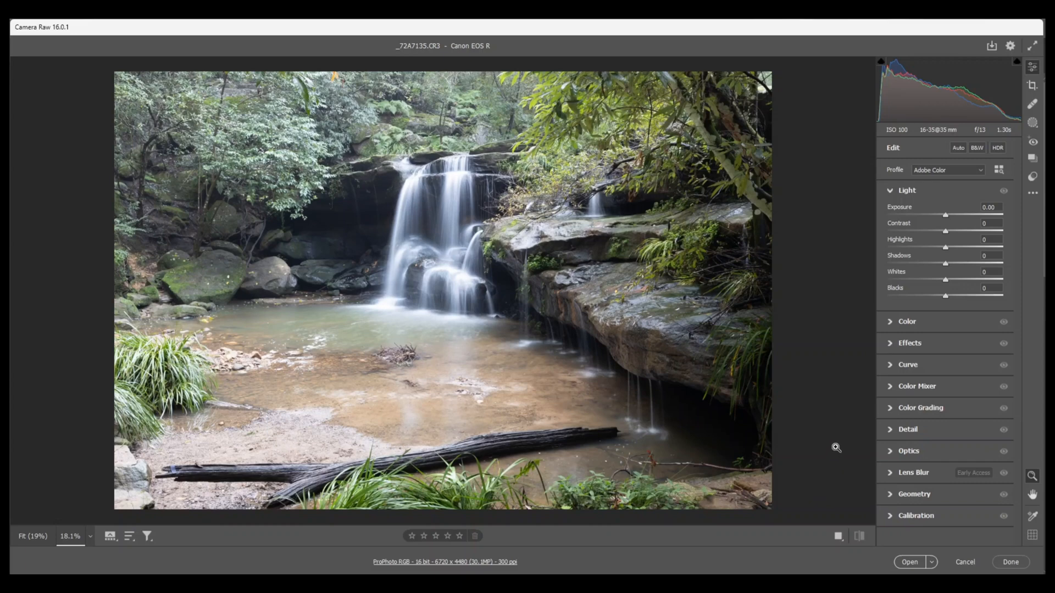
mouse_move(831, 435)
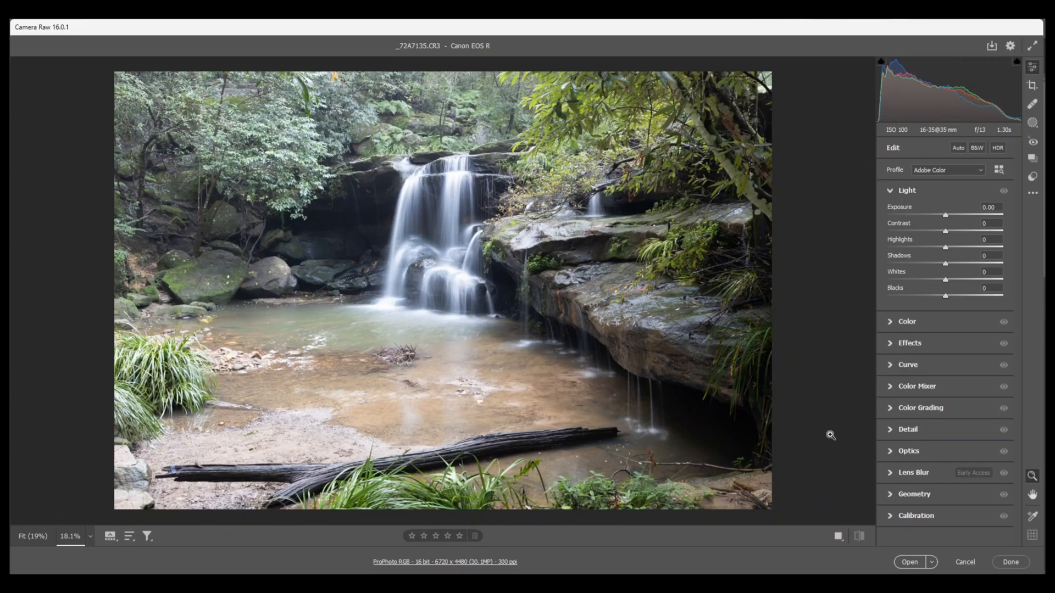
mouse_move(808, 414)
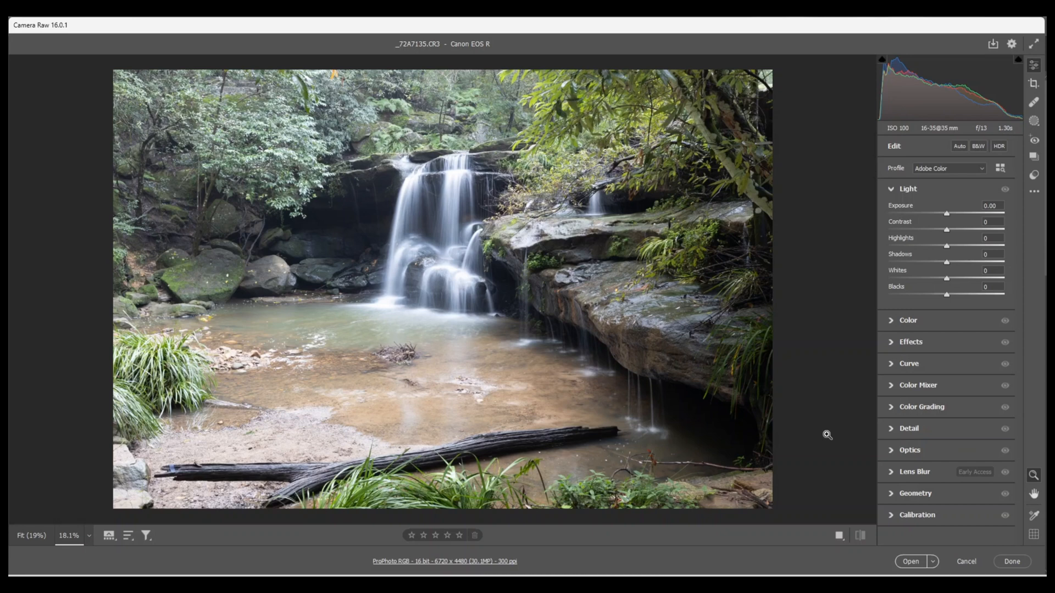
mouse_move(919, 387)
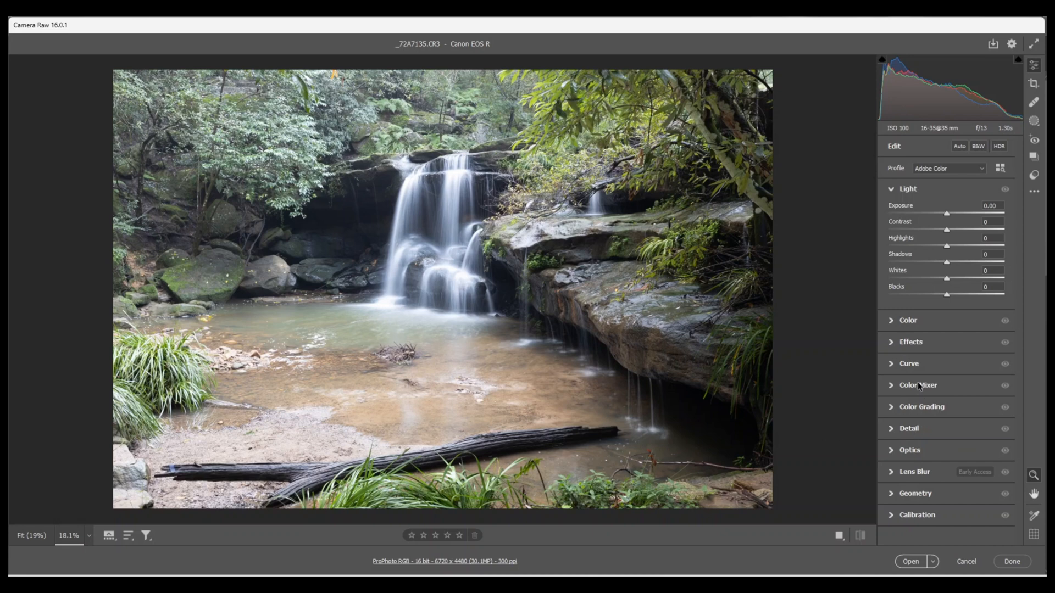
mouse_move(870, 219)
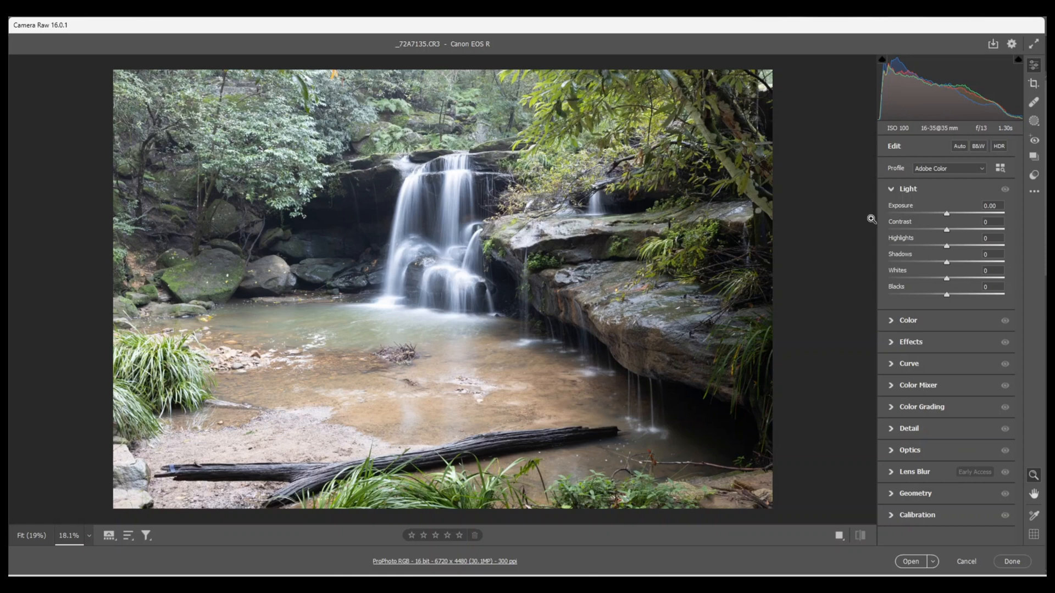
mouse_move(984, 176)
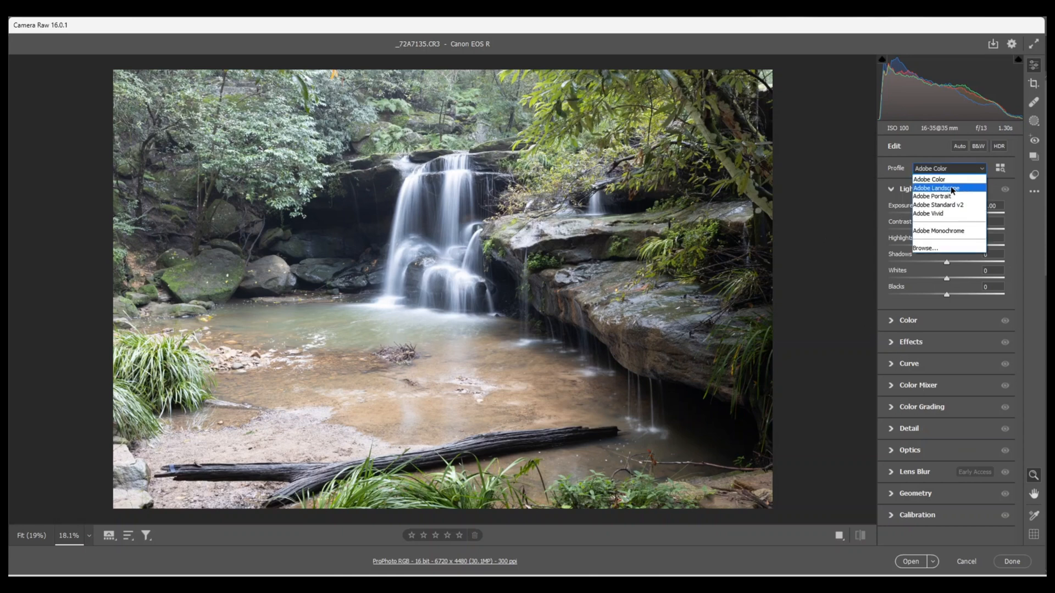
Switch the waterfall photo's profile to Adobe Landscape
left_click(935, 188)
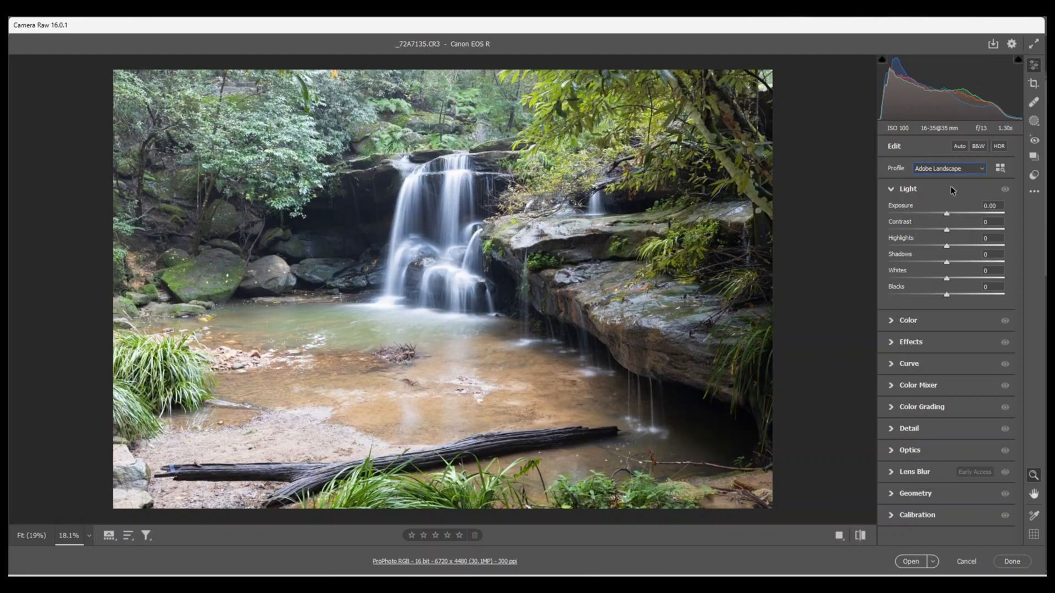
mouse_move(647, 147)
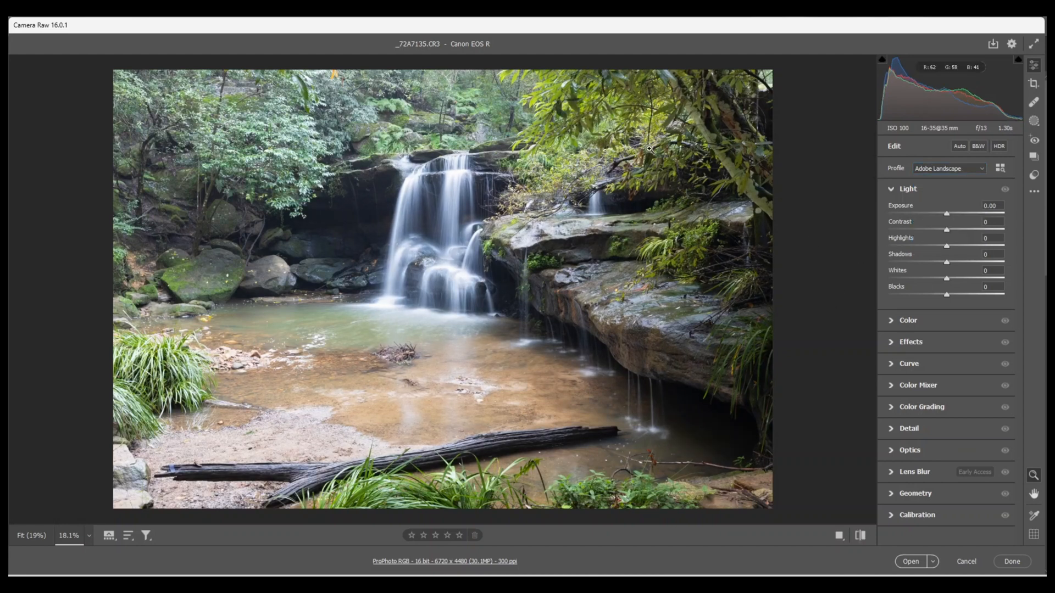
mouse_move(832, 210)
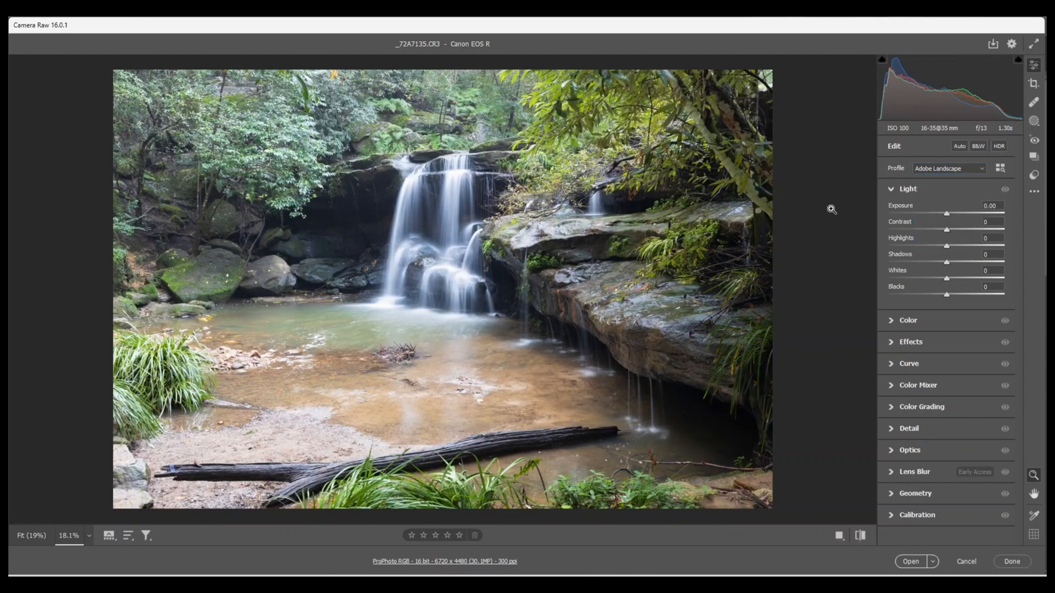
mouse_move(824, 281)
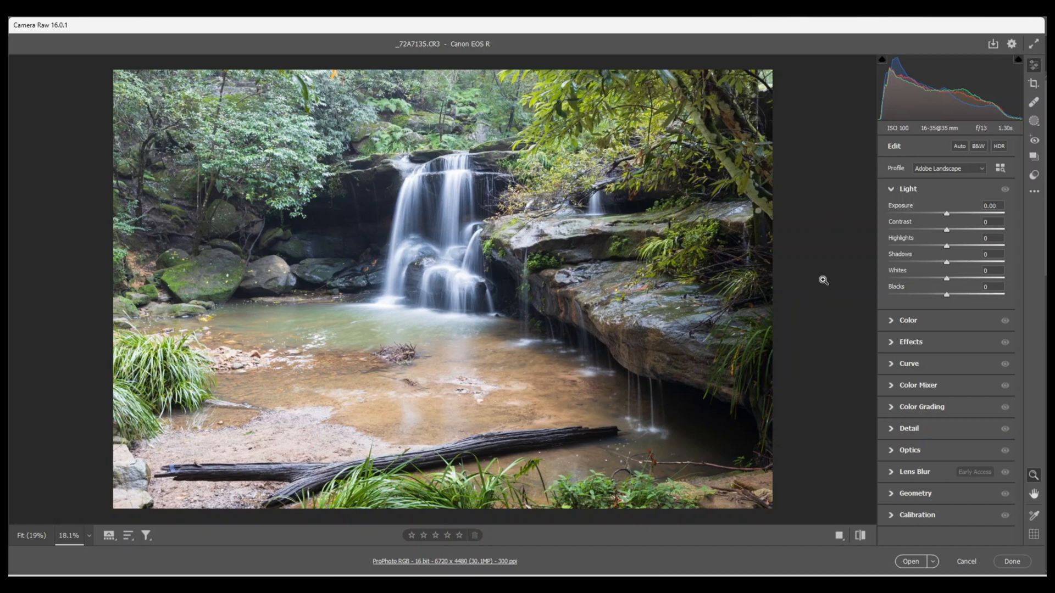
mouse_move(947, 249)
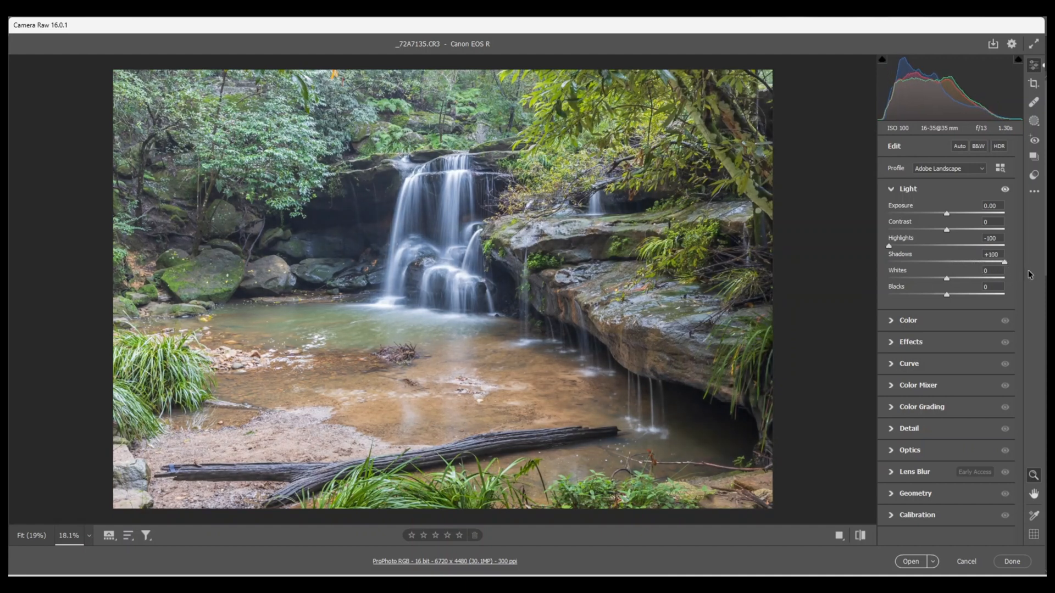
mouse_move(1015, 276)
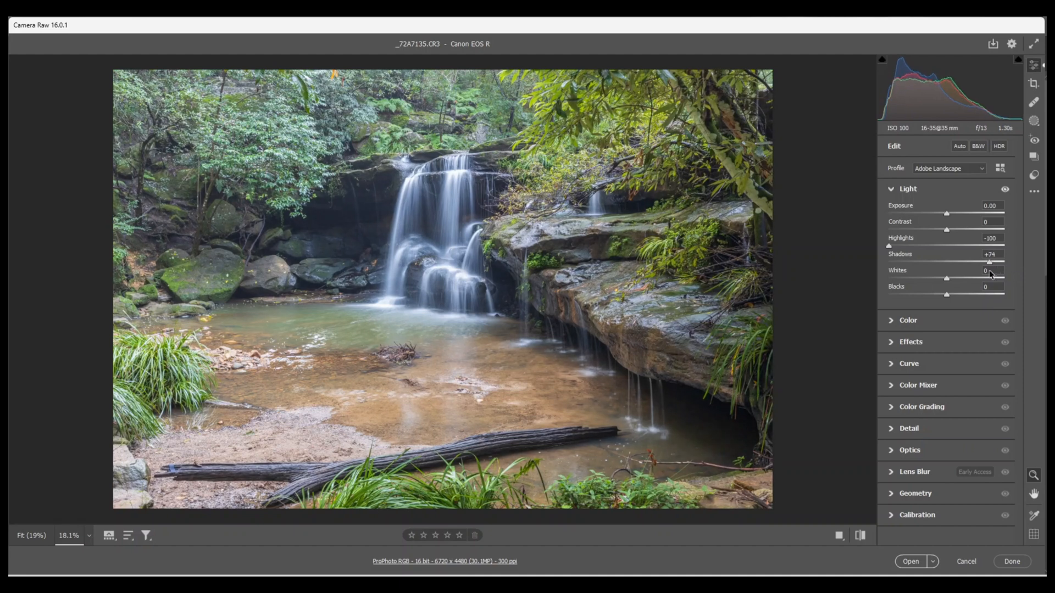
mouse_move(947, 282)
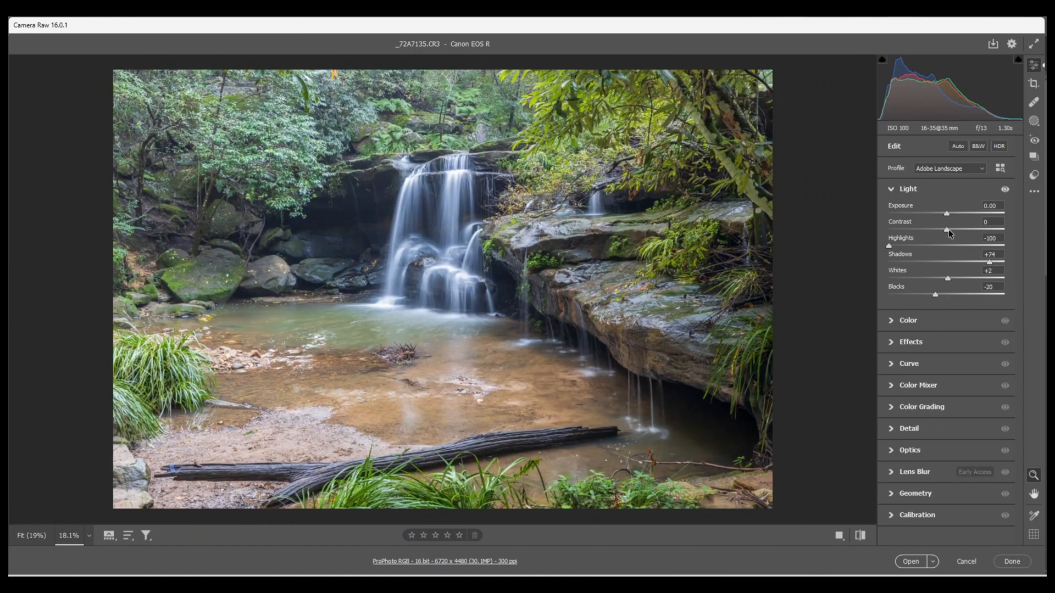
mouse_move(949, 235)
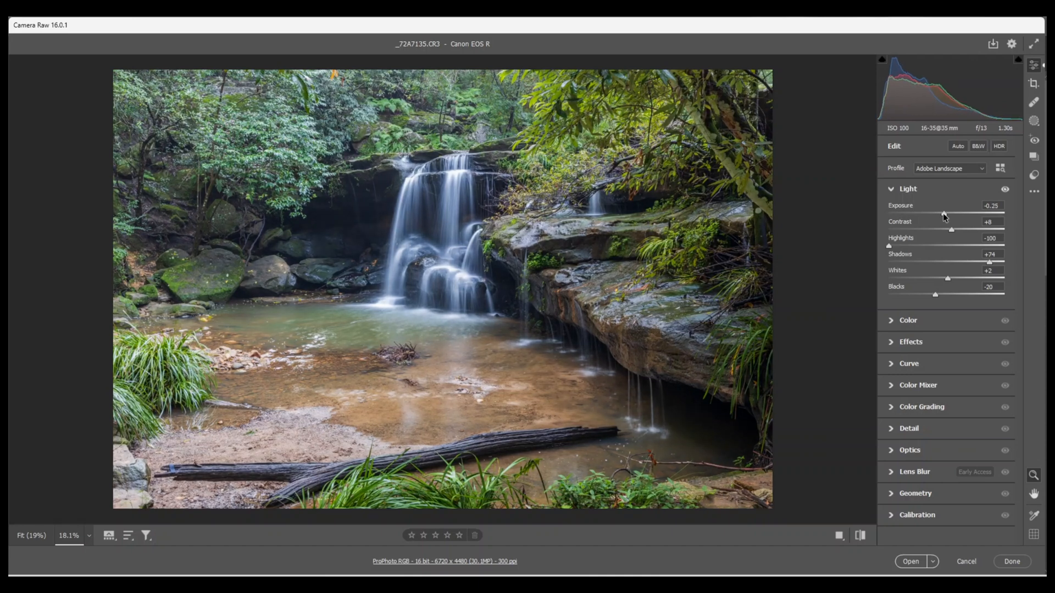
mouse_move(859, 406)
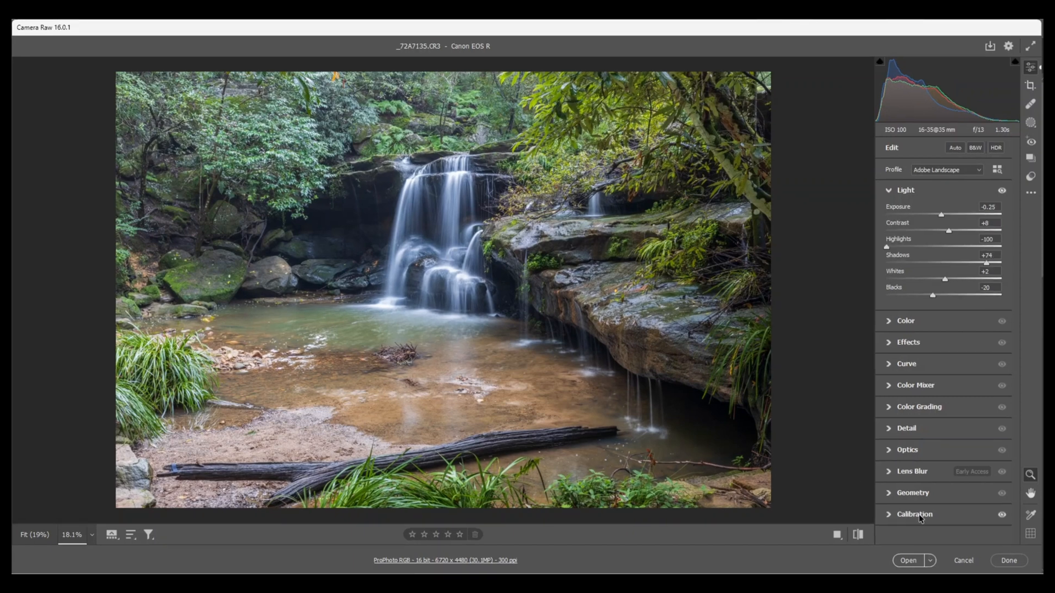
mouse_move(888, 519)
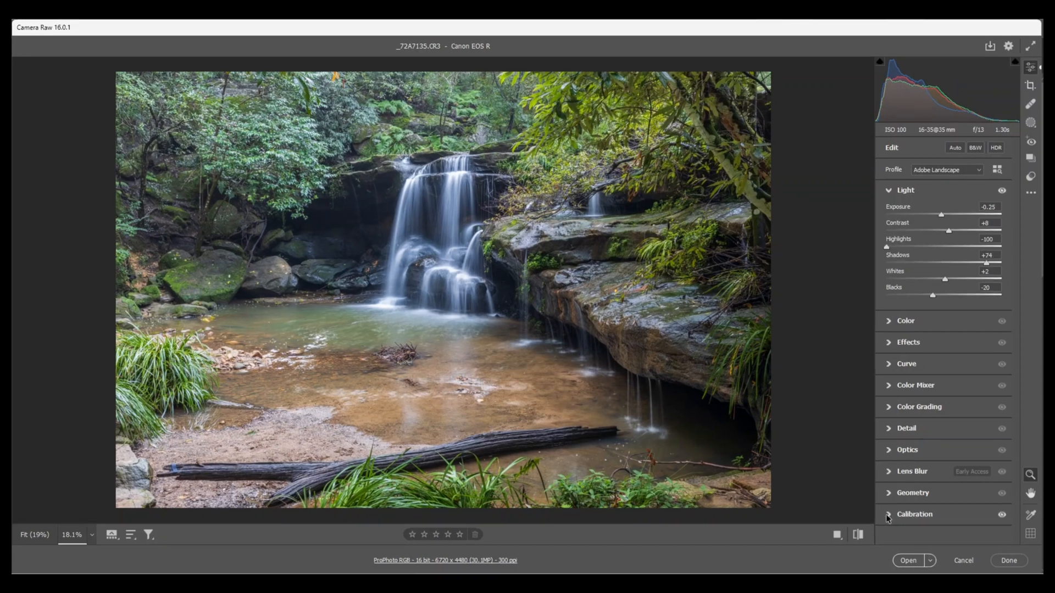
Expand the Calibration panel and set Blue Primary Saturation to +45
left_click(914, 514)
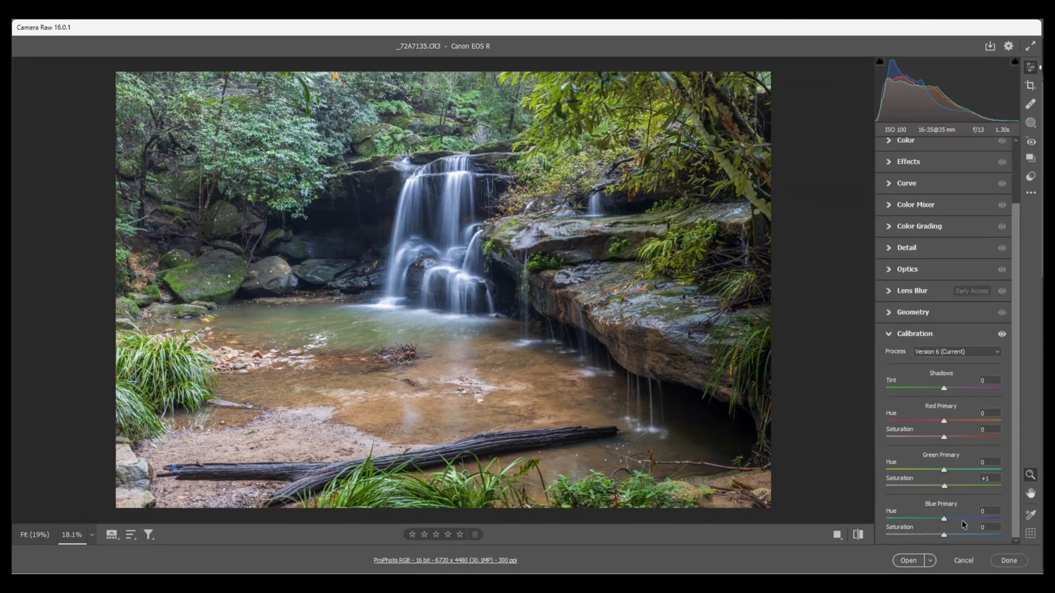
mouse_move(944, 538)
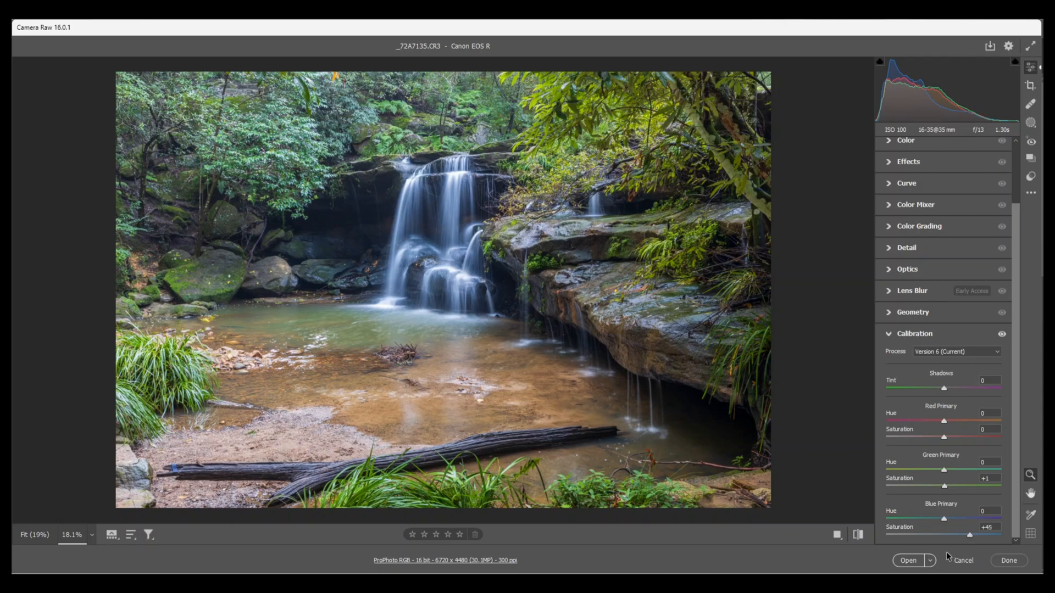
Set Detail sharpening to amount 46, radius 0.5, detail 82 and masking 75
scroll("up", 3)
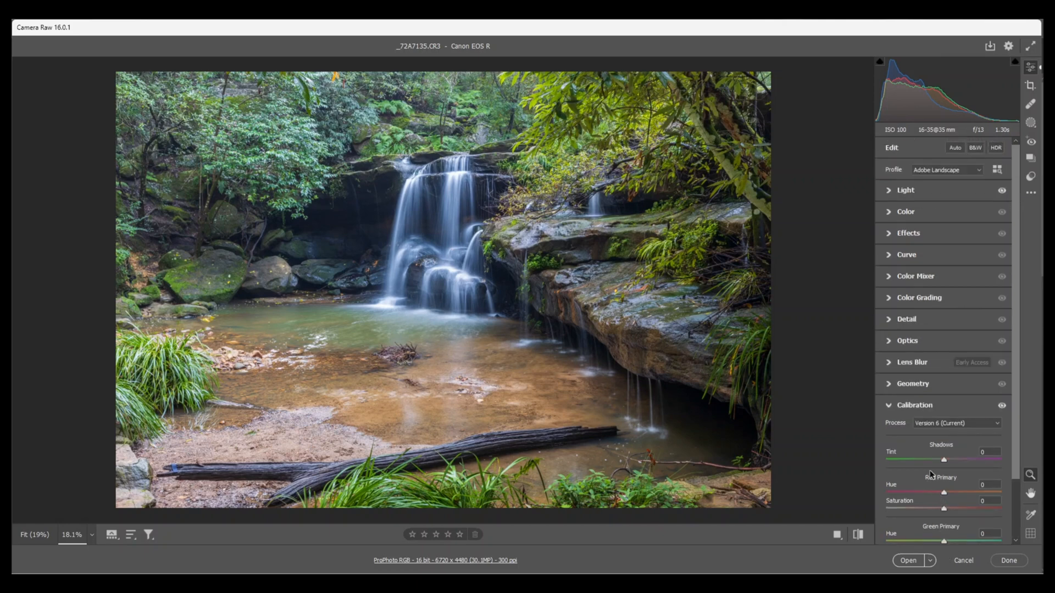
mouse_move(890, 323)
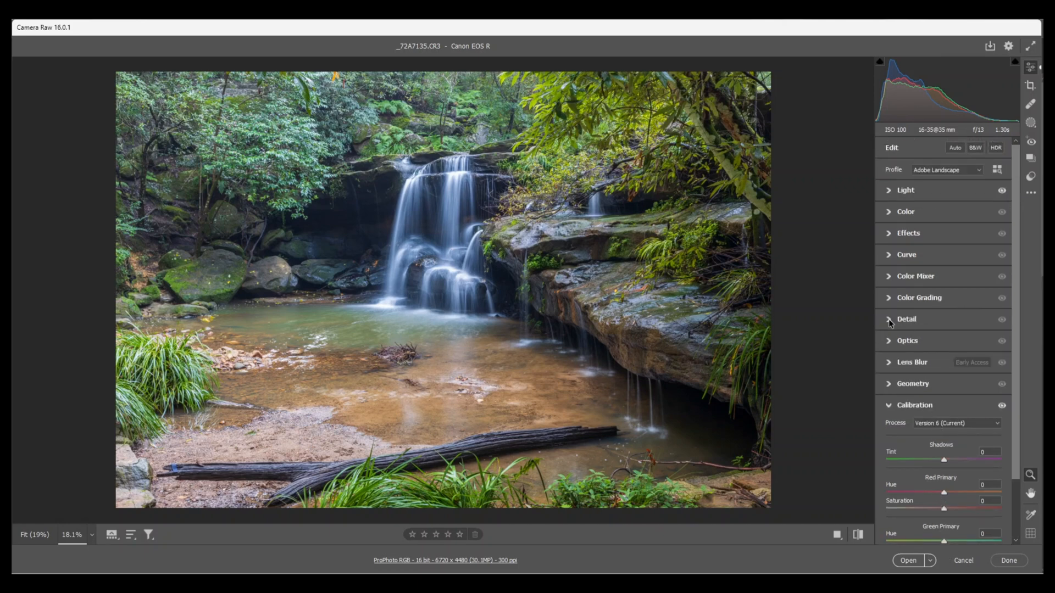
left_click(906, 318)
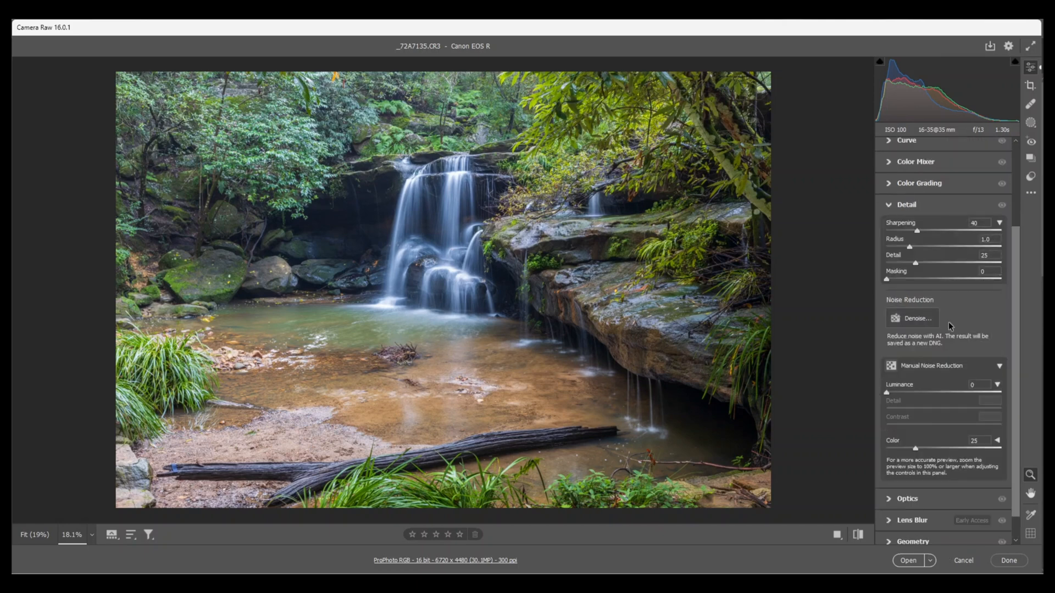
mouse_move(916, 232)
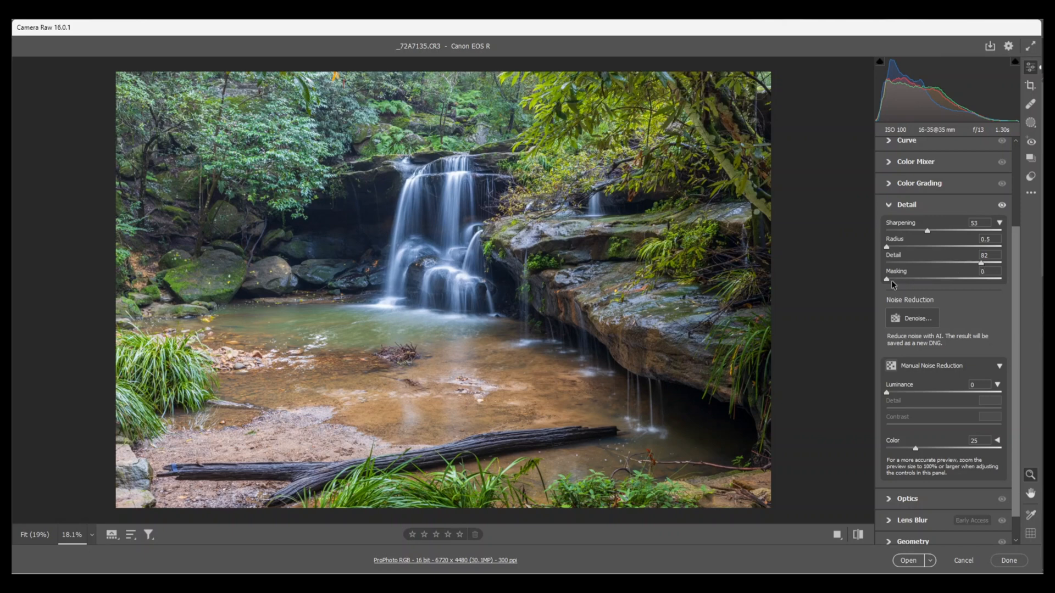
mouse_move(896, 284)
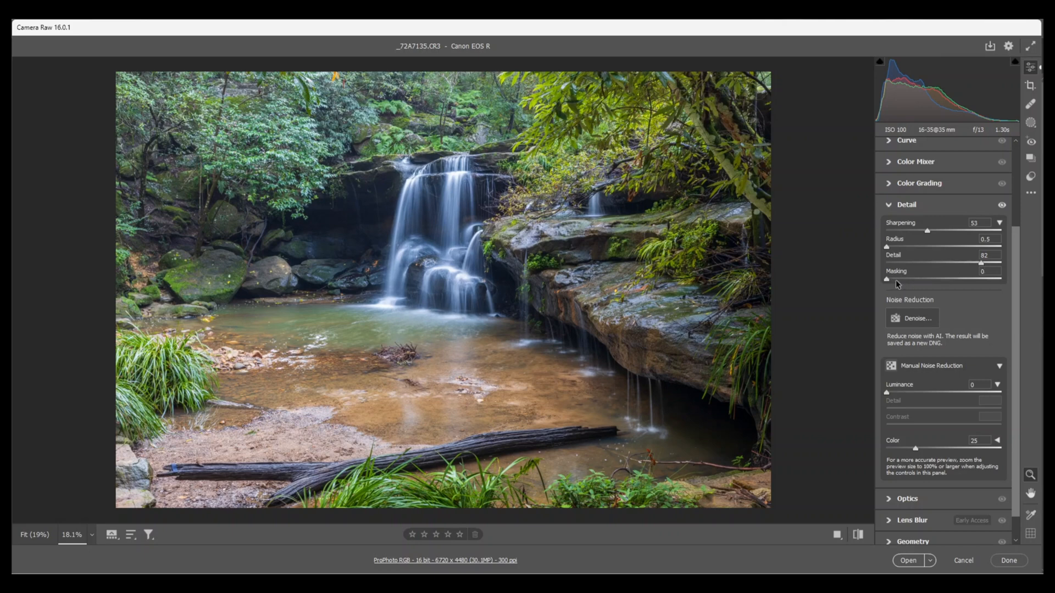
mouse_move(887, 285)
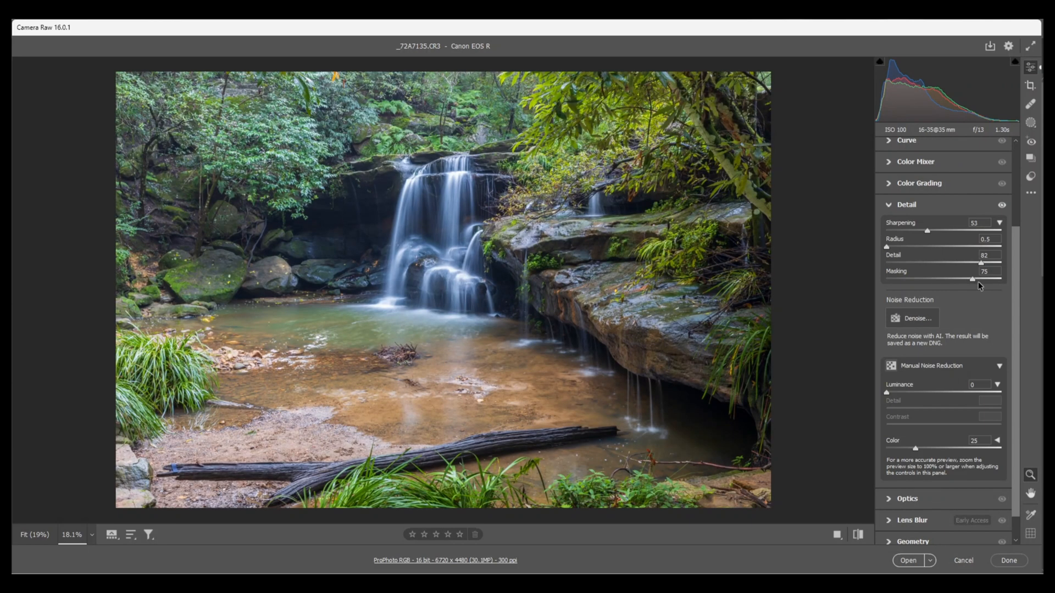
mouse_move(927, 233)
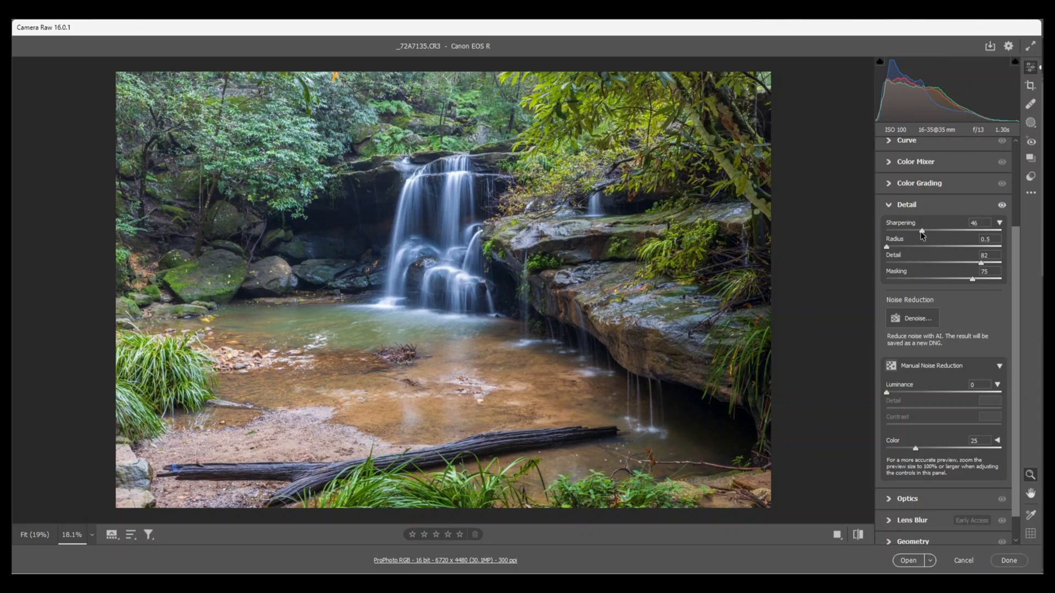
scroll("up", 3)
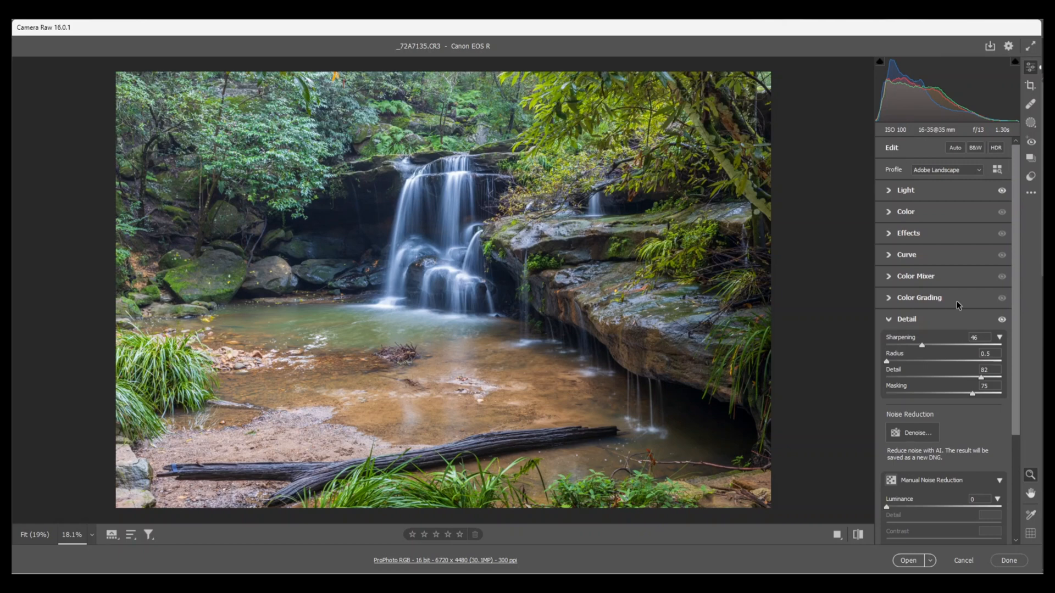
mouse_move(899, 222)
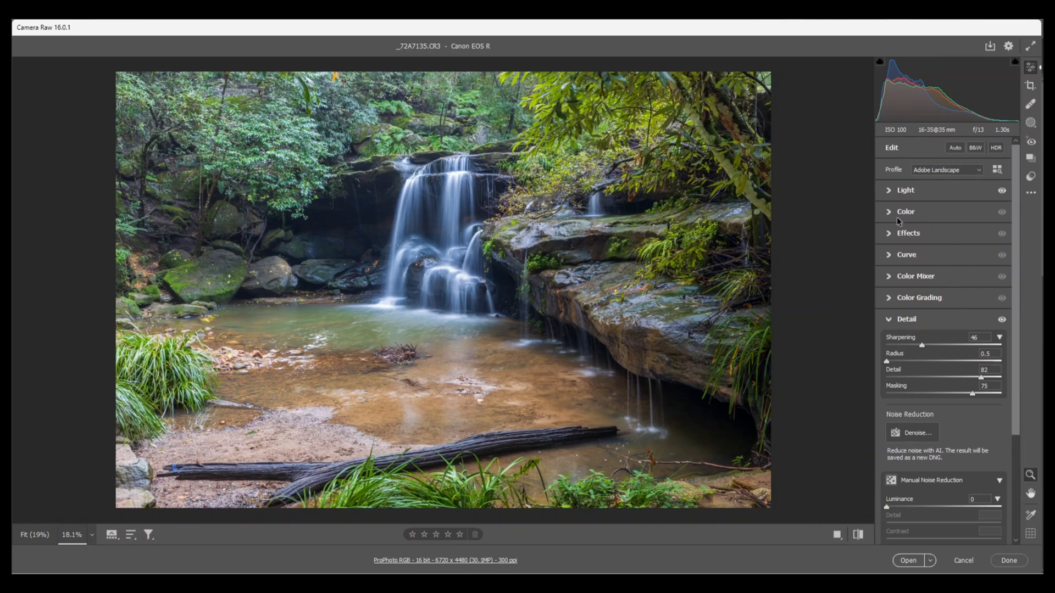
Set Vibrance to +7 and Saturation to +2 in the Color panel
left_click(905, 211)
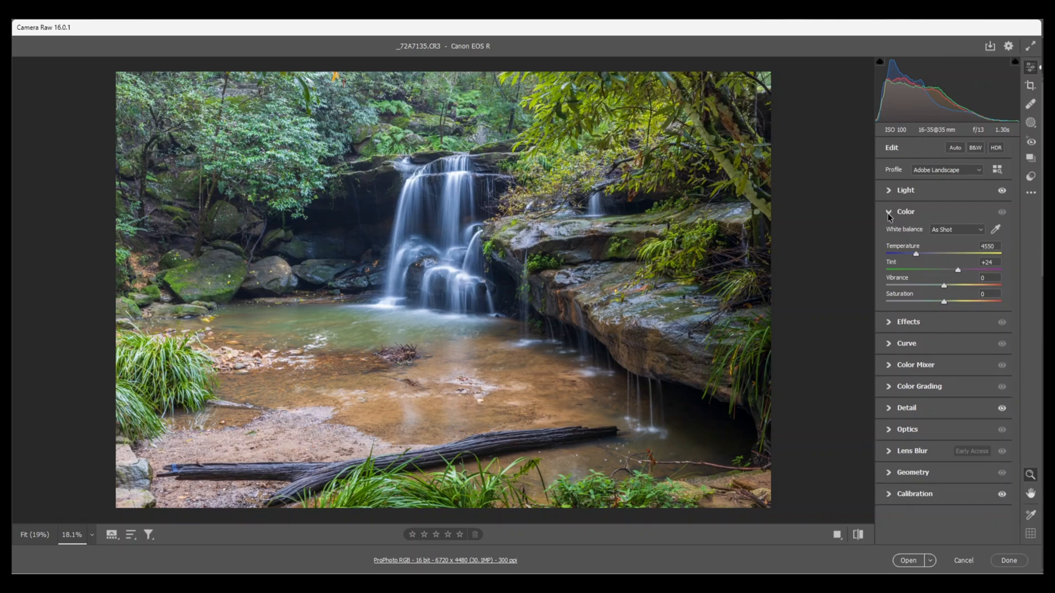
mouse_move(955, 277)
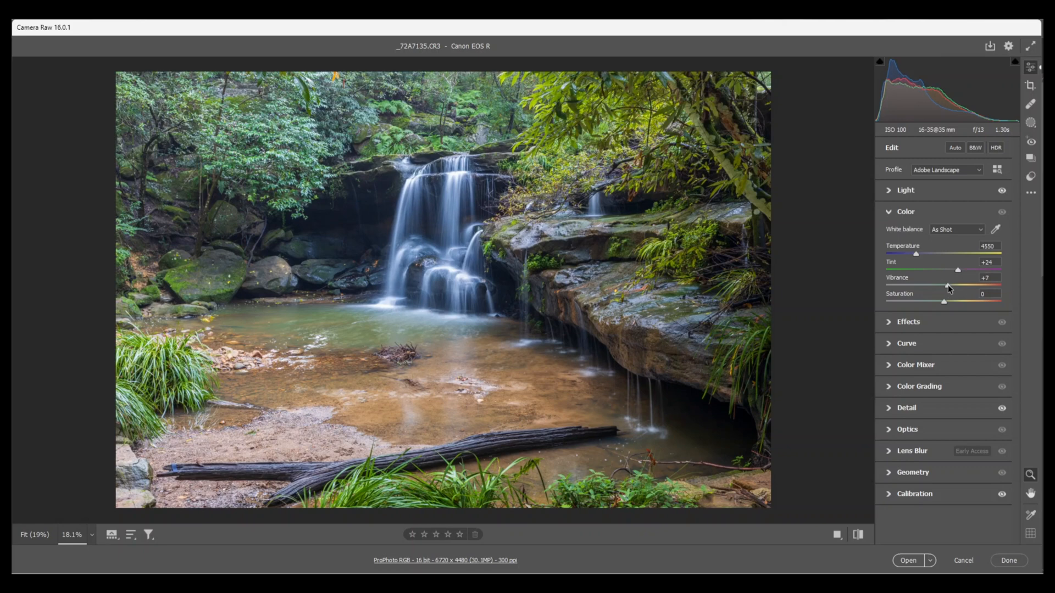
mouse_move(947, 306)
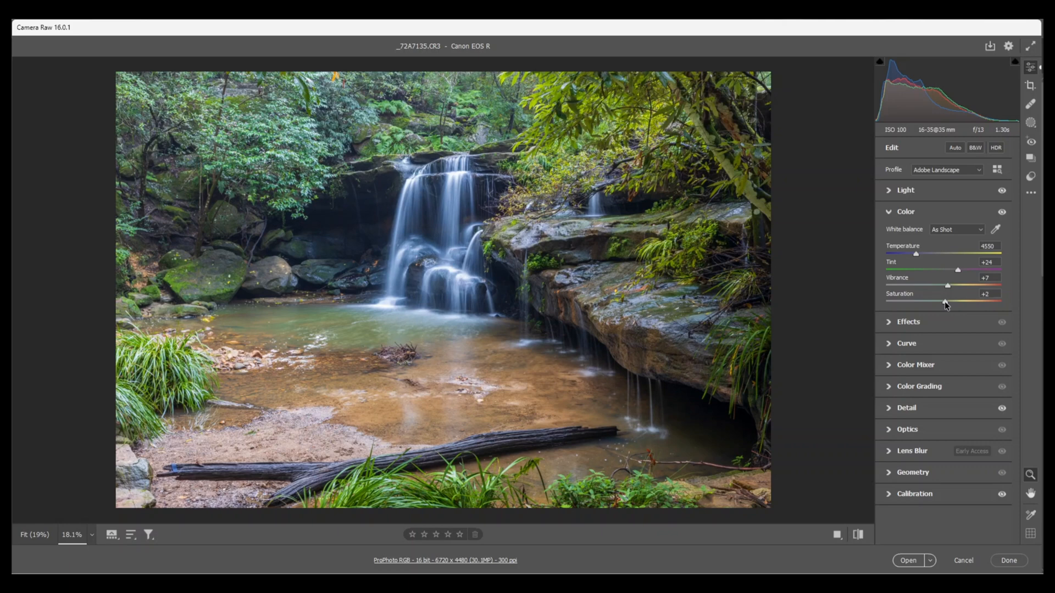
mouse_move(950, 281)
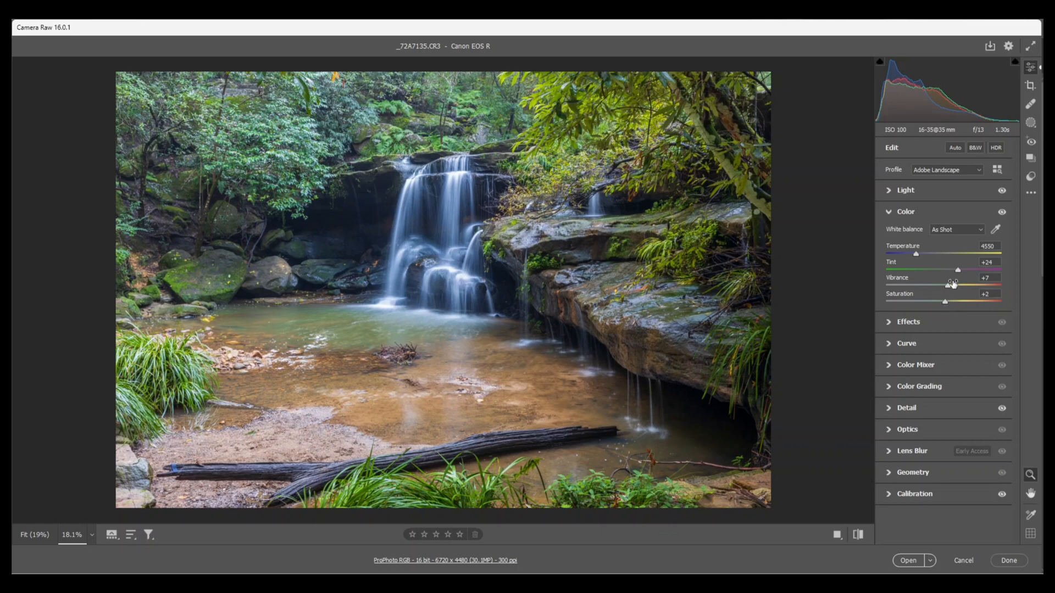
mouse_move(849, 321)
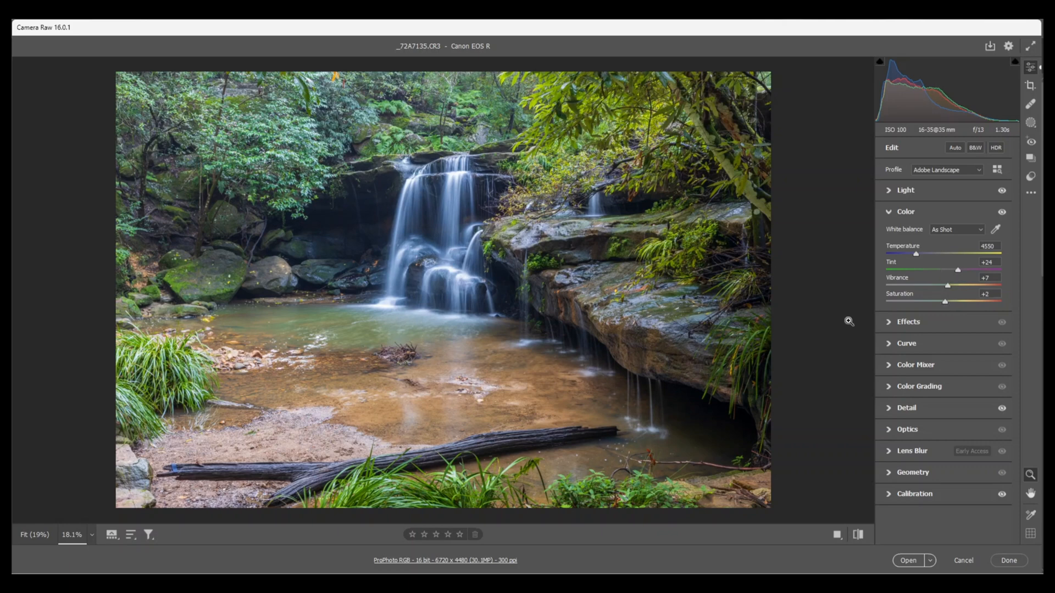
mouse_move(895, 364)
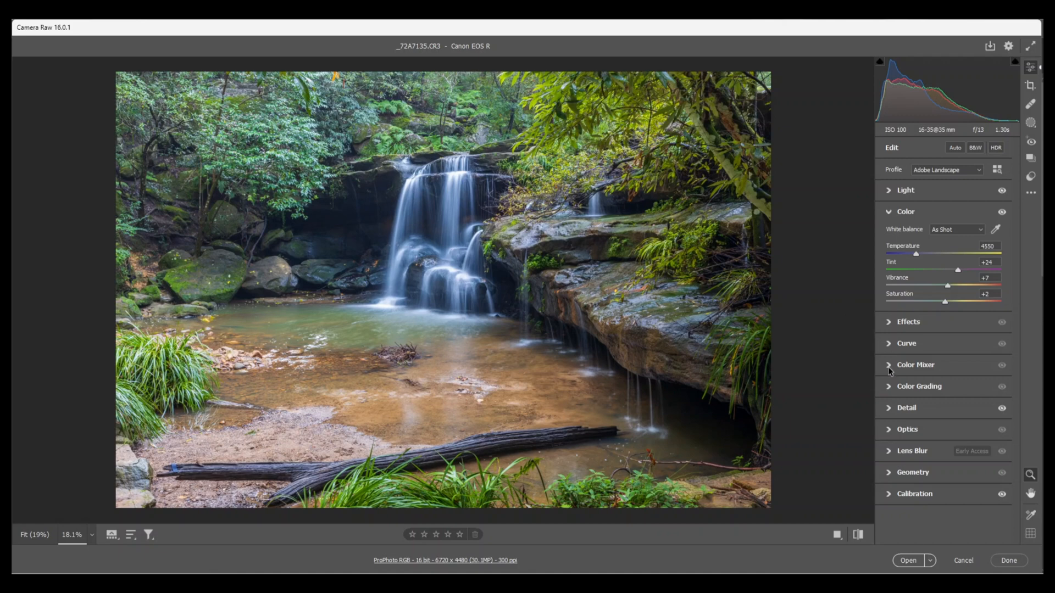
In Color Mixer HSL Saturation, set Oranges +6, Yellows +2 and Greens +1
left_click(915, 365)
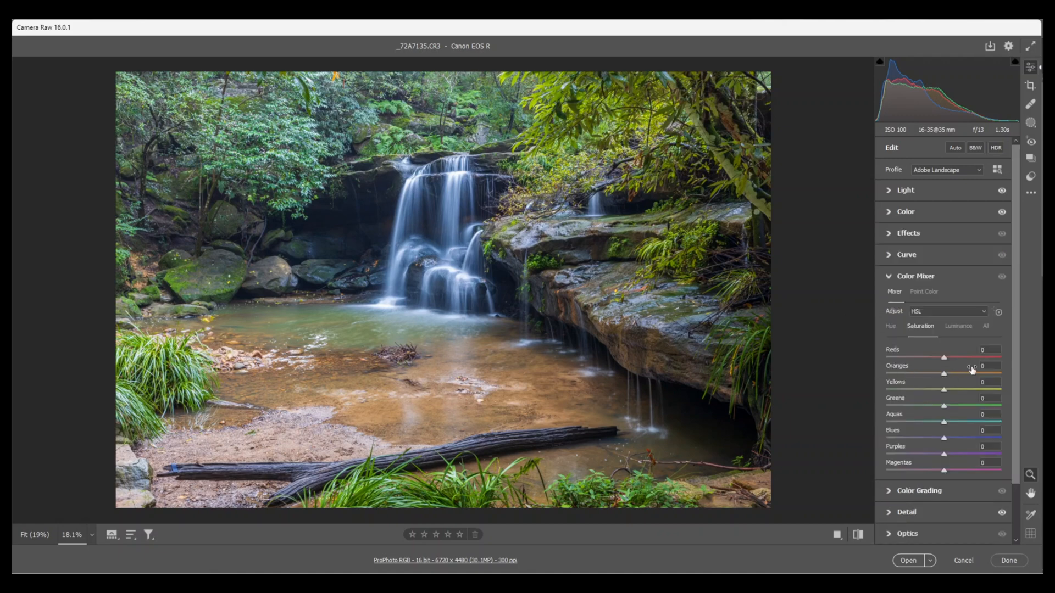
mouse_move(956, 349)
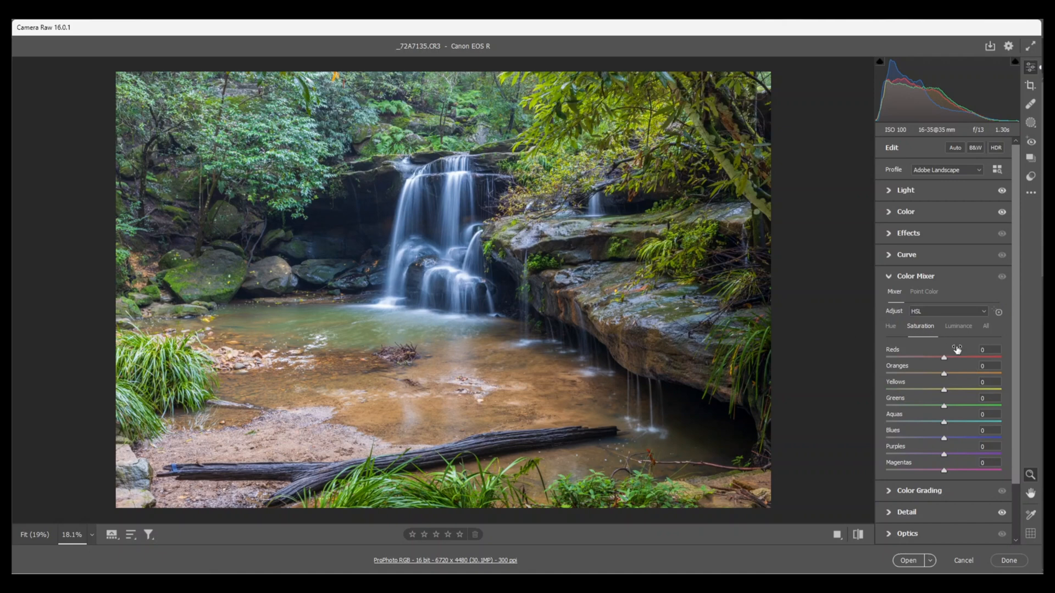
mouse_move(947, 363)
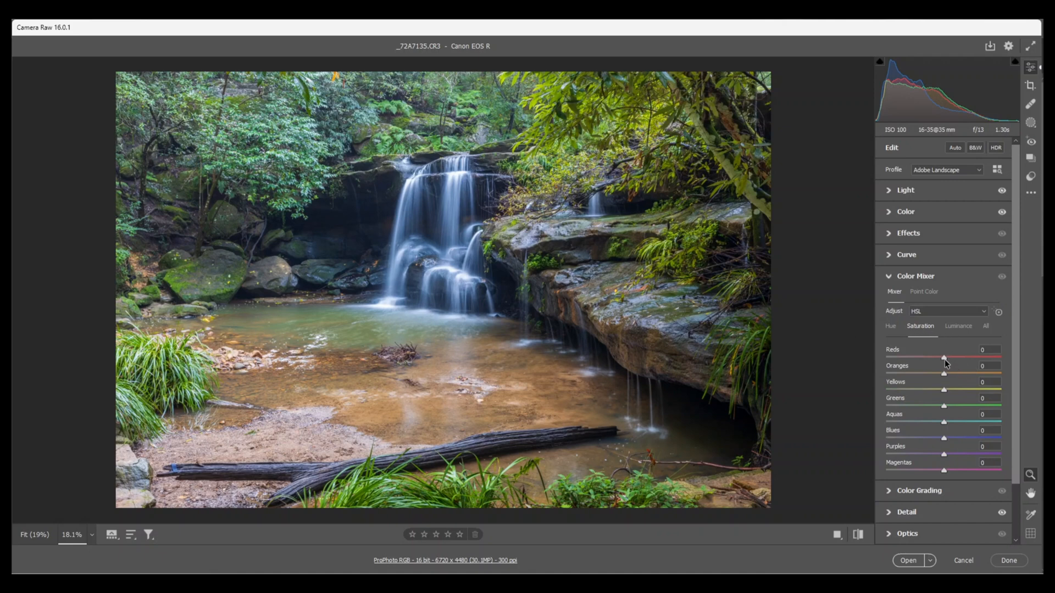
mouse_move(946, 378)
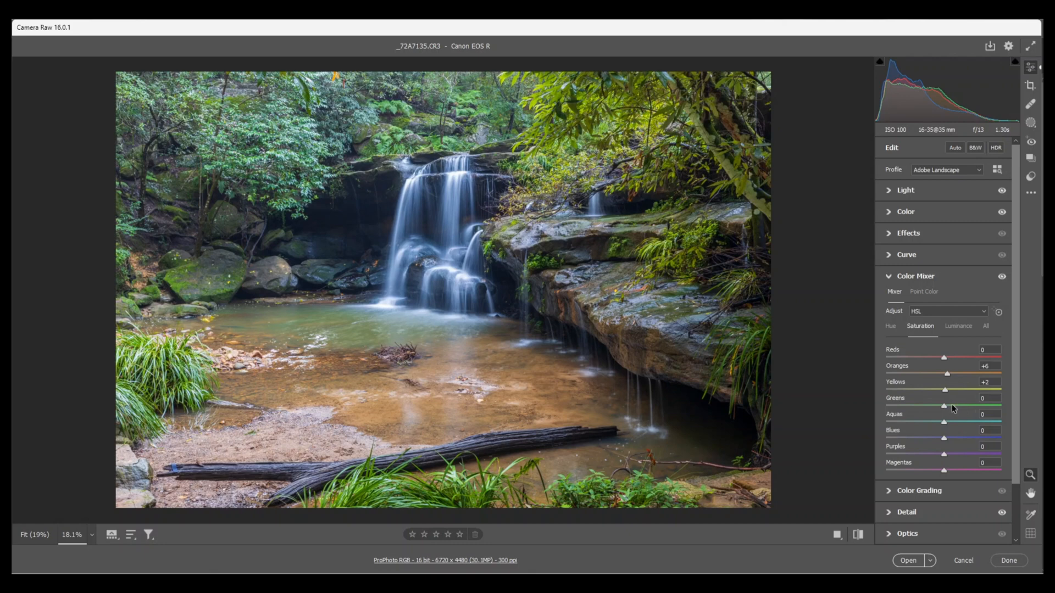
mouse_move(953, 409)
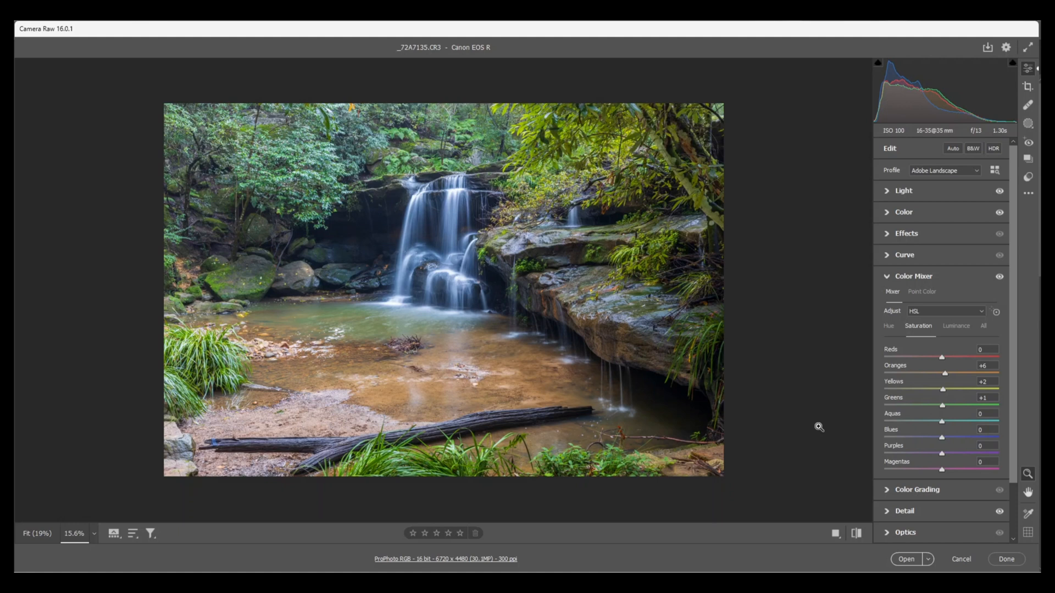
mouse_move(1030, 125)
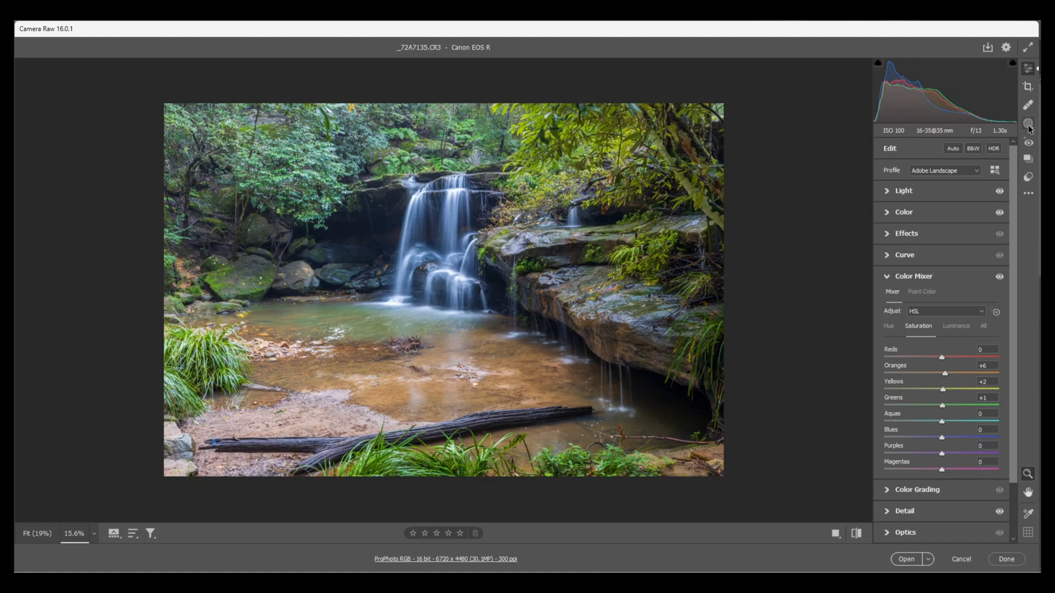
Drag a linear gradient mask down from the top edge at -0.60 exposure
left_click(1028, 123)
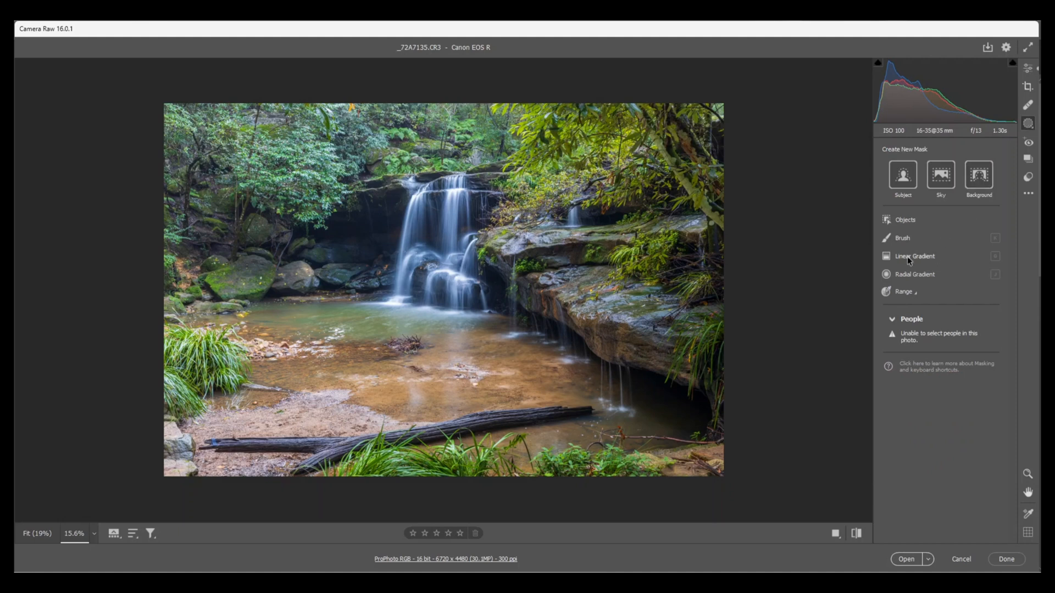
mouse_move(914, 256)
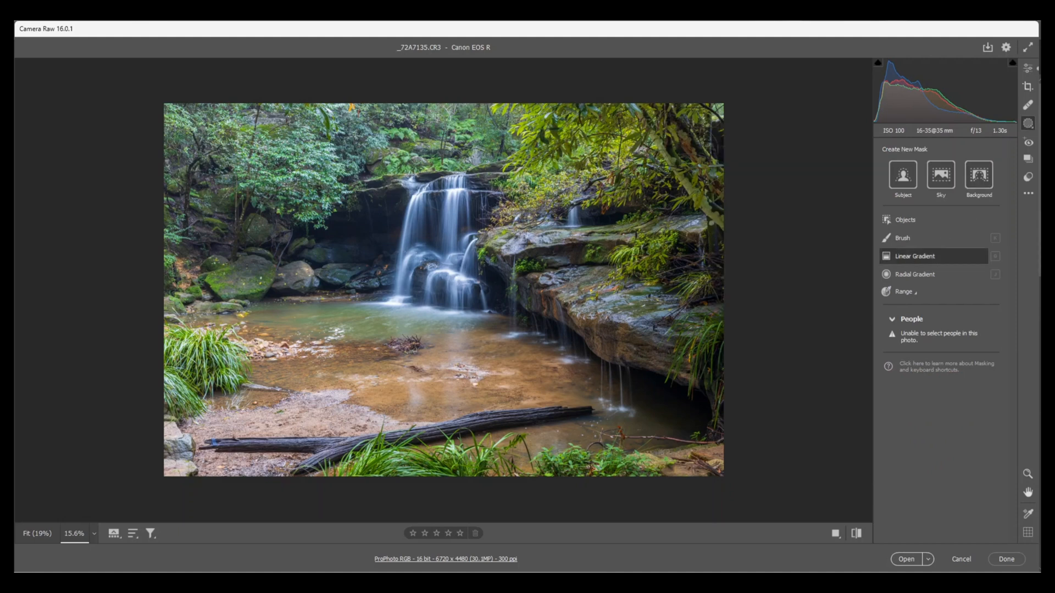
left_click(914, 255)
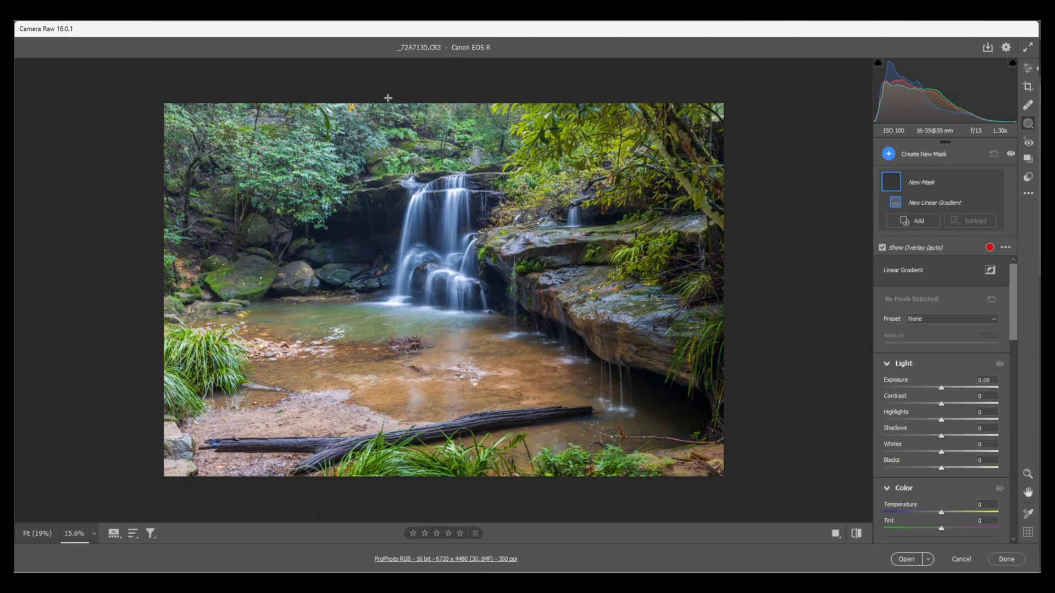
left_click_drag(387, 99, 396, 145)
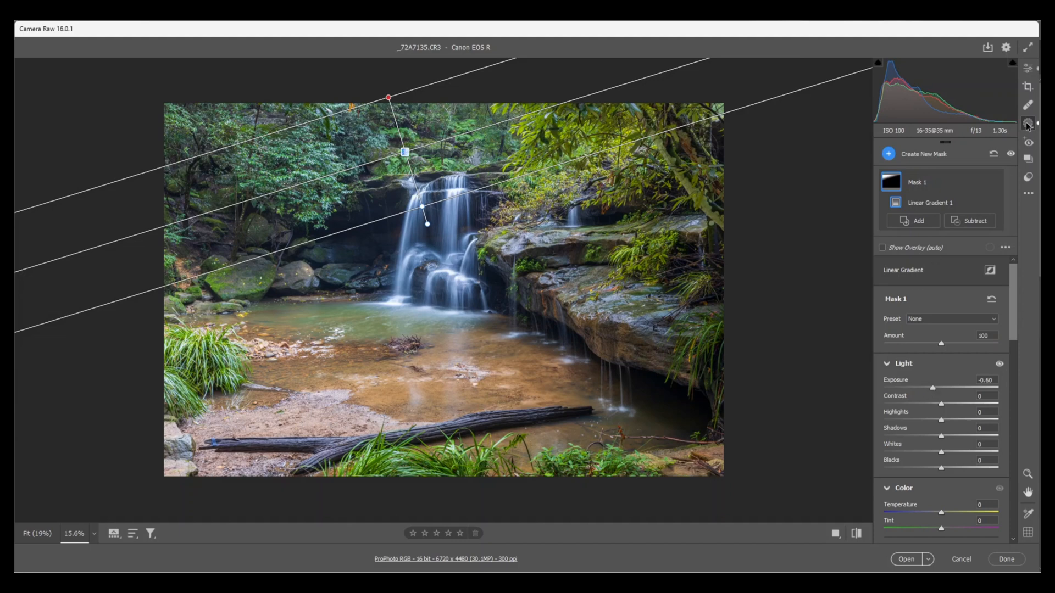
left_click(888, 153)
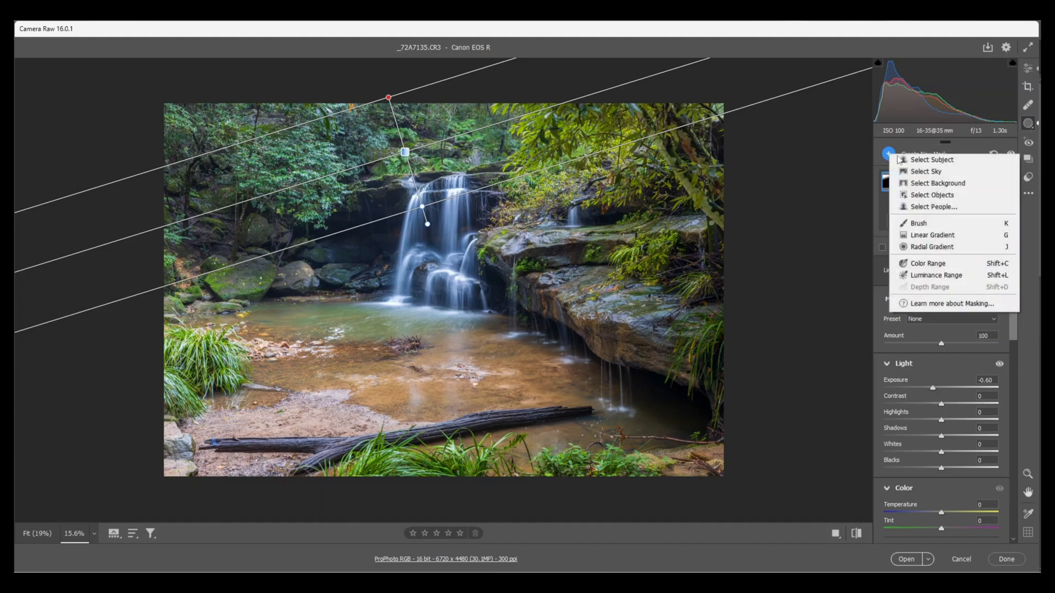
left_click(928, 235)
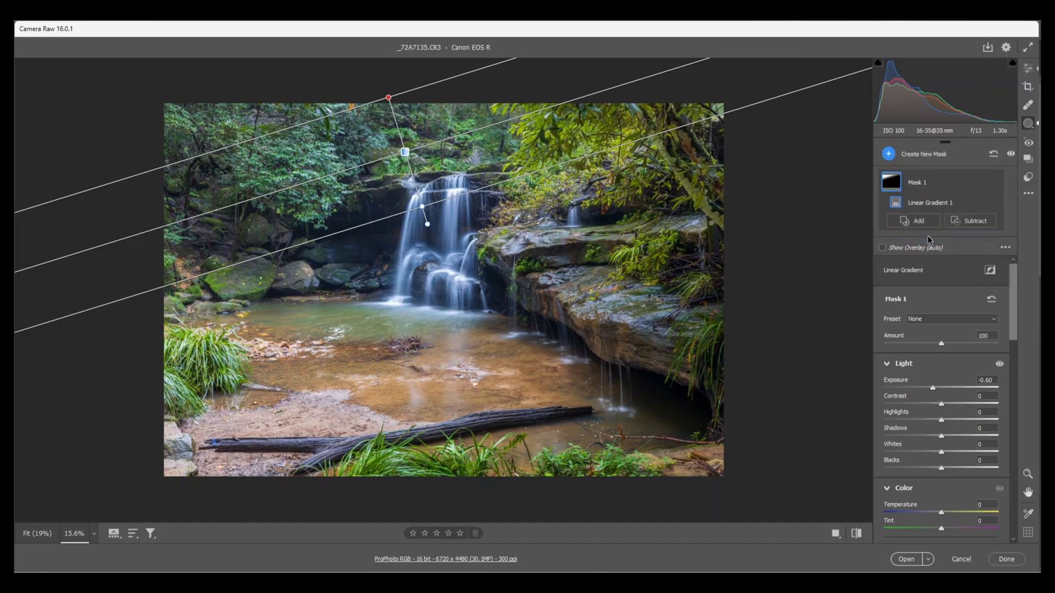
Drag a linear gradient mask up from the bottom edge at -0.45 exposure
left_click(923, 154)
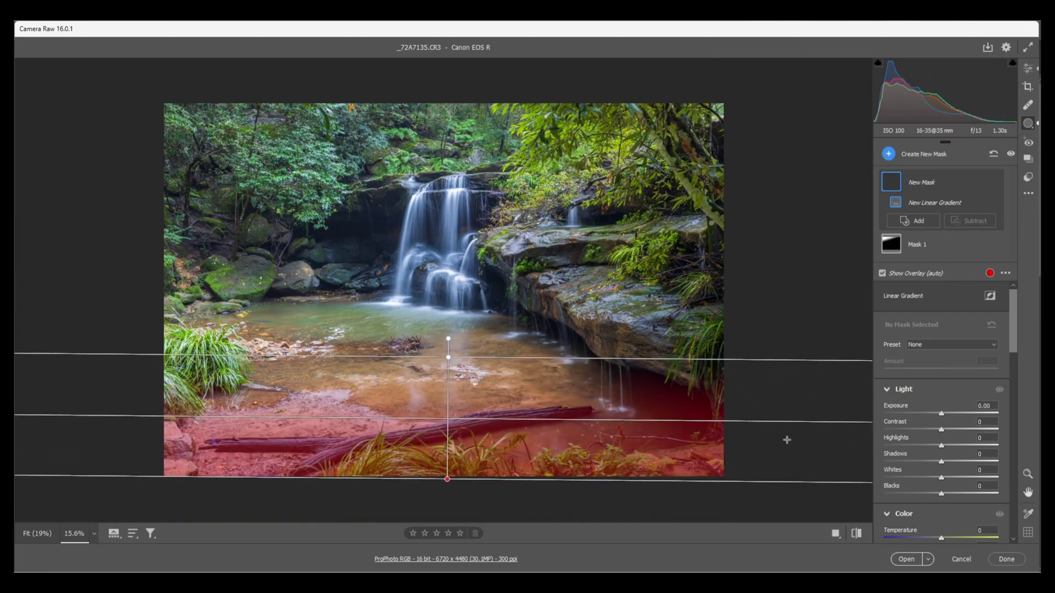
left_click(934, 202)
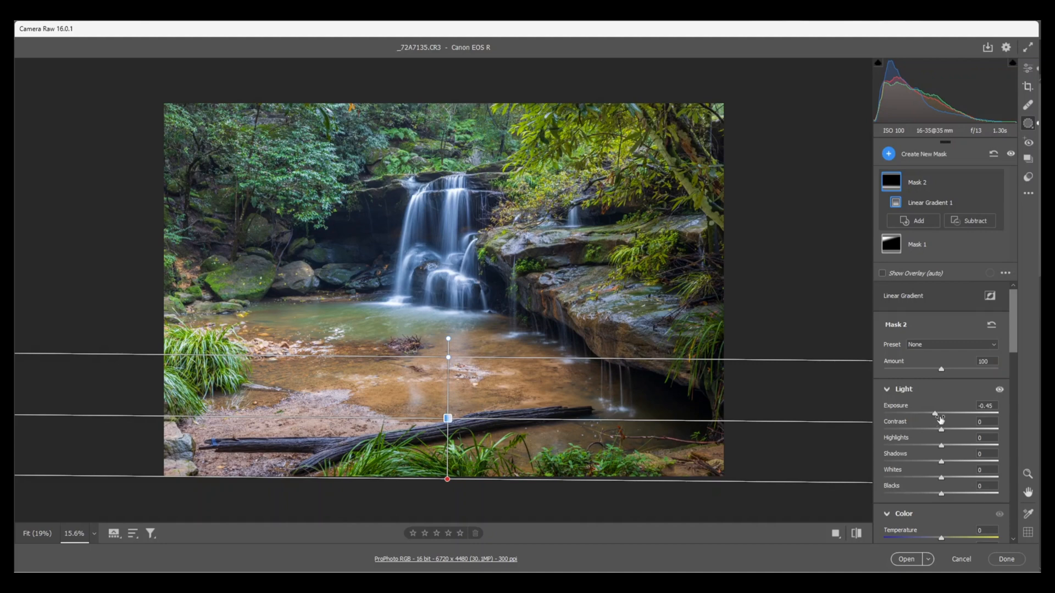
mouse_move(849, 277)
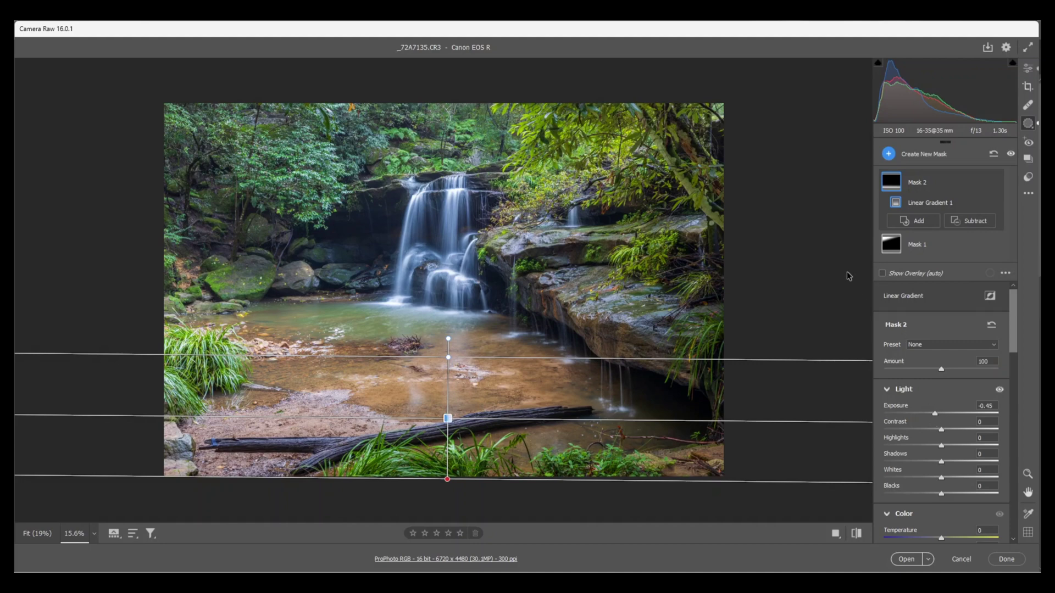
mouse_move(889, 153)
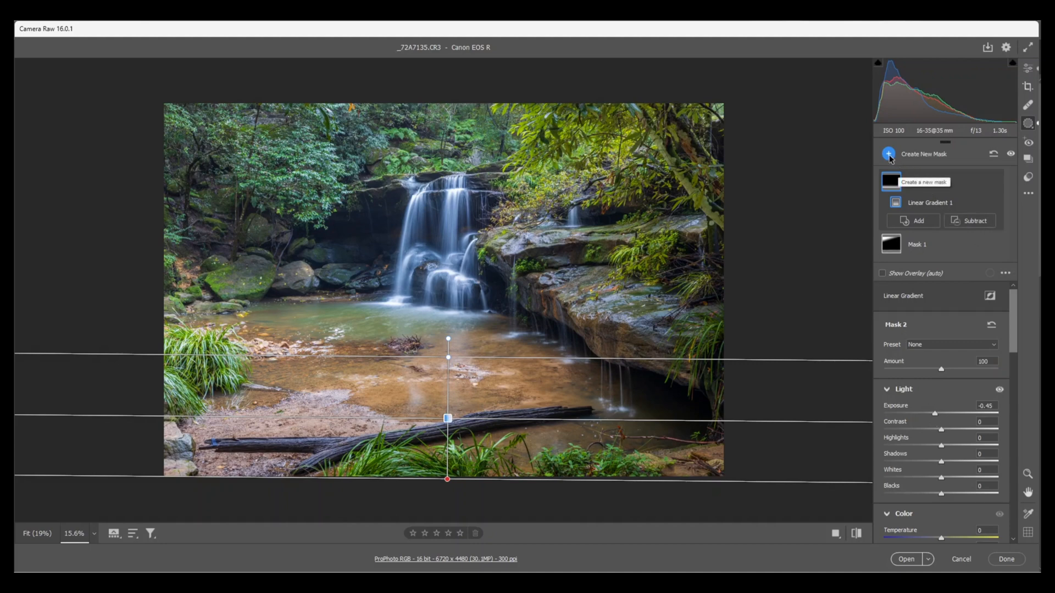
left_click(888, 153)
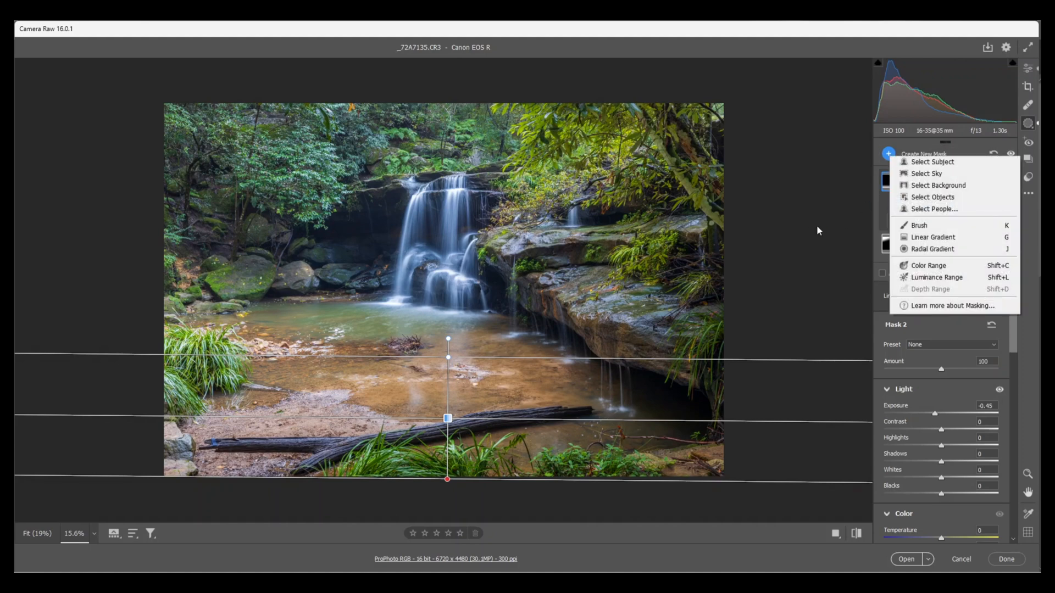
mouse_move(803, 271)
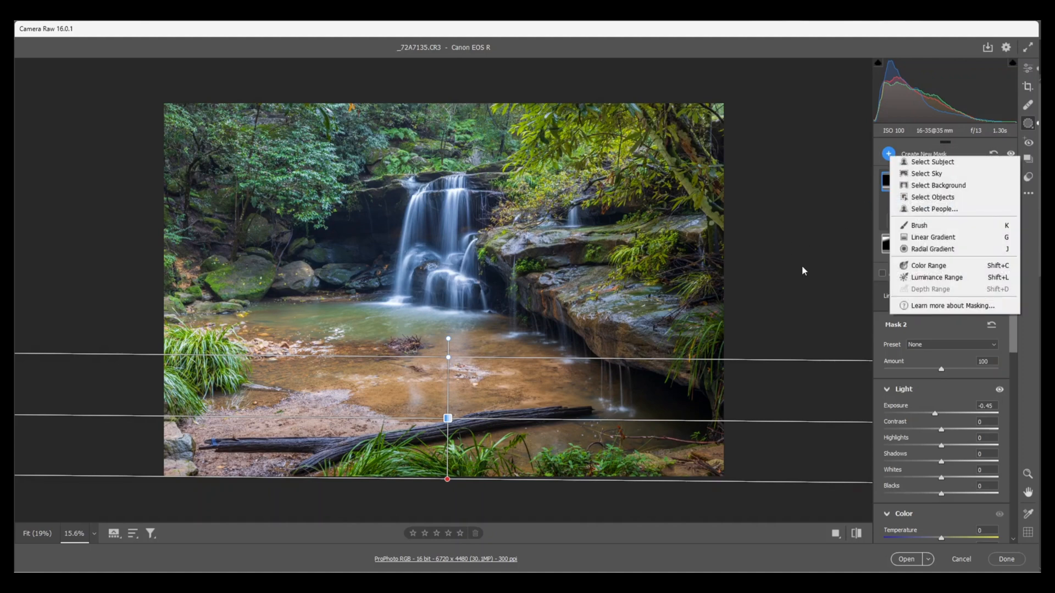
mouse_move(809, 269)
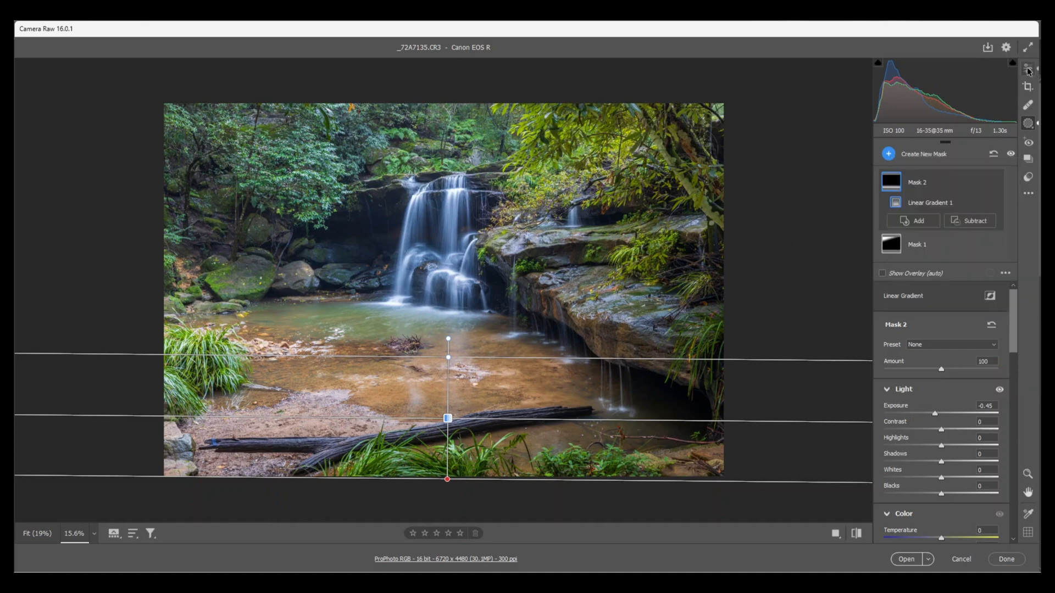
left_click(1028, 66)
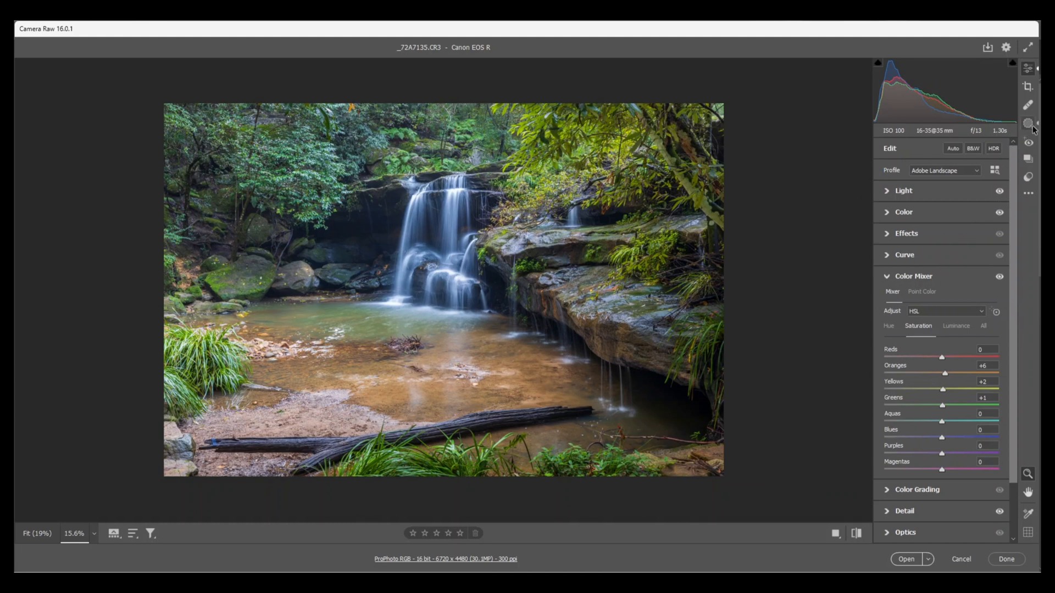
mouse_move(1035, 128)
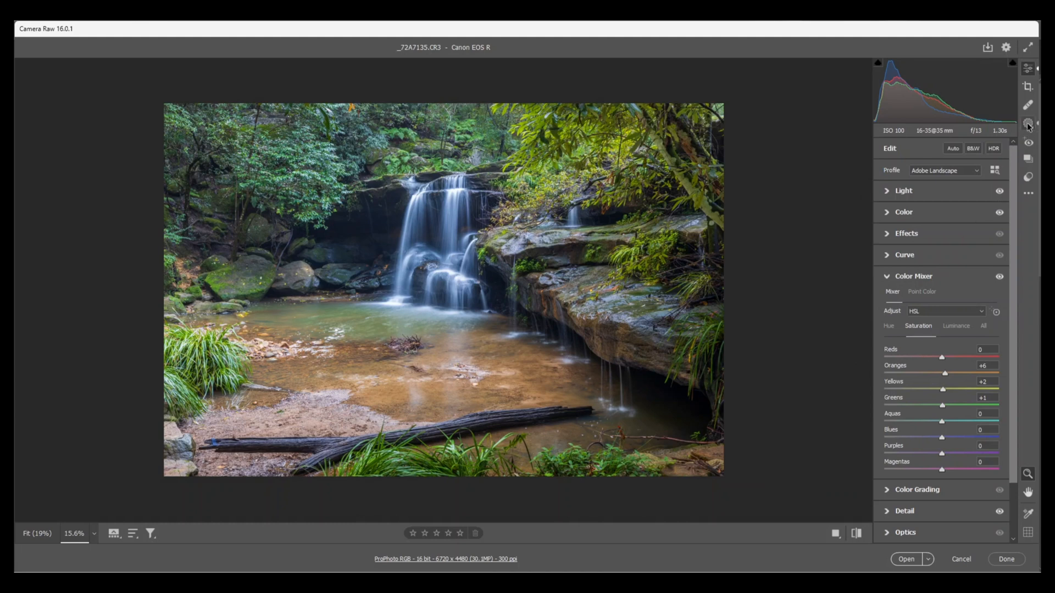
left_click(1028, 123)
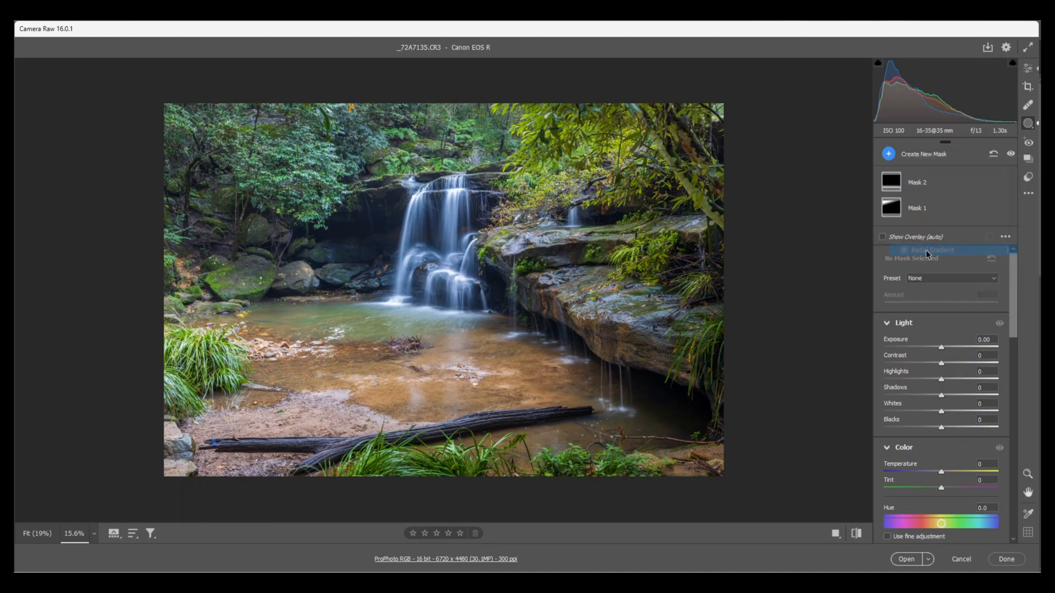
Set the waterfall radial mask to exposure +0.20, texture +42 and clarity +7
left_click(923, 250)
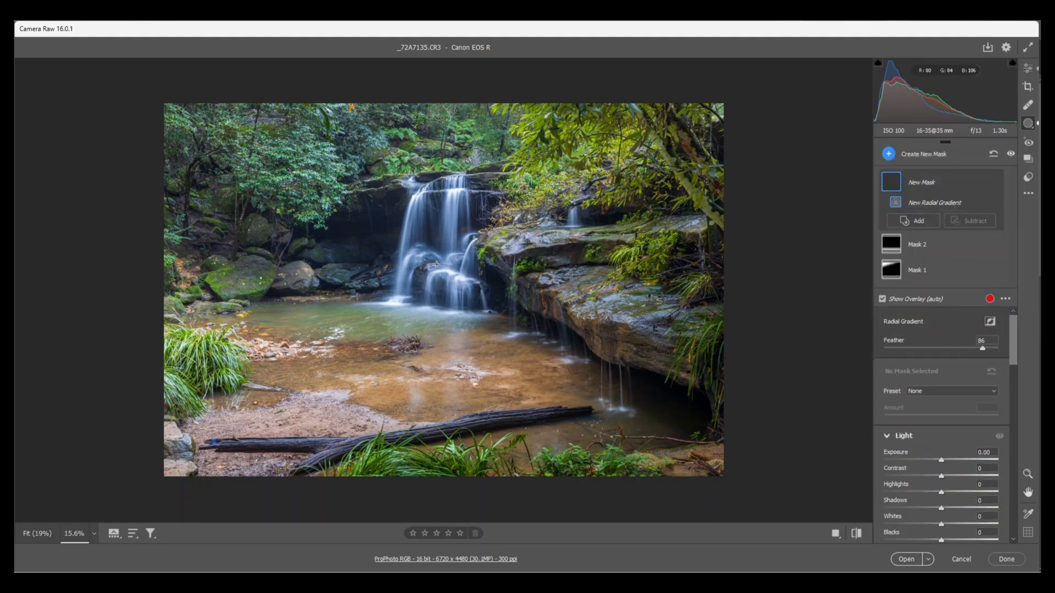
mouse_move(435, 247)
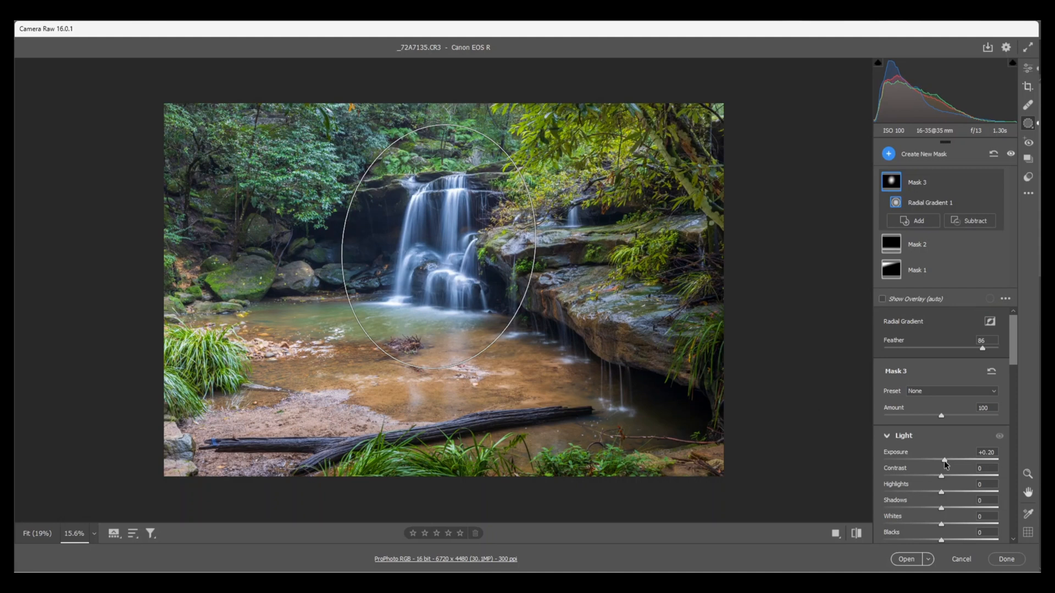
left_click(438, 246)
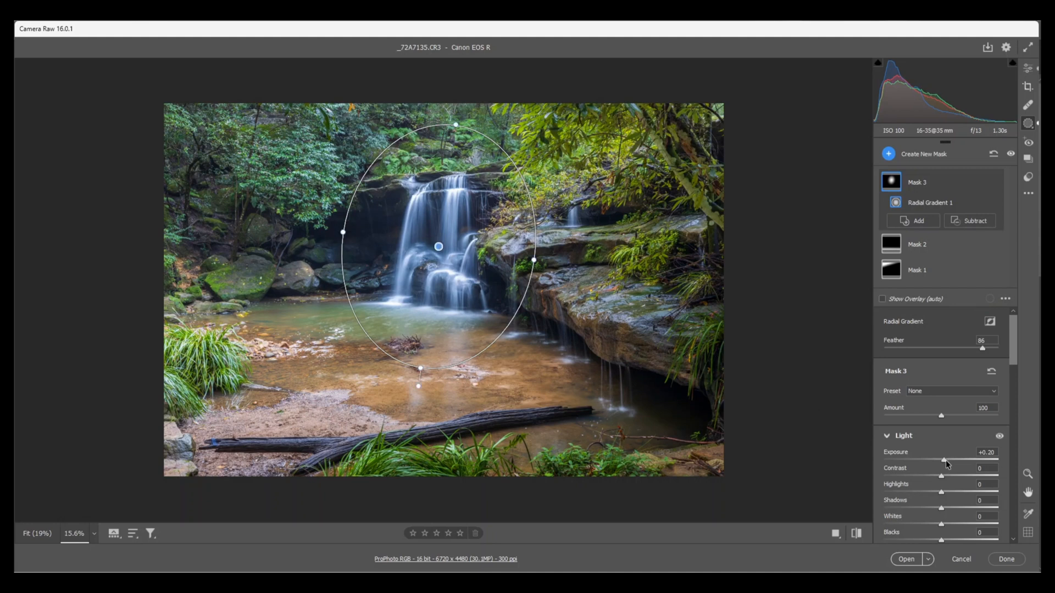
scroll("down", 3)
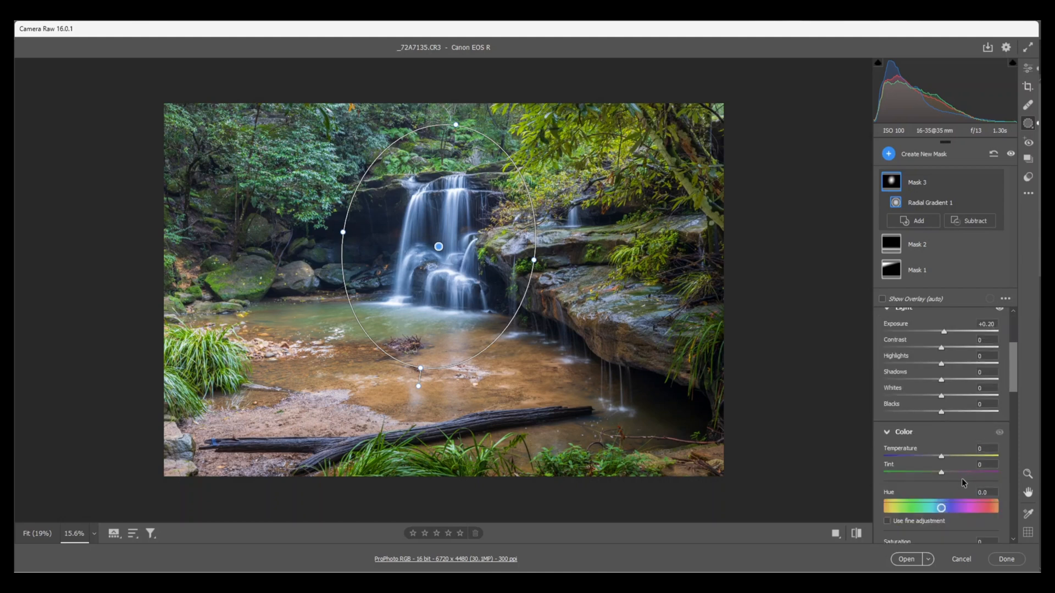
scroll("down", 3)
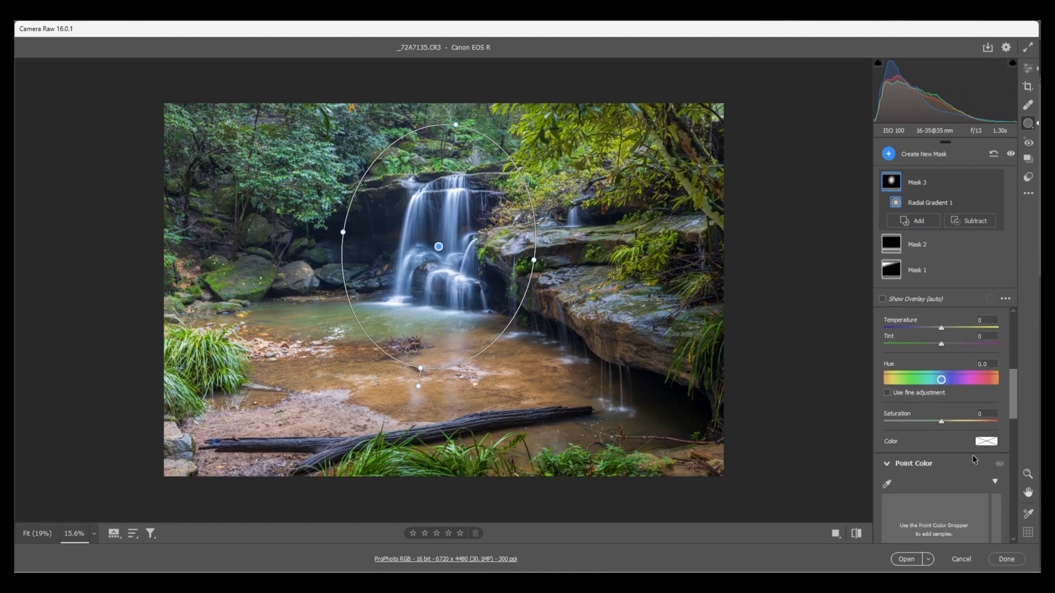
scroll("down", 3)
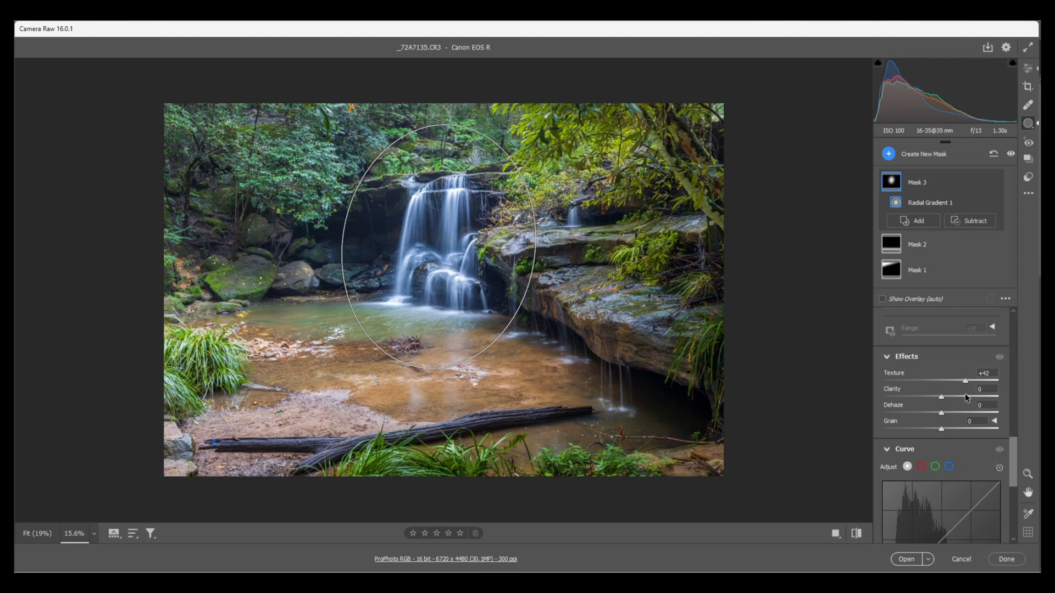
left_click(438, 246)
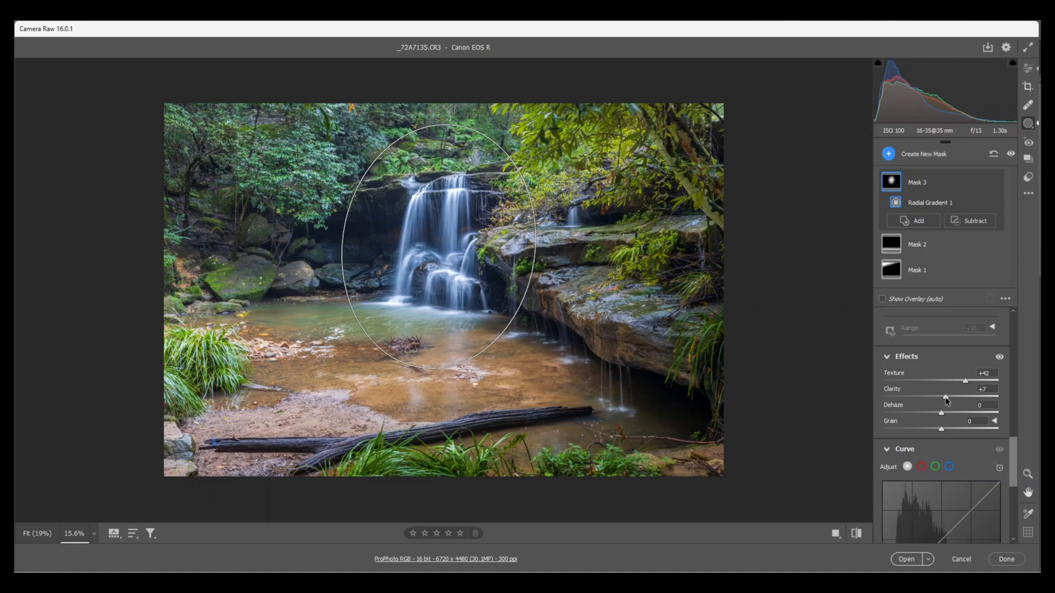
left_click(438, 247)
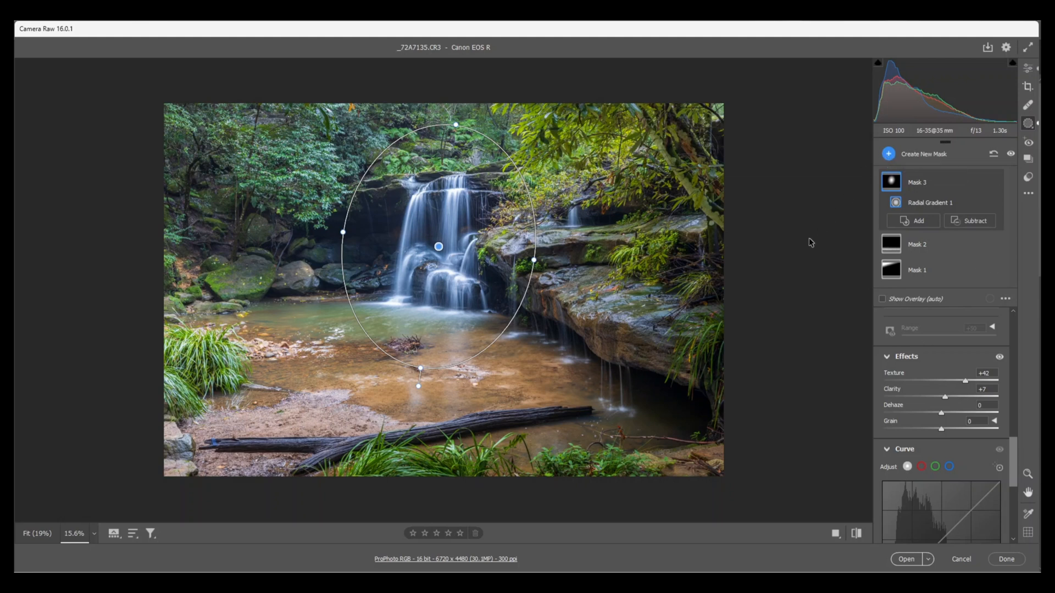
mouse_move(889, 155)
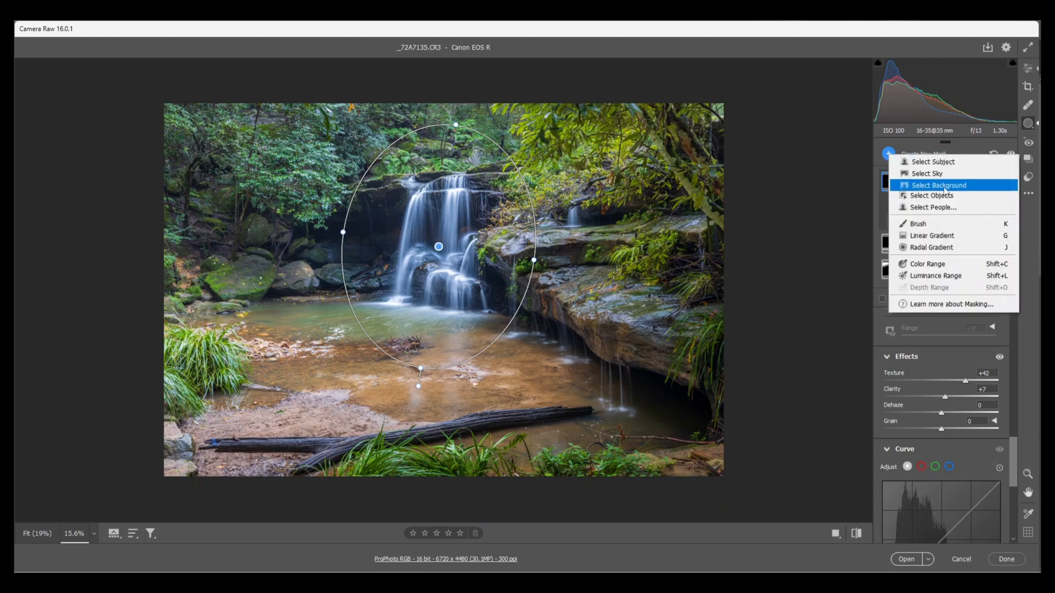
mouse_move(933, 248)
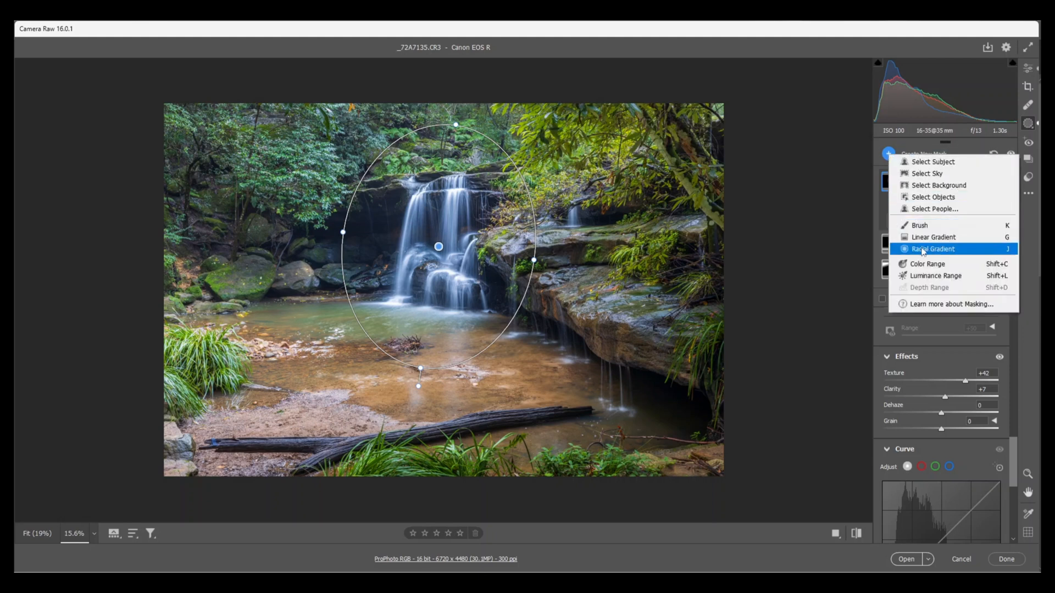
Draw a large radial gradient mask, invert it, and set exposure to -0.45
left_click(932, 249)
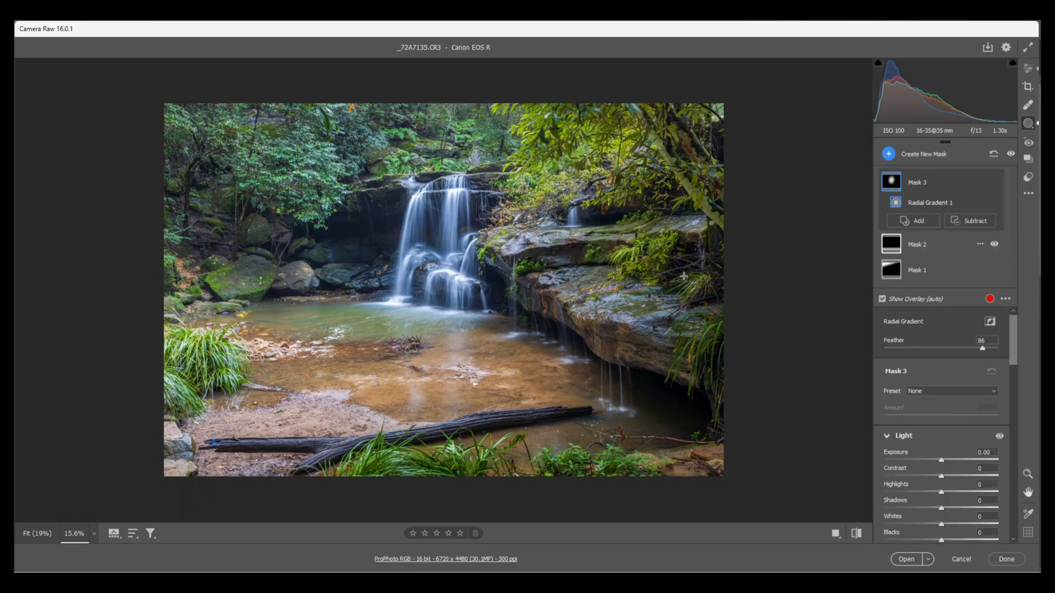
left_click(888, 153)
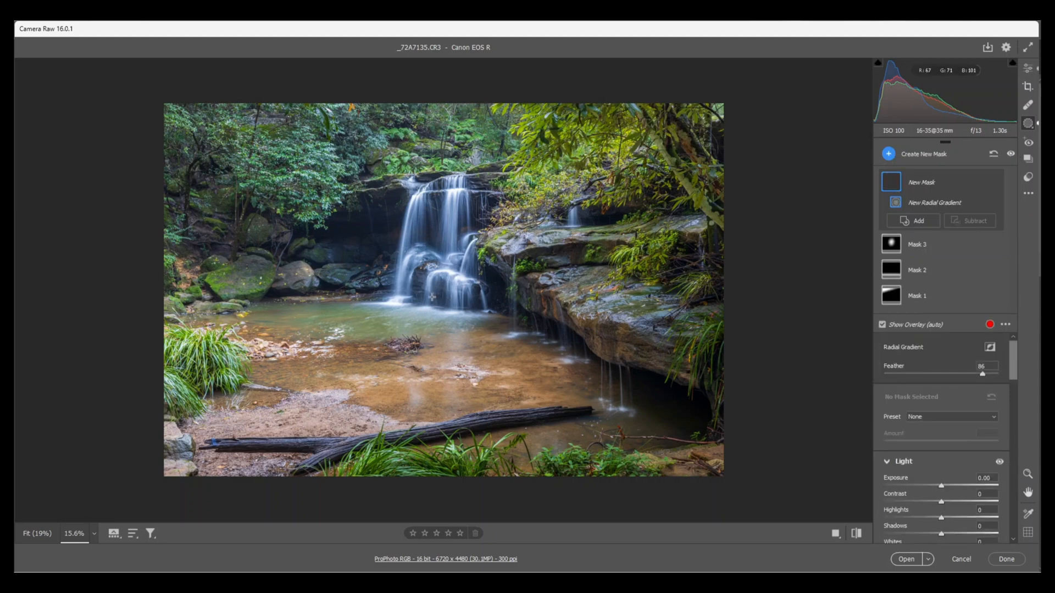
mouse_move(435, 257)
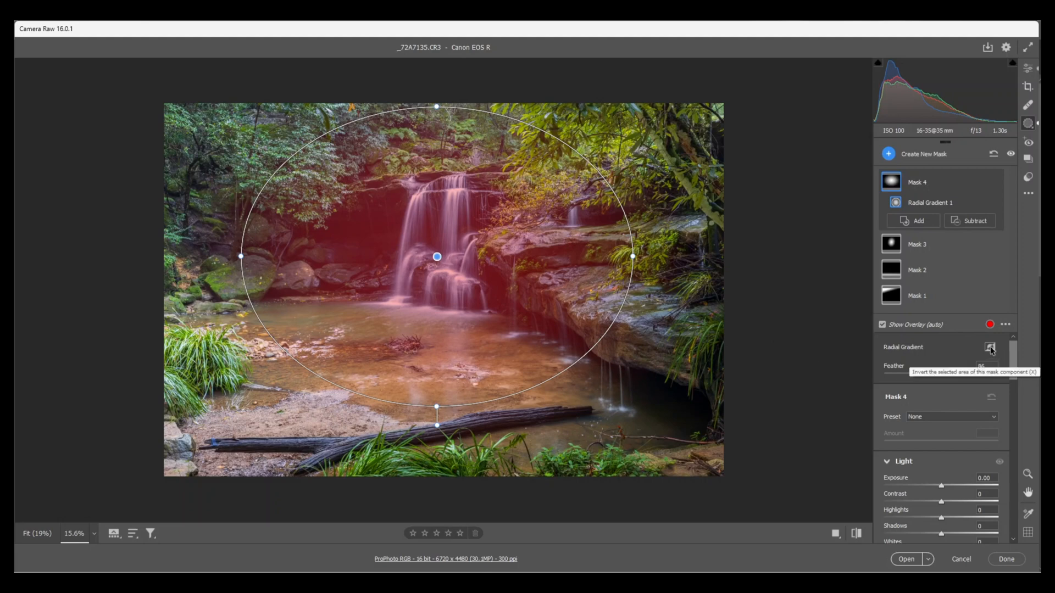
left_click(990, 347)
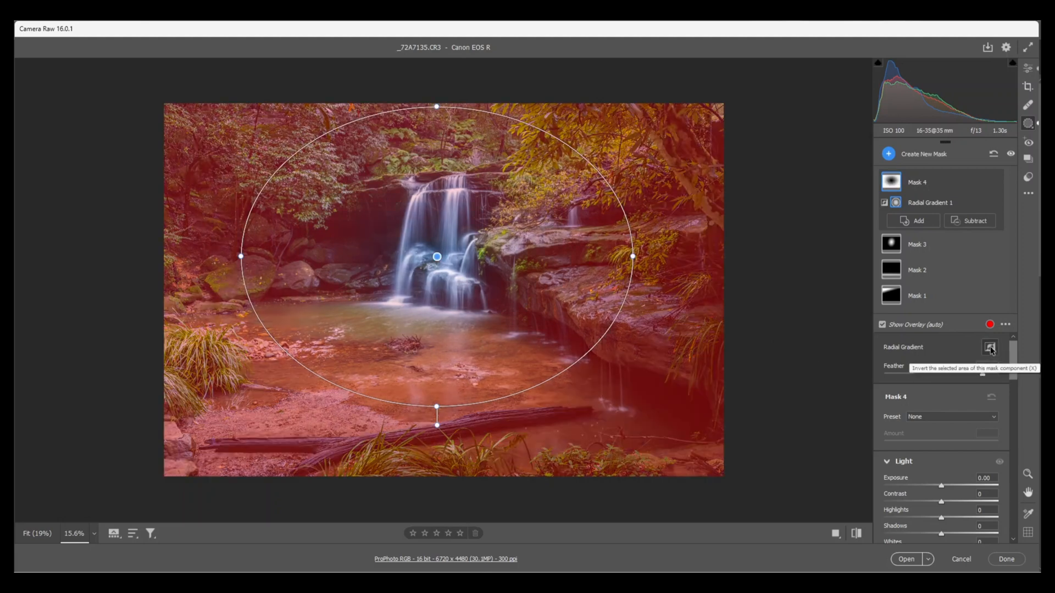
left_click(989, 347)
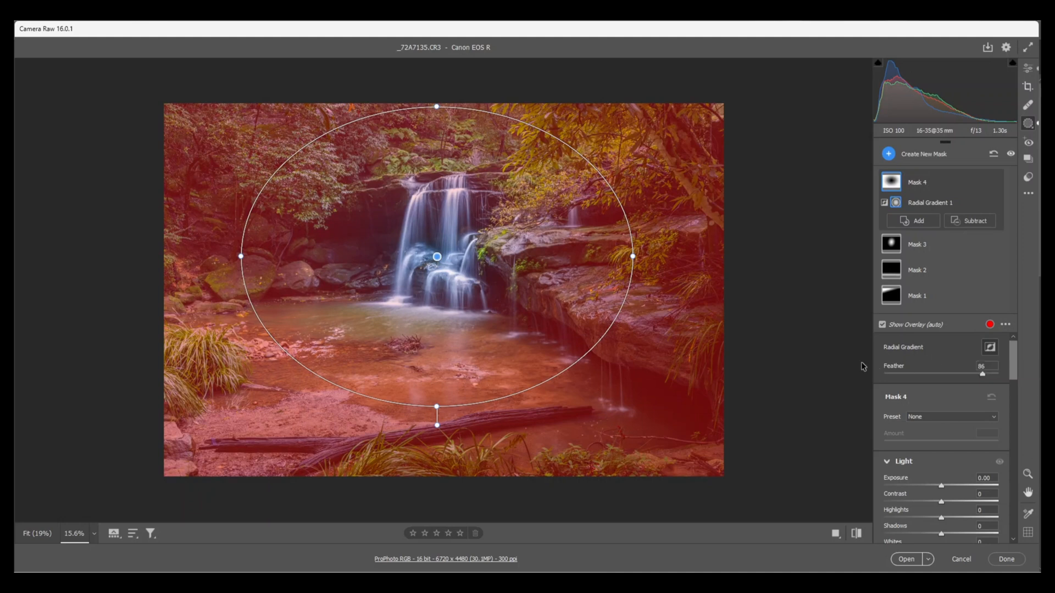
mouse_move(843, 361)
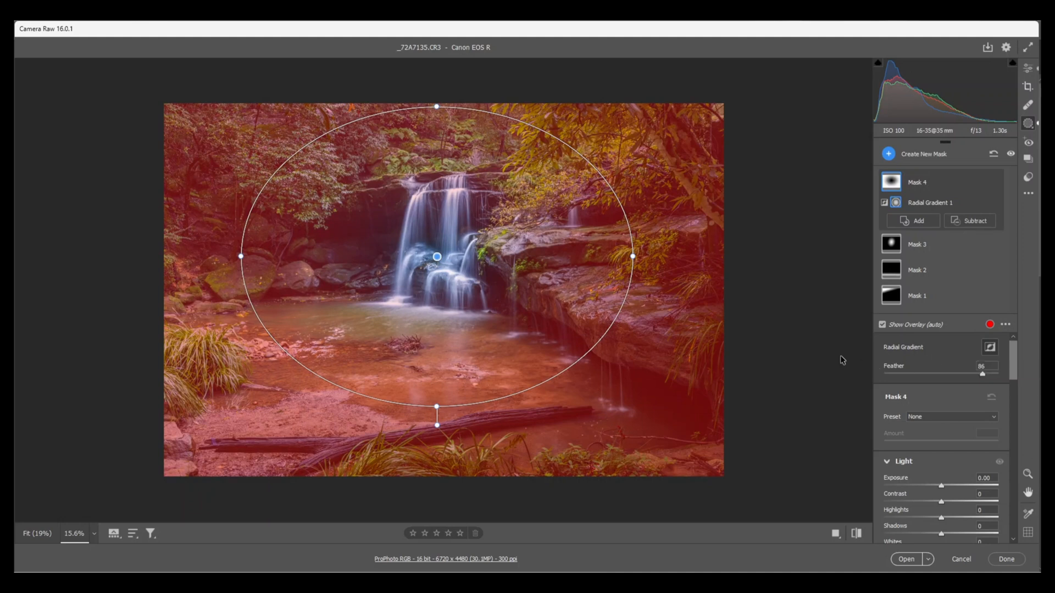
mouse_move(840, 360)
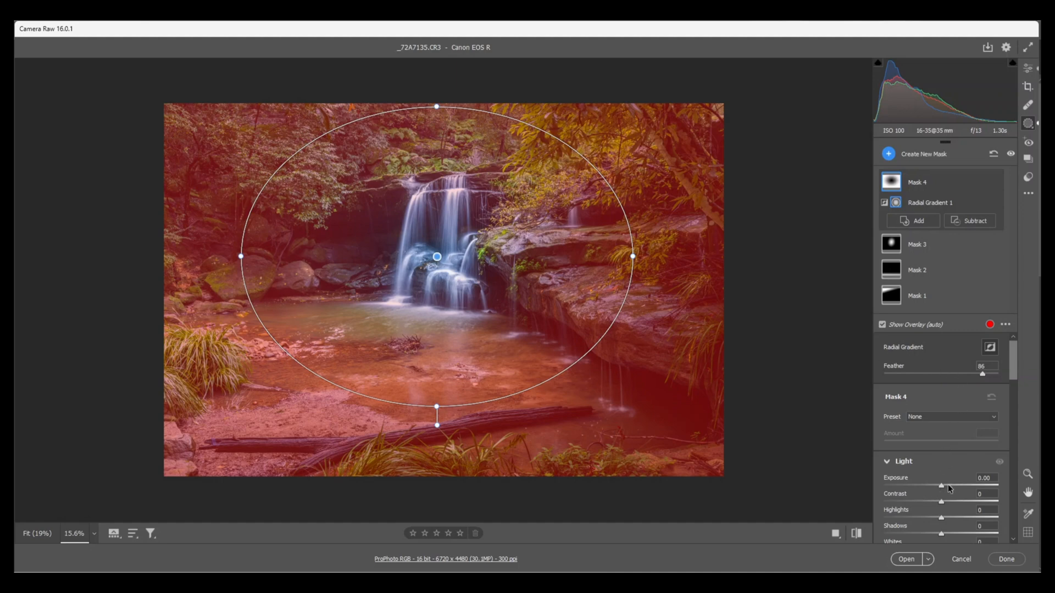
mouse_move(942, 489)
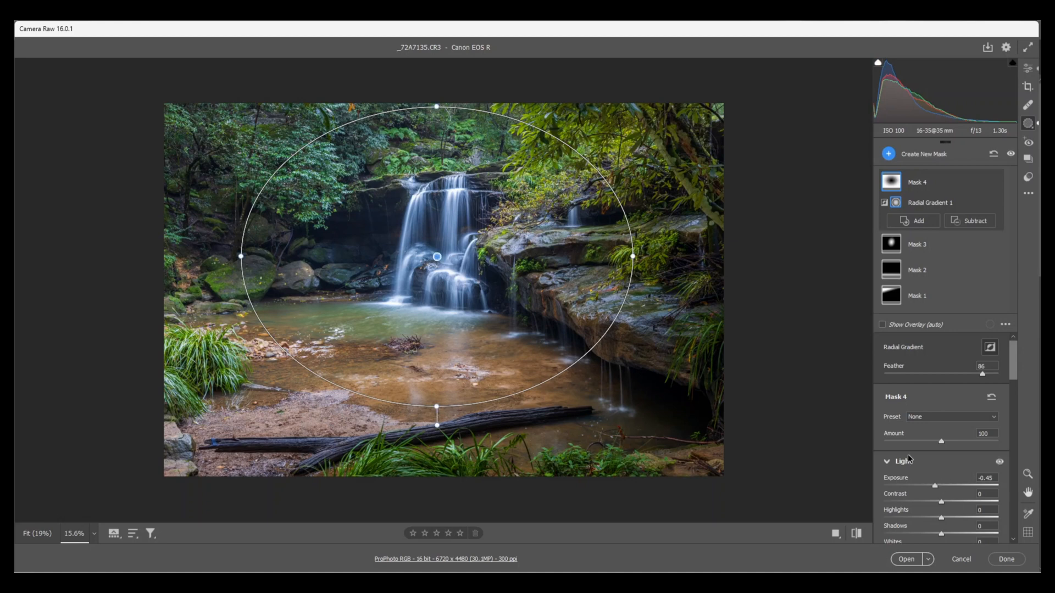
mouse_move(797, 408)
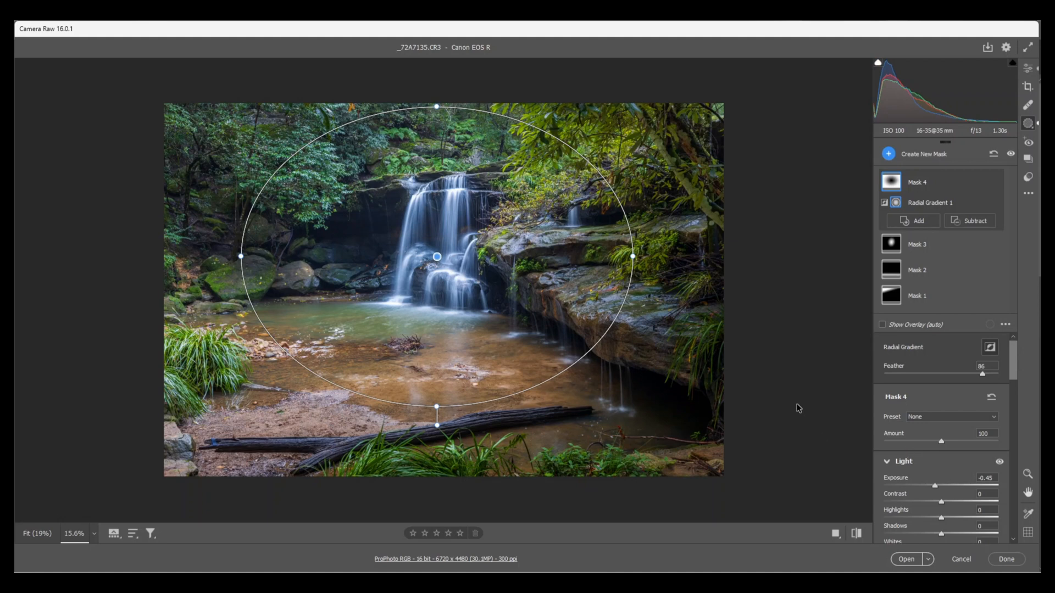
mouse_move(986, 164)
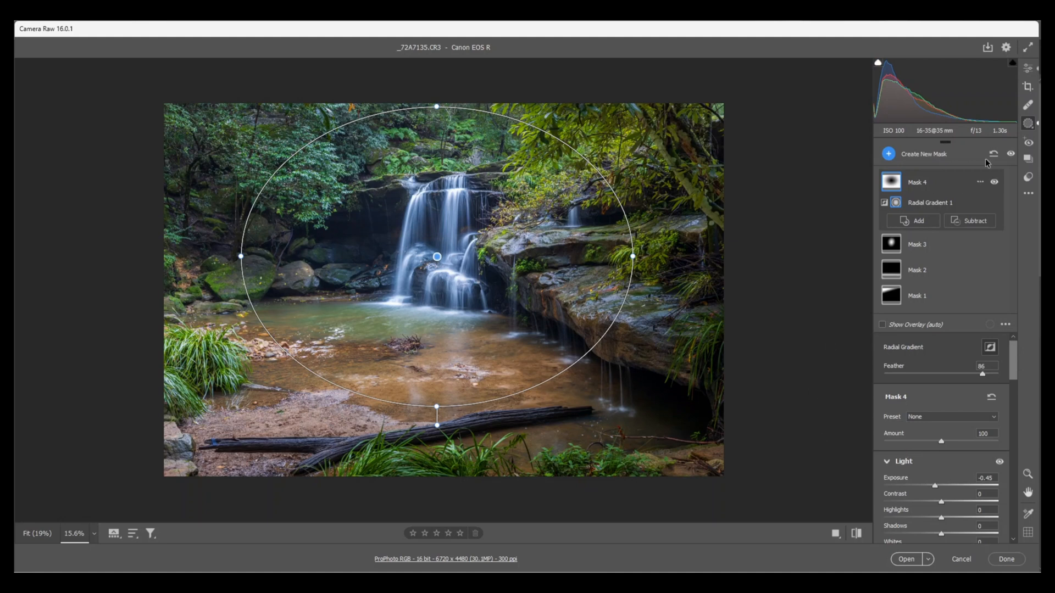
mouse_move(1028, 72)
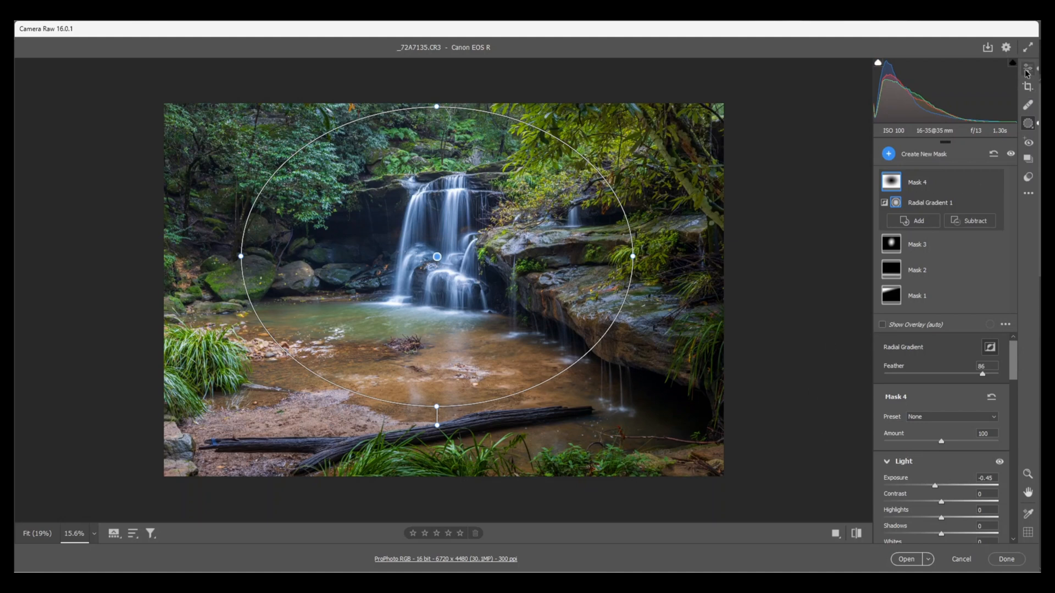
Back in Edit, raise the global Blacks slider from -20 to -13
left_click(1028, 67)
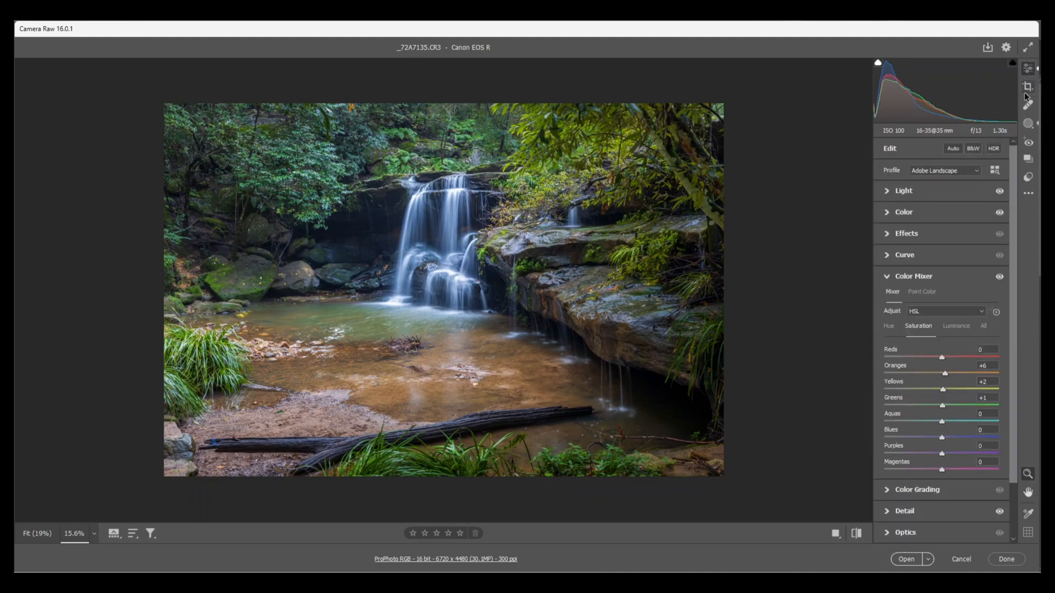
left_click(905, 191)
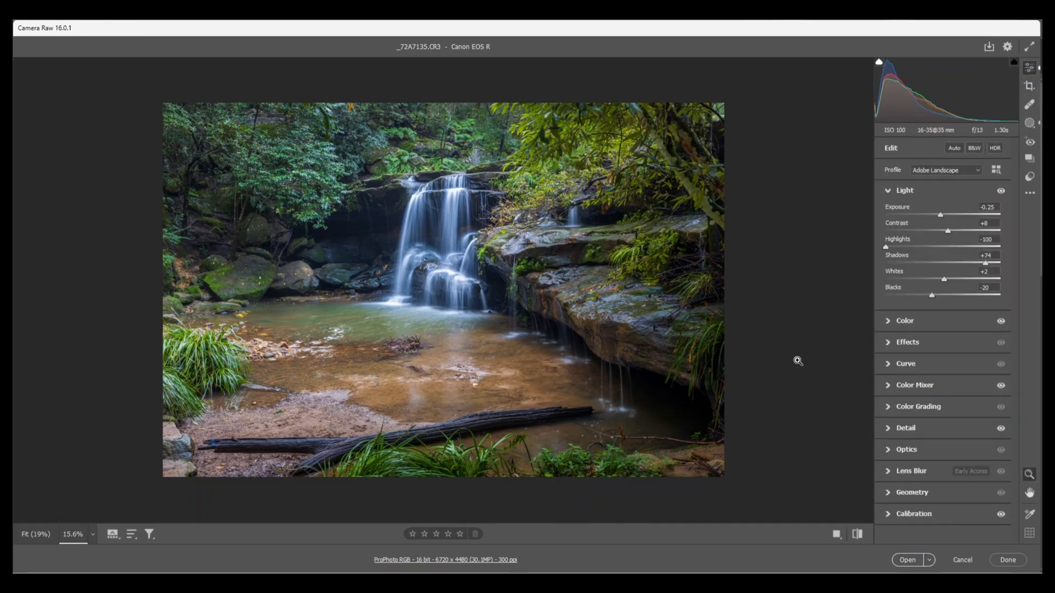
mouse_move(880, 66)
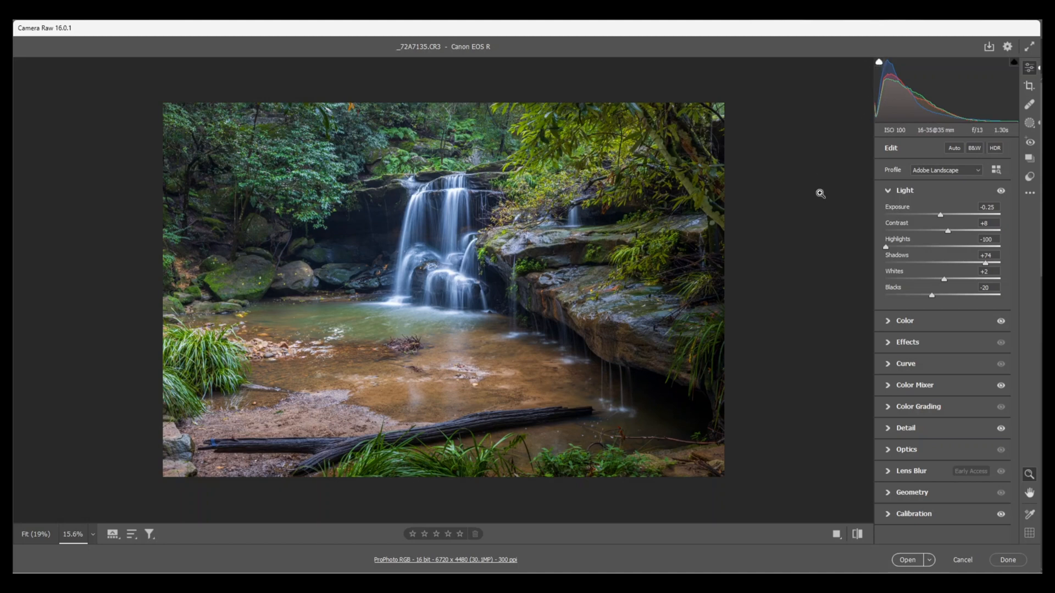
mouse_move(935, 301)
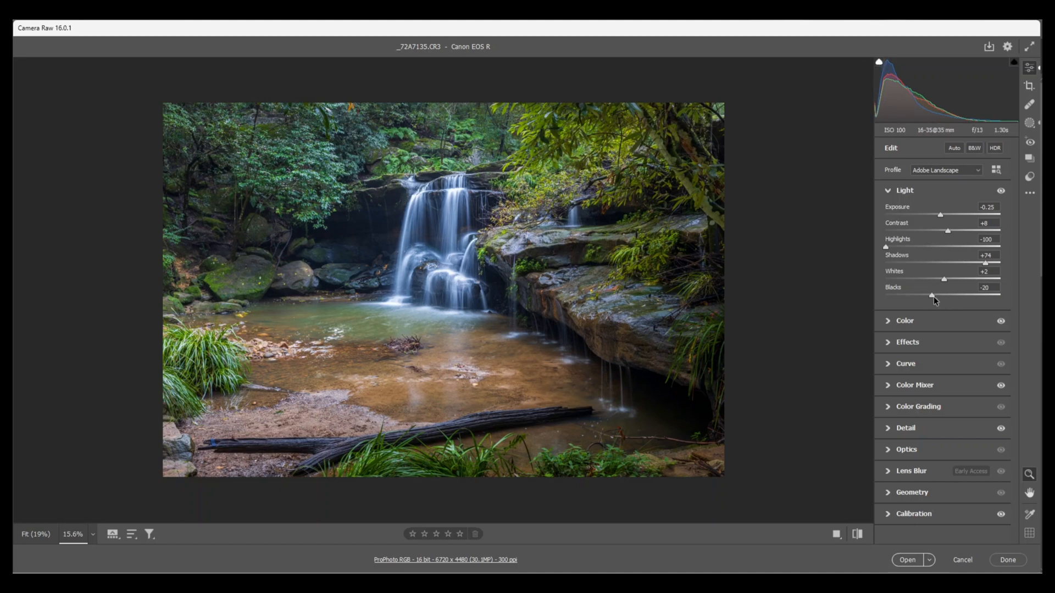
mouse_move(935, 302)
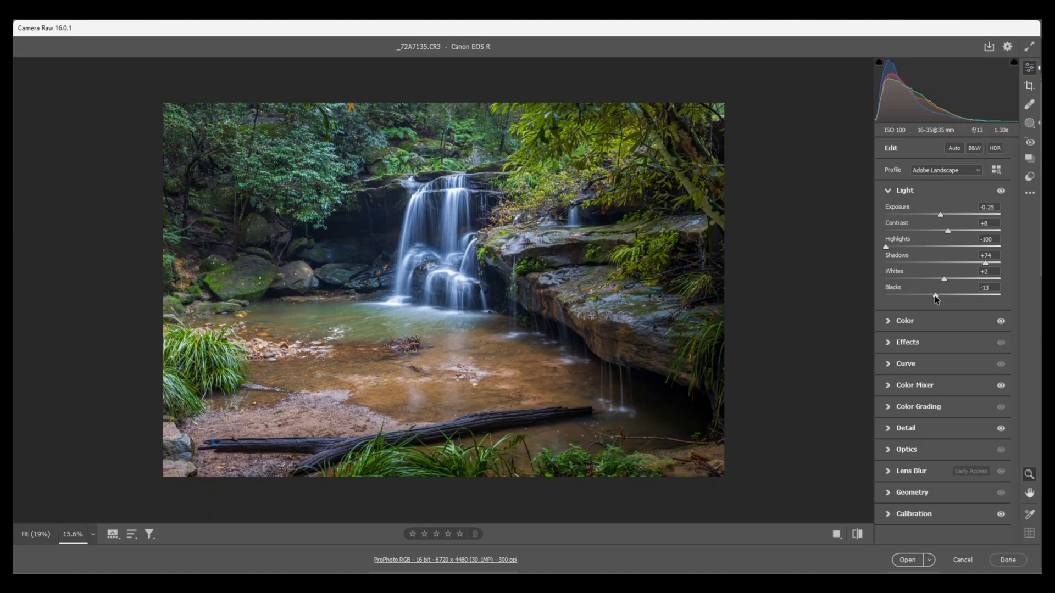
mouse_move(773, 320)
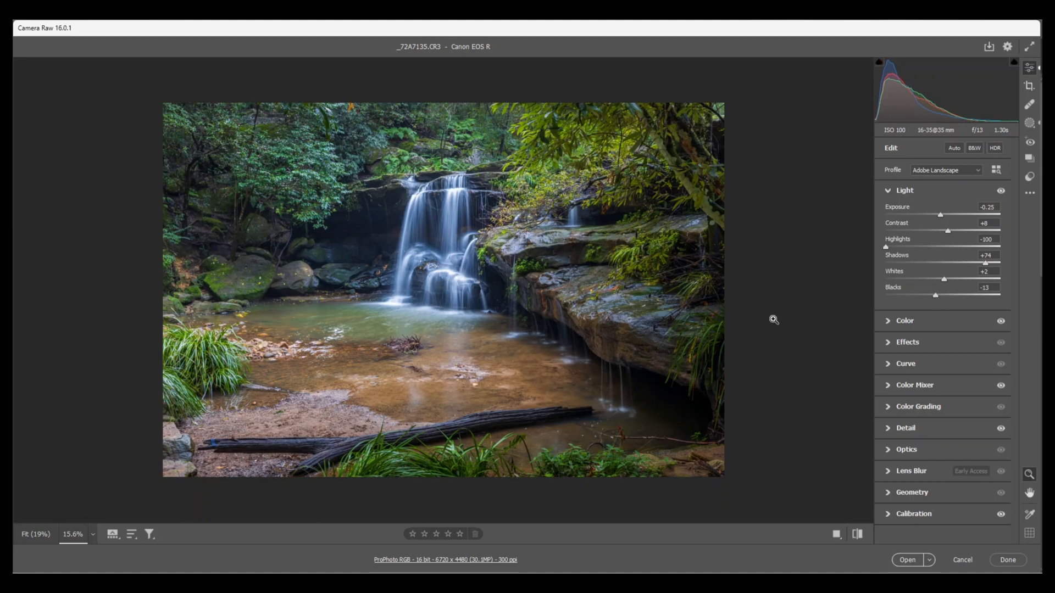
mouse_move(780, 317)
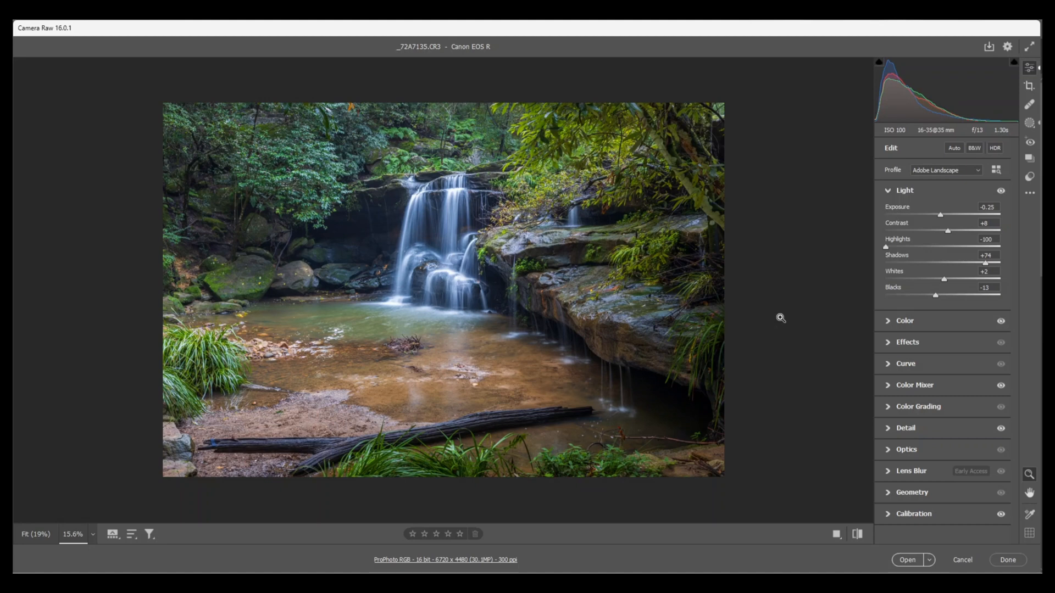
mouse_move(776, 438)
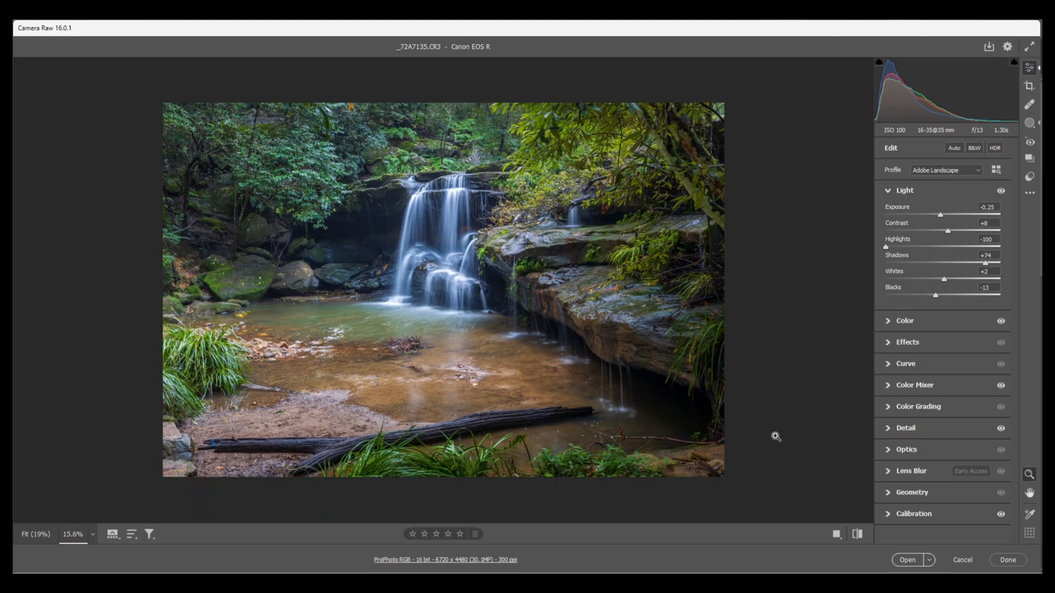
mouse_move(907, 560)
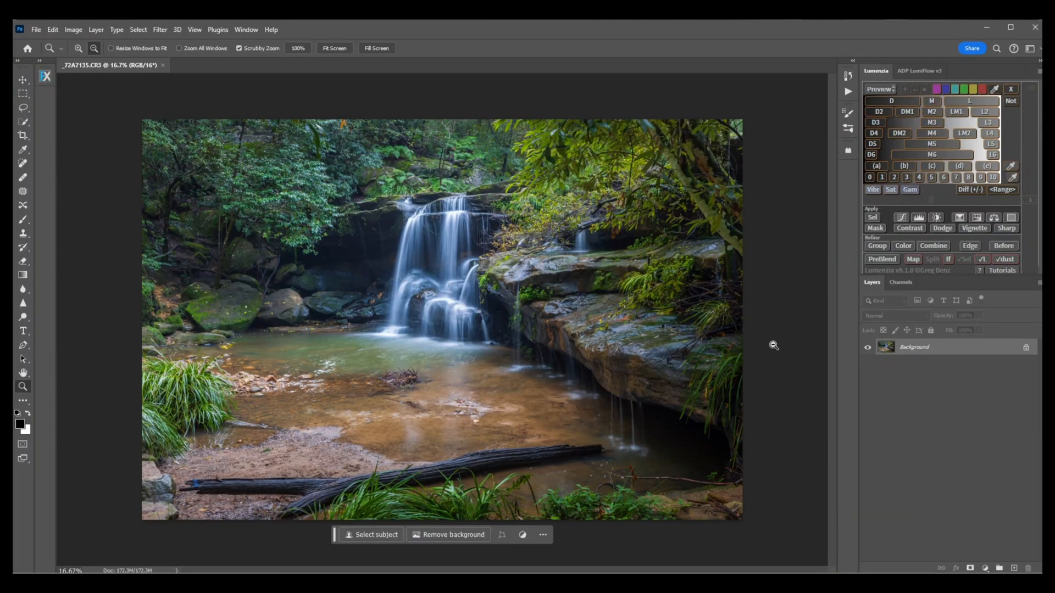
mouse_move(792, 273)
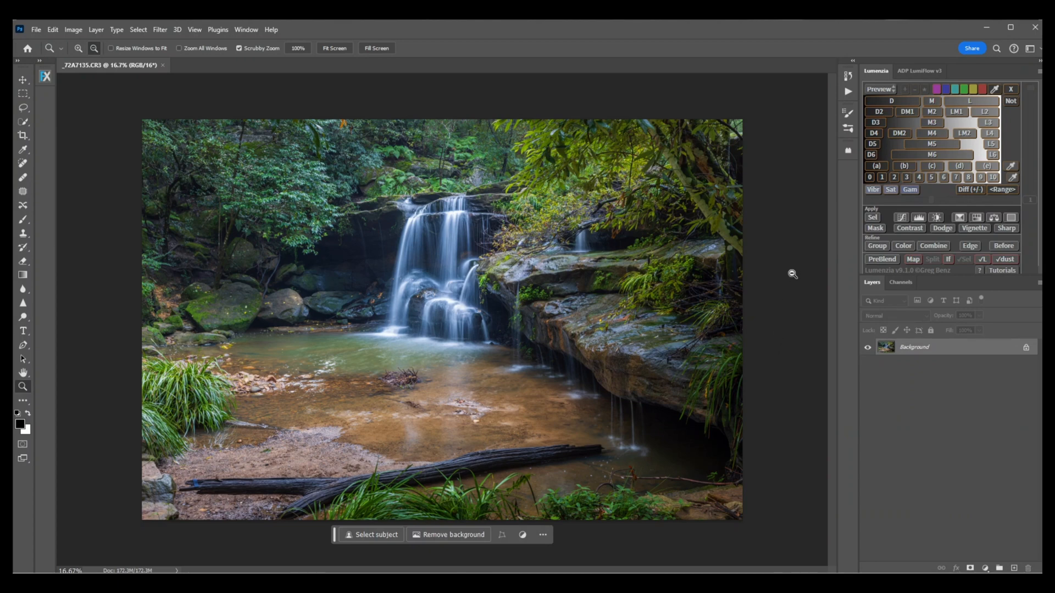
mouse_move(320, 87)
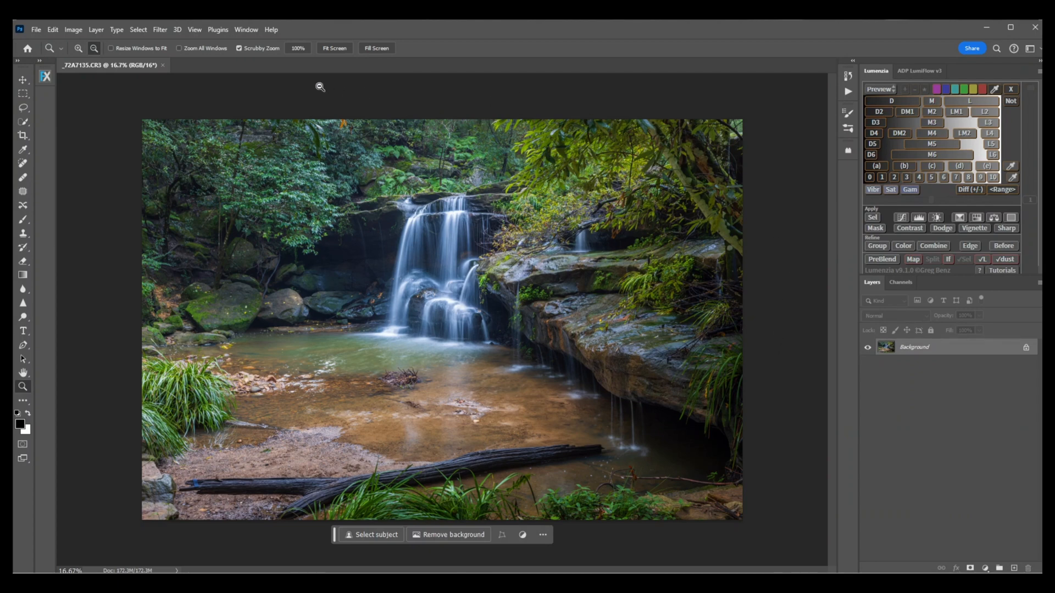
mouse_move(160, 29)
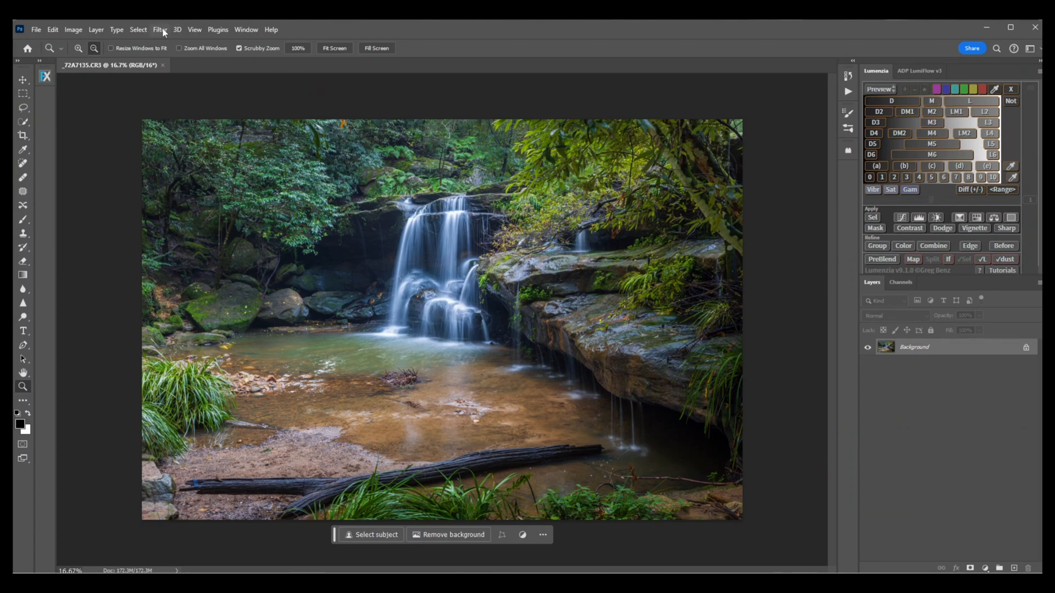
Open Photoshop's Filter menu to reach Nik Collection's Color Efex Pro 4
left_click(160, 29)
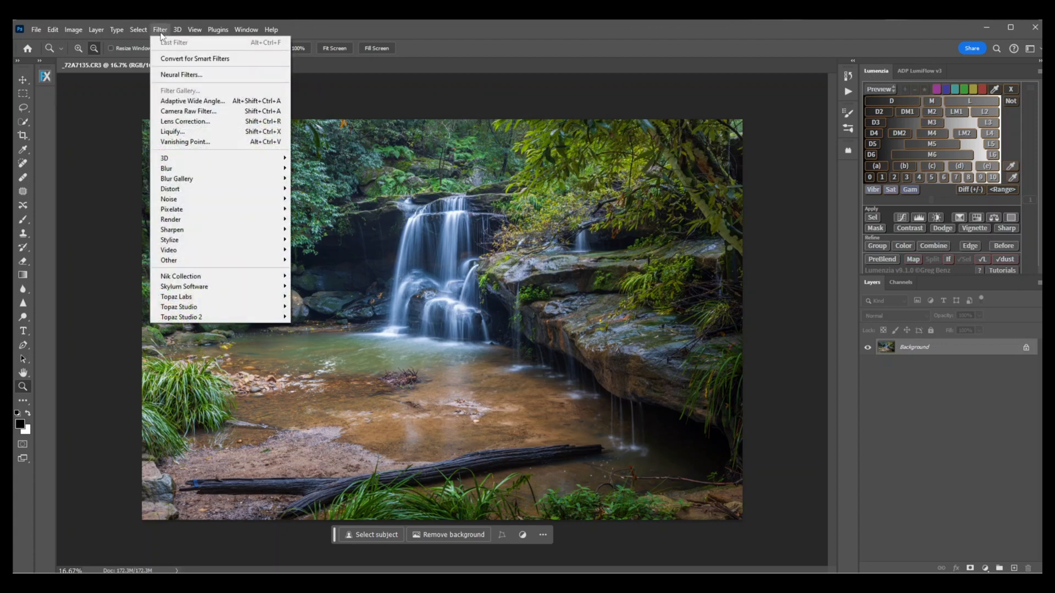
mouse_move(180, 276)
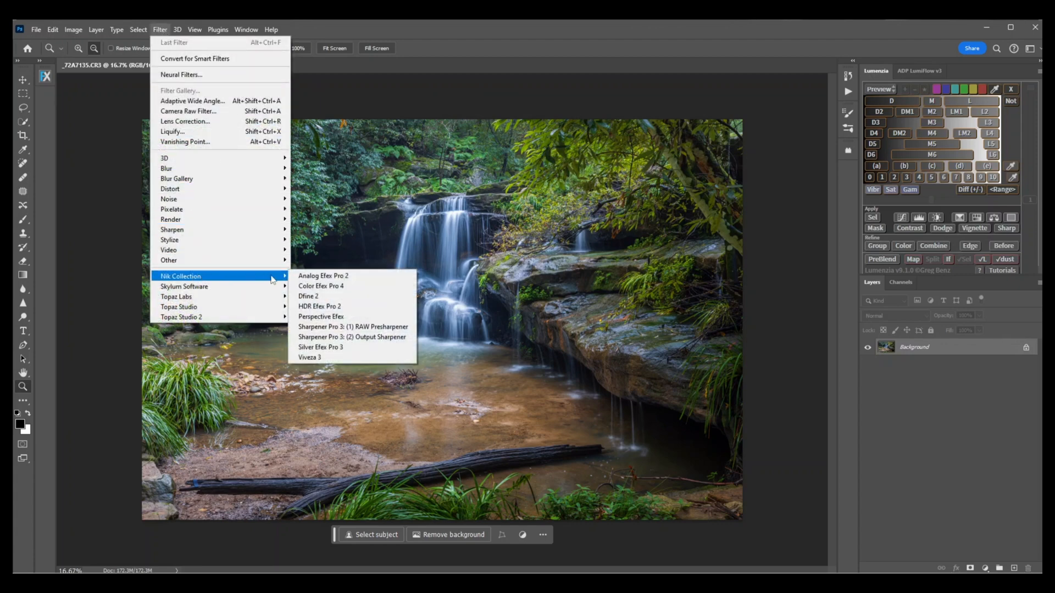
mouse_move(321, 286)
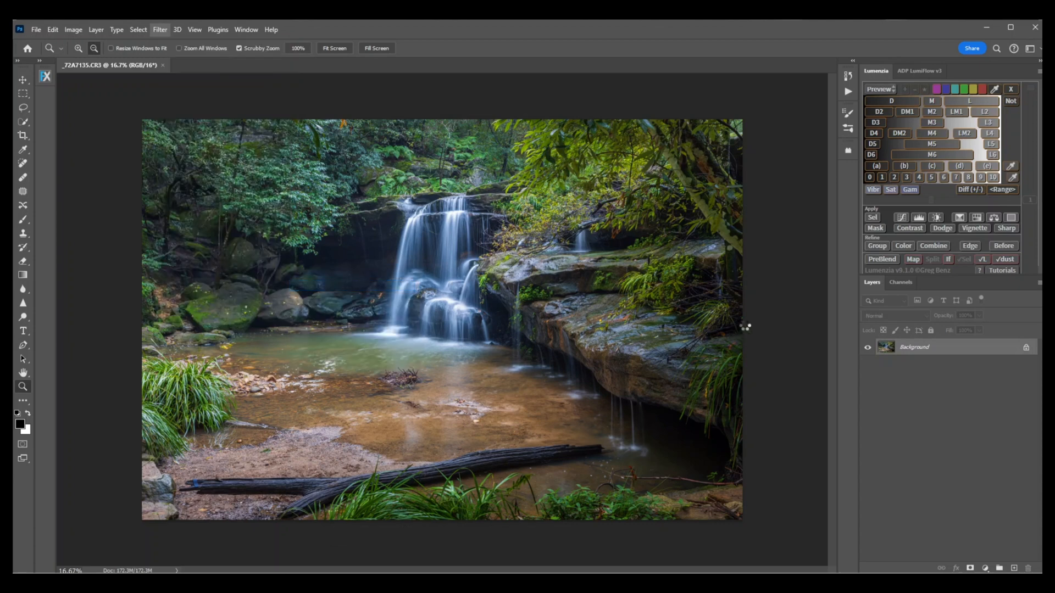
mouse_move(765, 323)
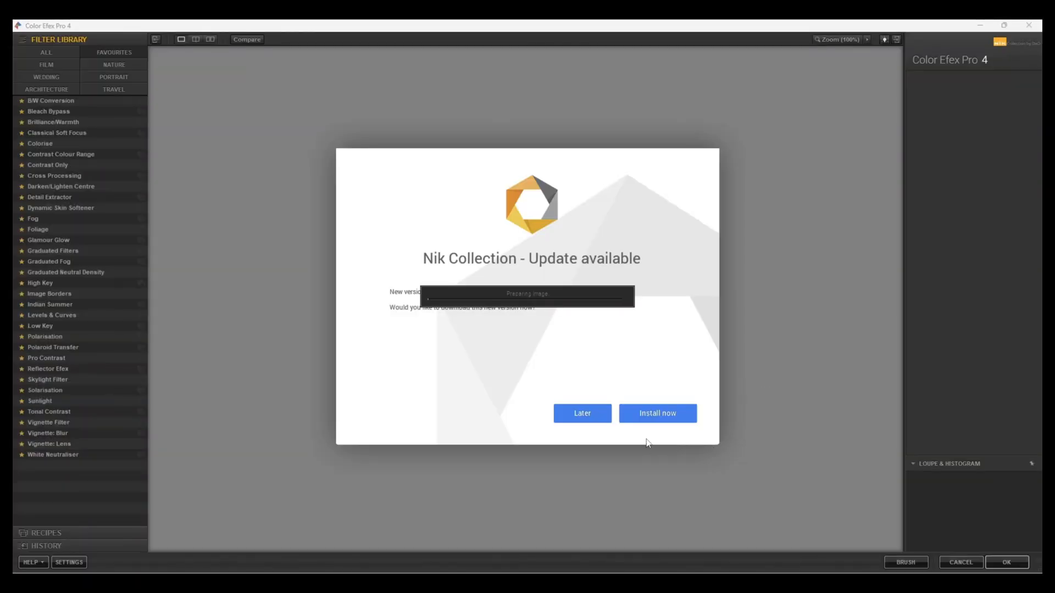
mouse_move(765, 422)
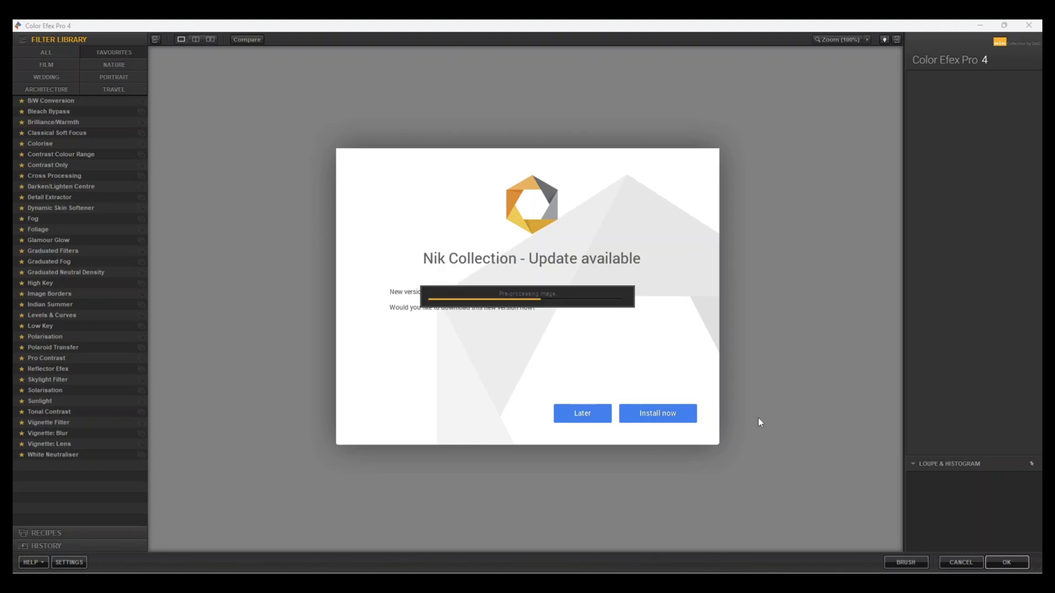
mouse_move(776, 422)
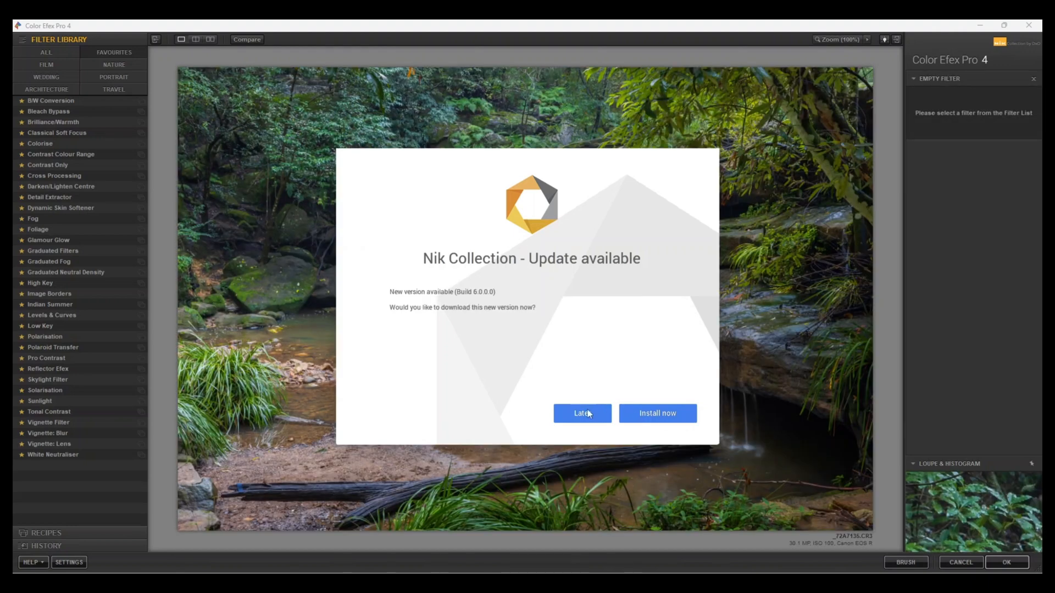
Postpone the Color Efex Pro 4 update and remove the loaded Pro Contrast filter
left_click(581, 413)
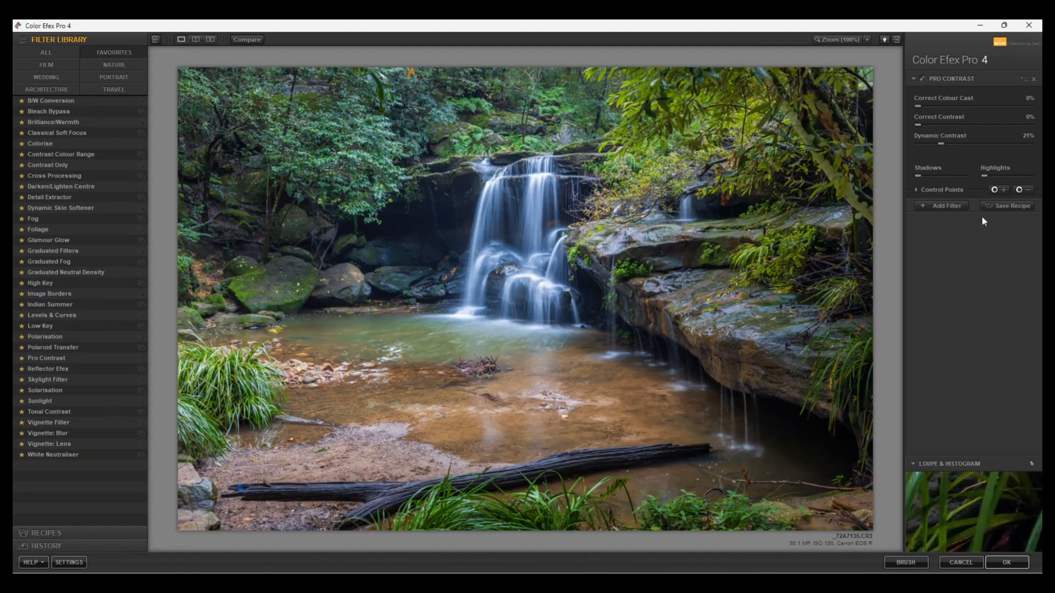
mouse_move(923, 80)
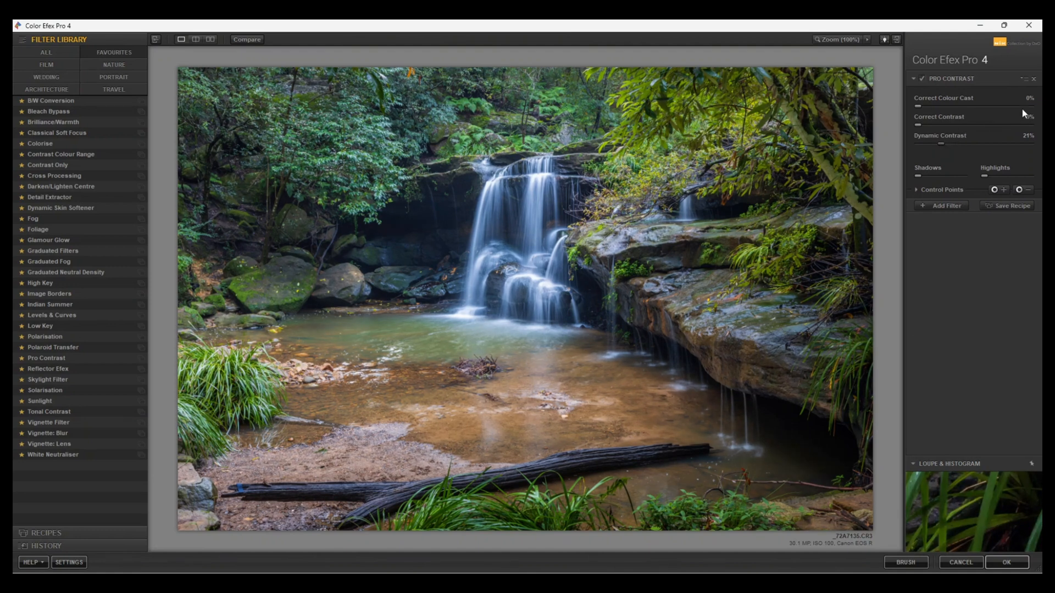
left_click(1033, 78)
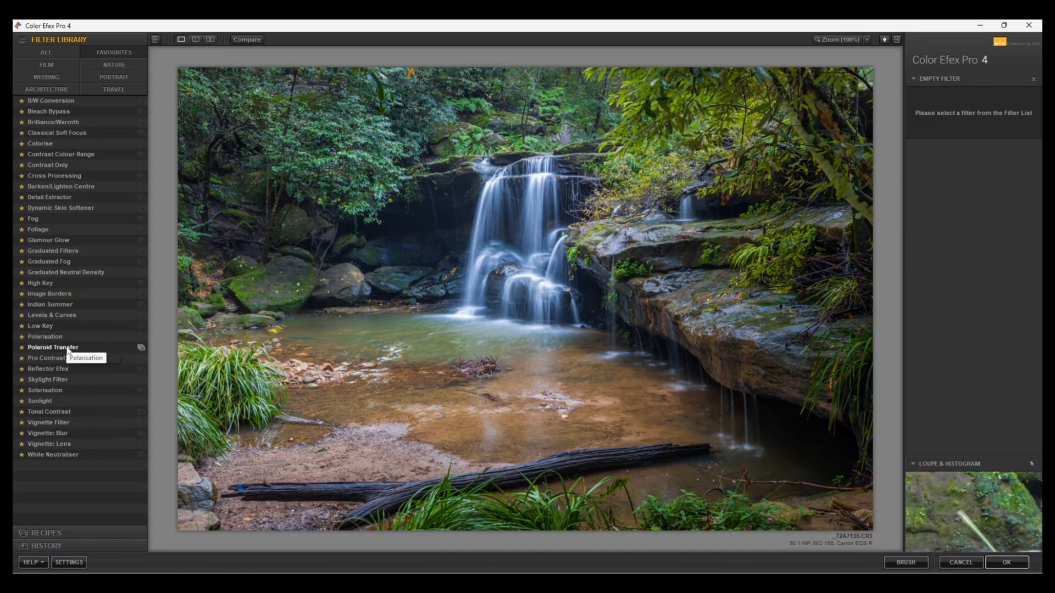
mouse_move(46, 357)
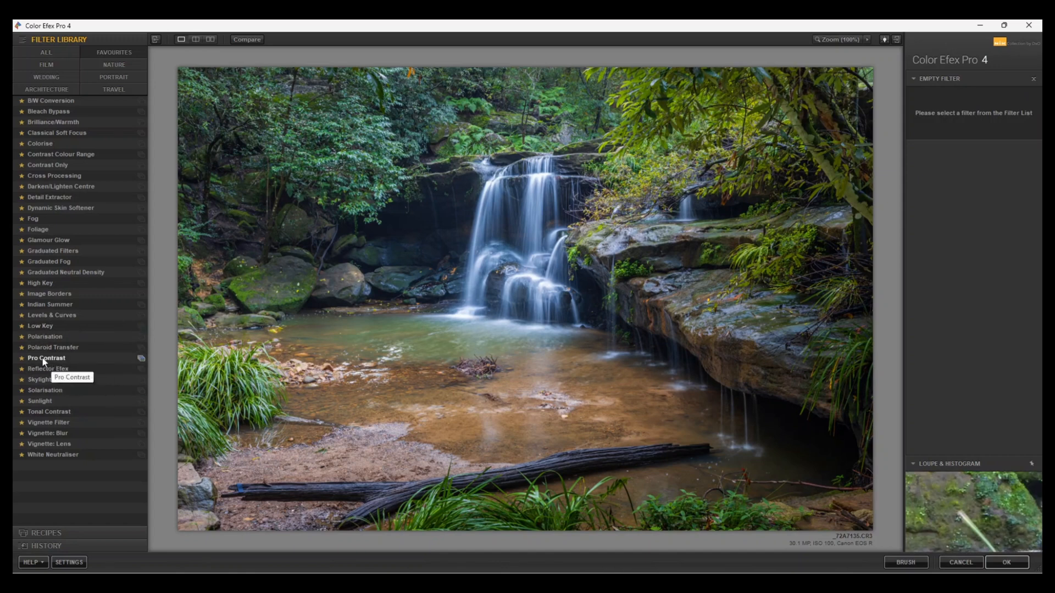
mouse_move(56, 363)
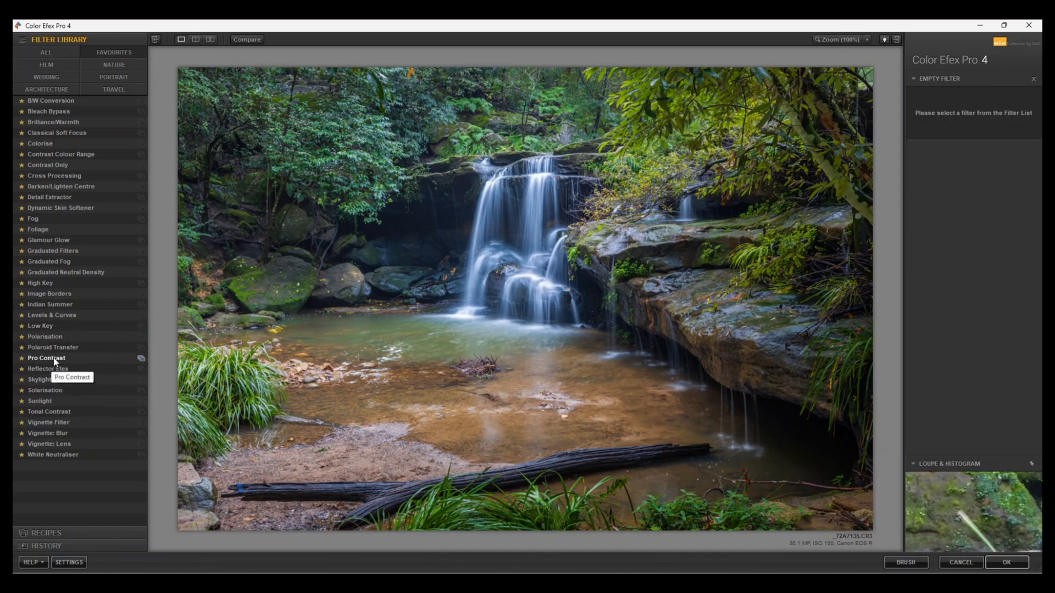
Add Pro Contrast from the Filter Library with Dynamic Contrast at 6%
left_click(46, 357)
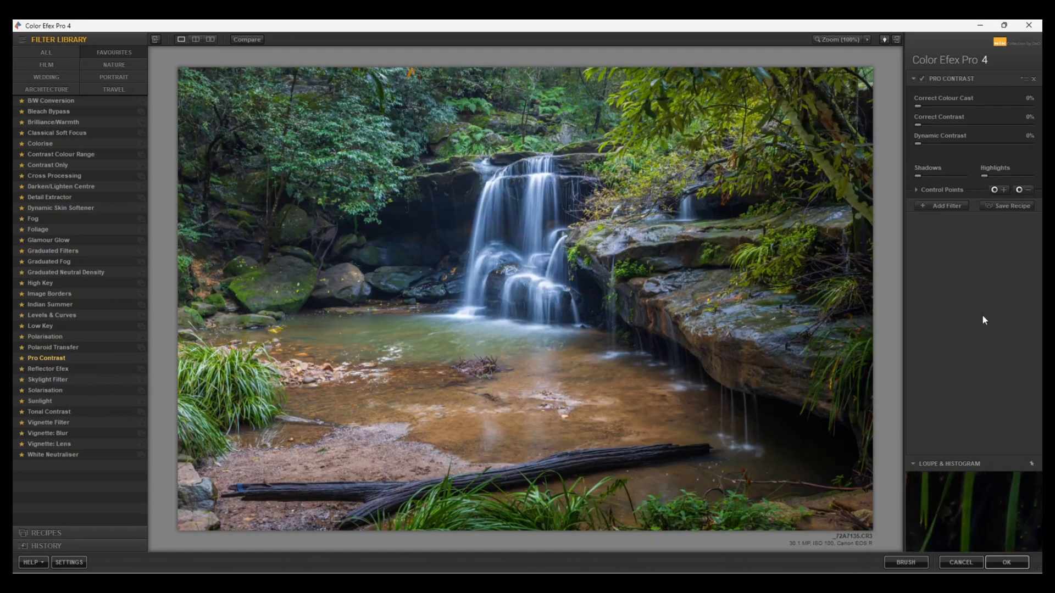
mouse_move(920, 147)
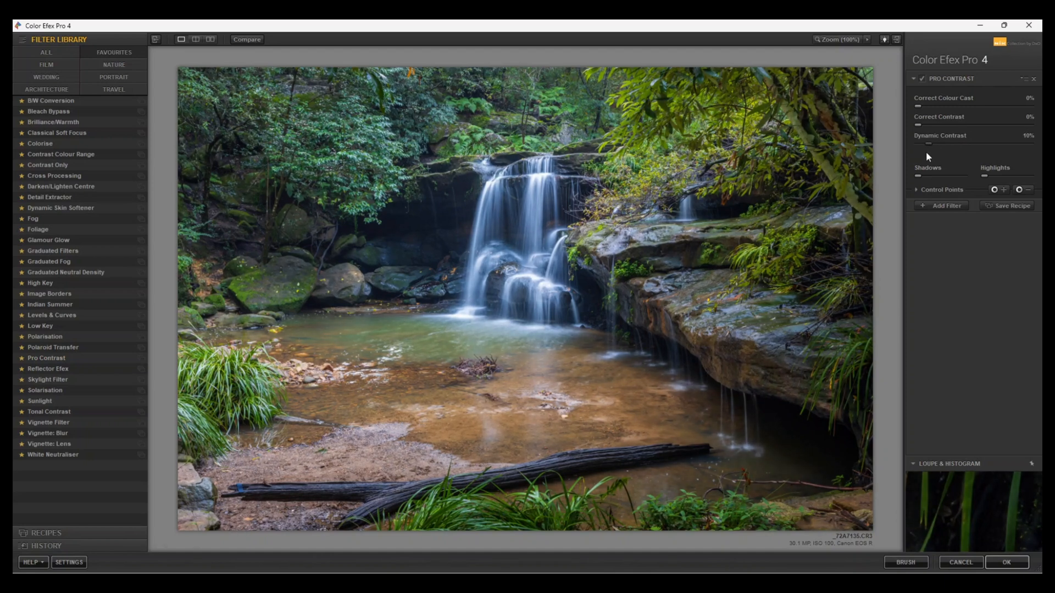
left_click_drag(932, 143, 926, 143)
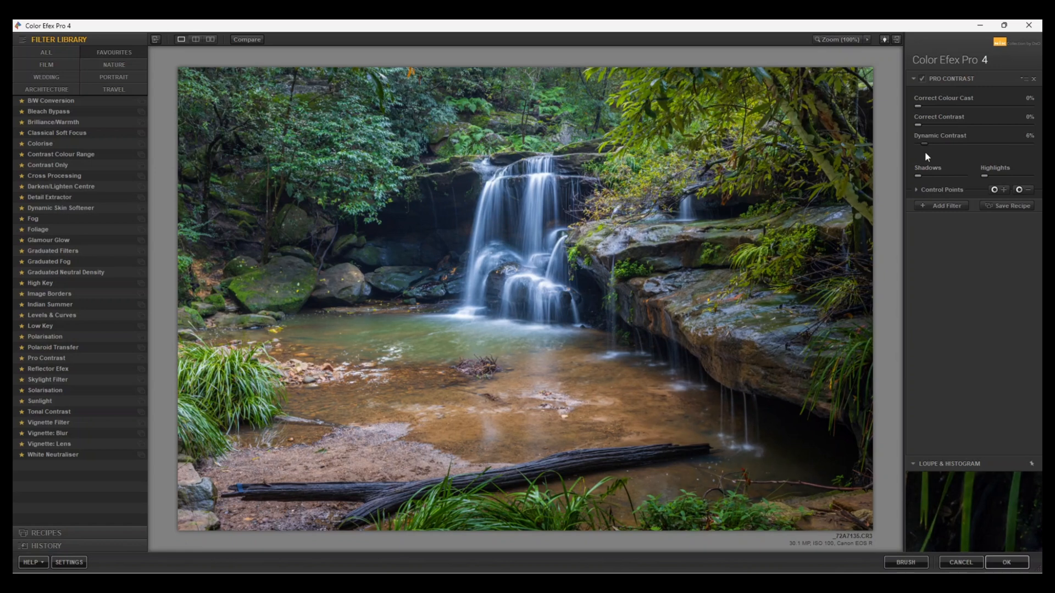
mouse_move(922, 127)
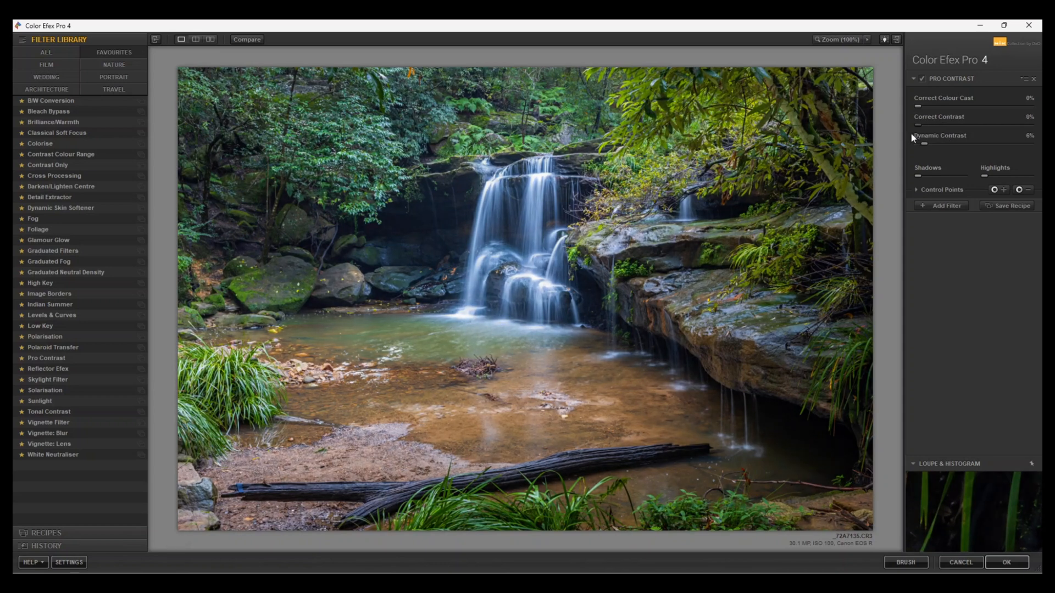
mouse_move(911, 163)
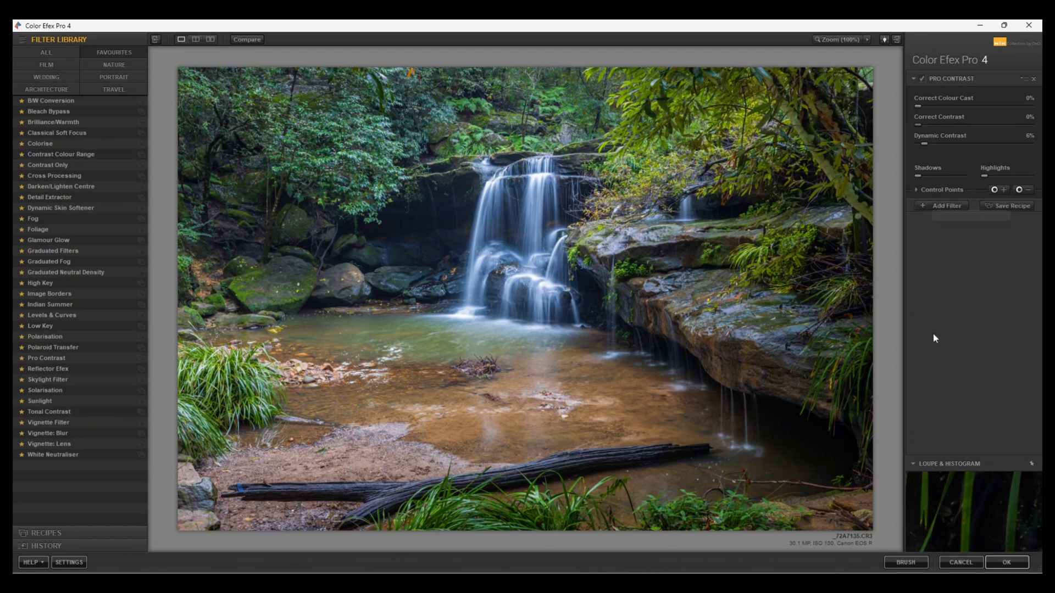
mouse_move(926, 396)
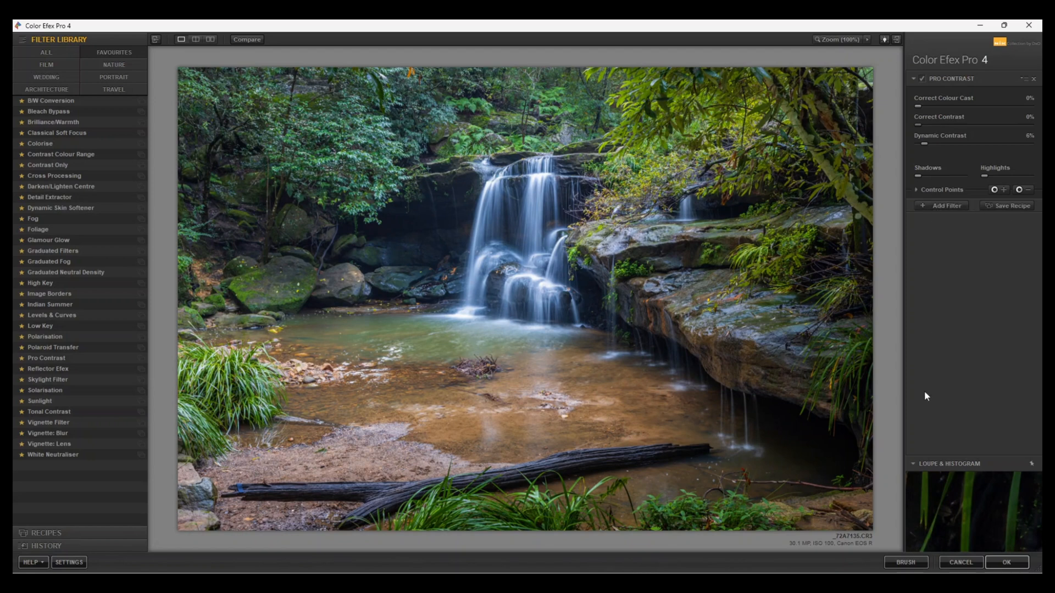
mouse_move(1008, 561)
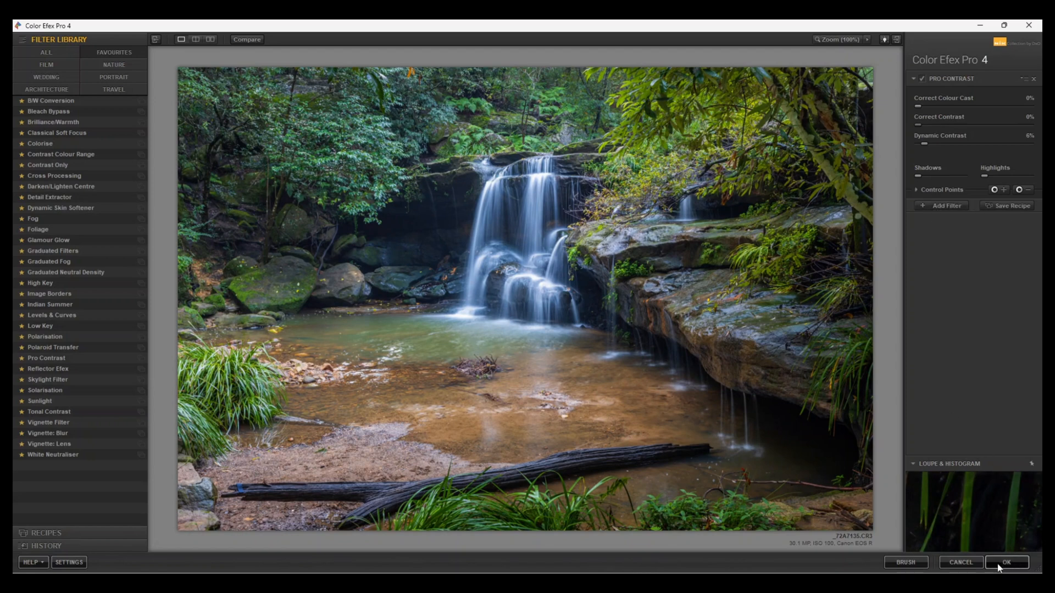
Accept the Color Efex result, creating a Pro Contrast (CEP 4) layer above Background
left_click(1006, 563)
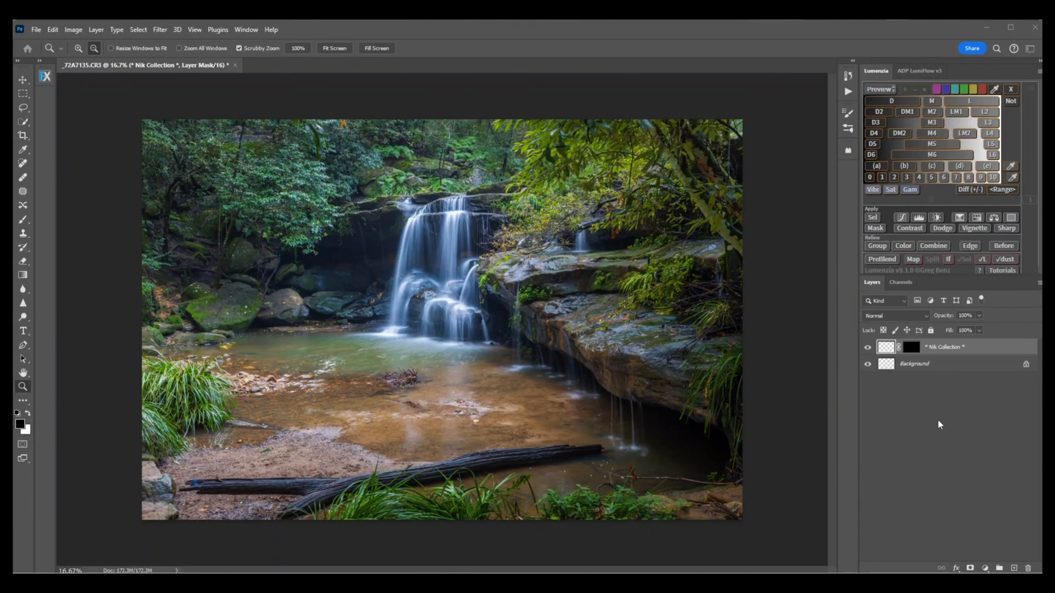
mouse_move(788, 406)
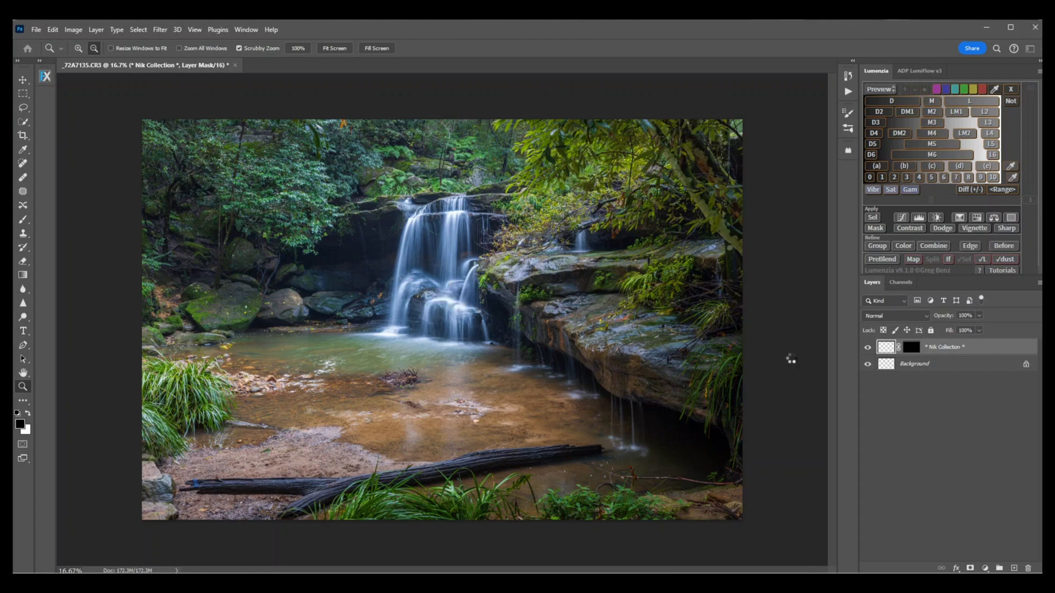
left_click(936, 346)
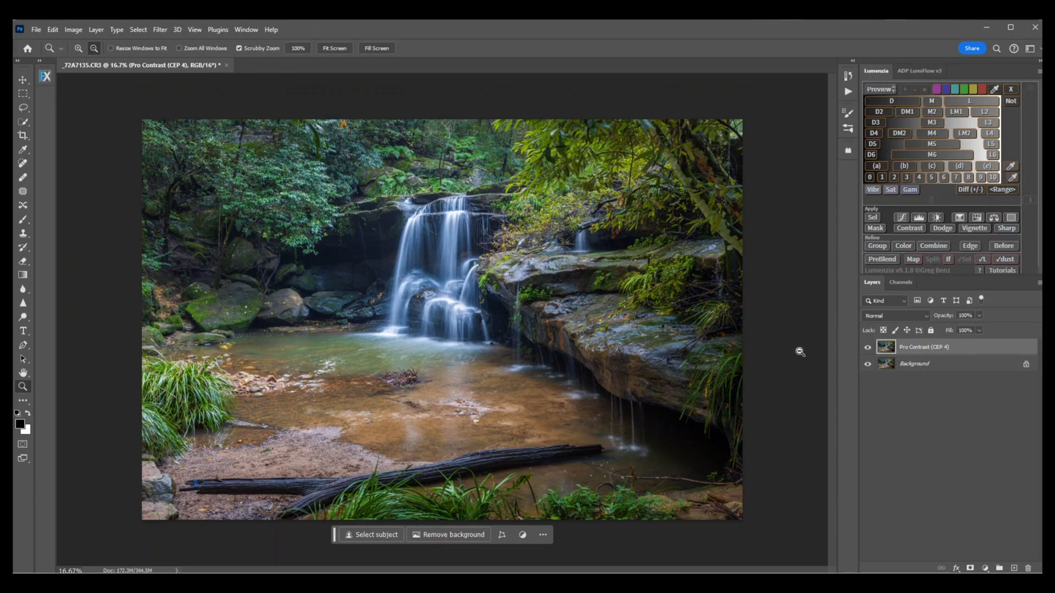
mouse_move(52, 186)
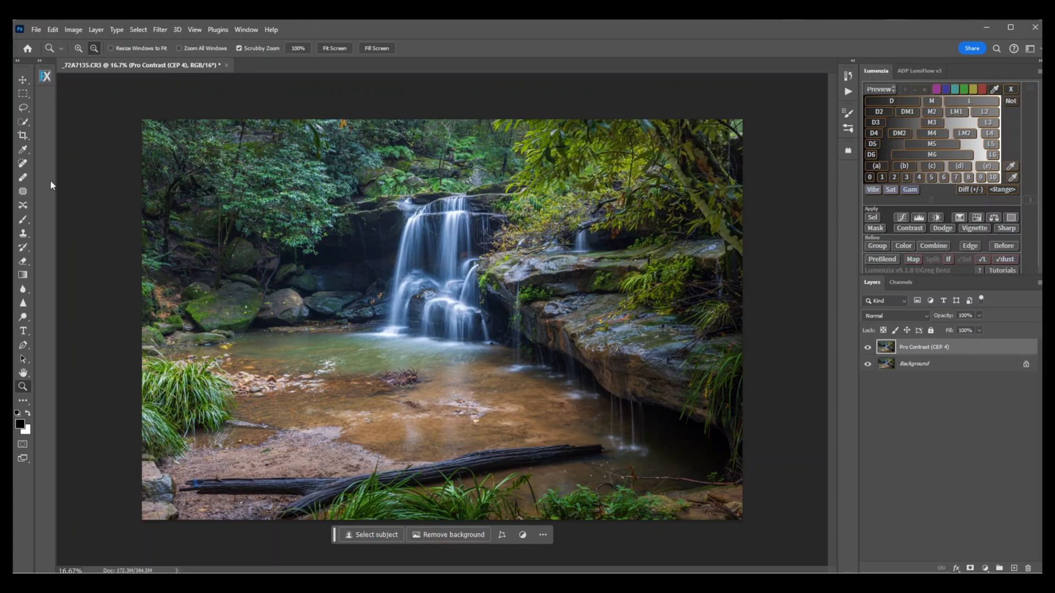
mouse_move(22, 161)
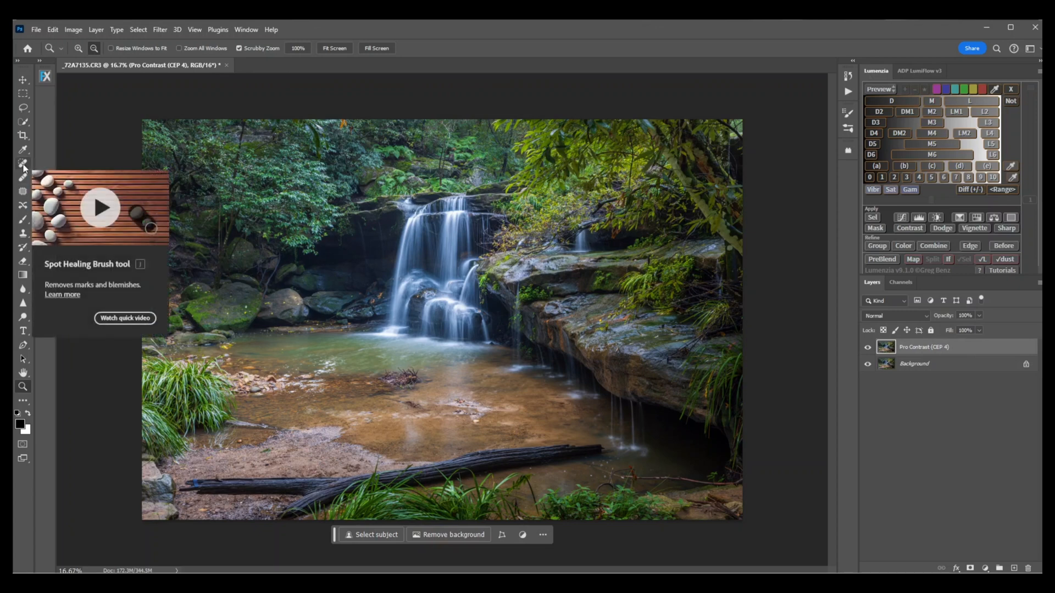
Heal the dark debris clump in the pool with the Content-Aware Spot Healing Brush
left_click(22, 163)
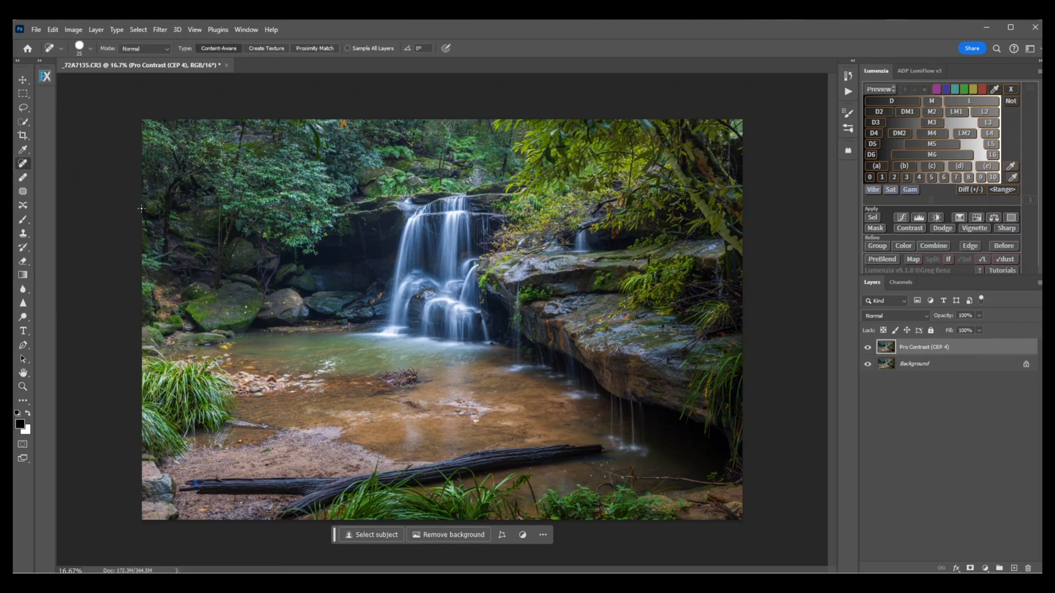
mouse_move(300, 282)
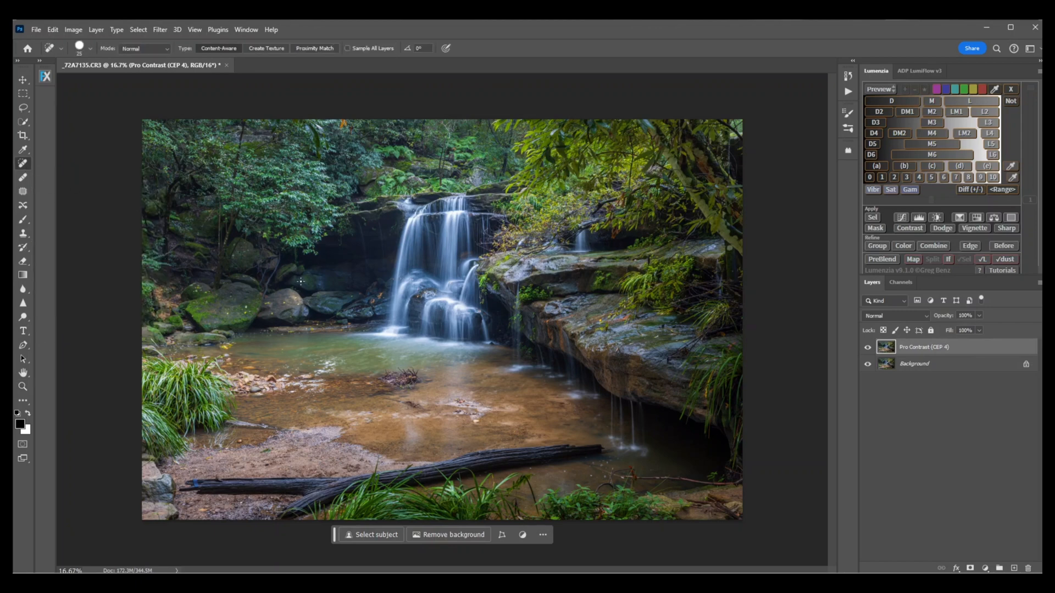
mouse_move(301, 280)
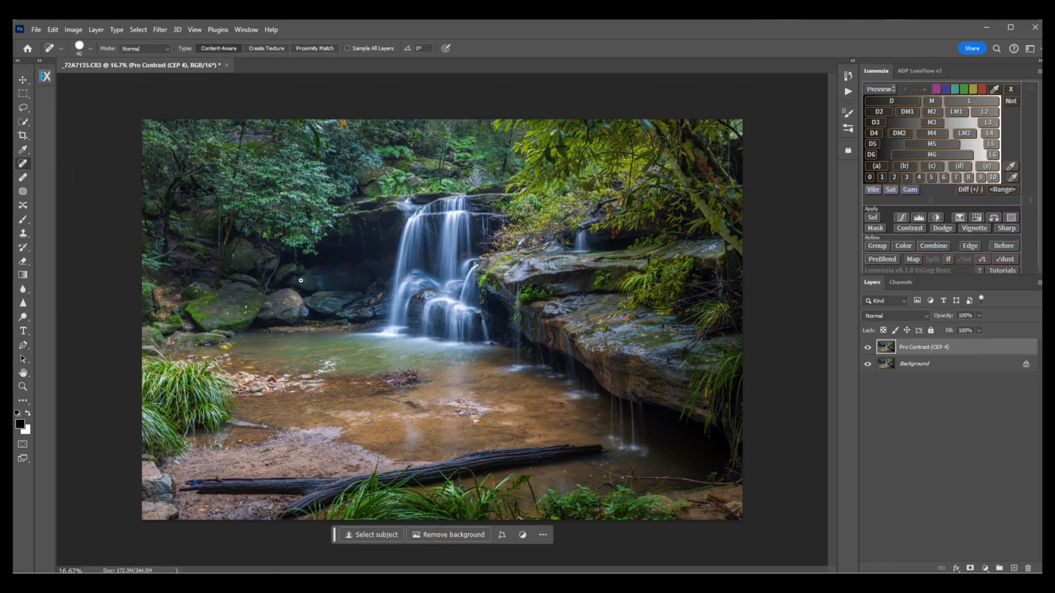
mouse_move(303, 281)
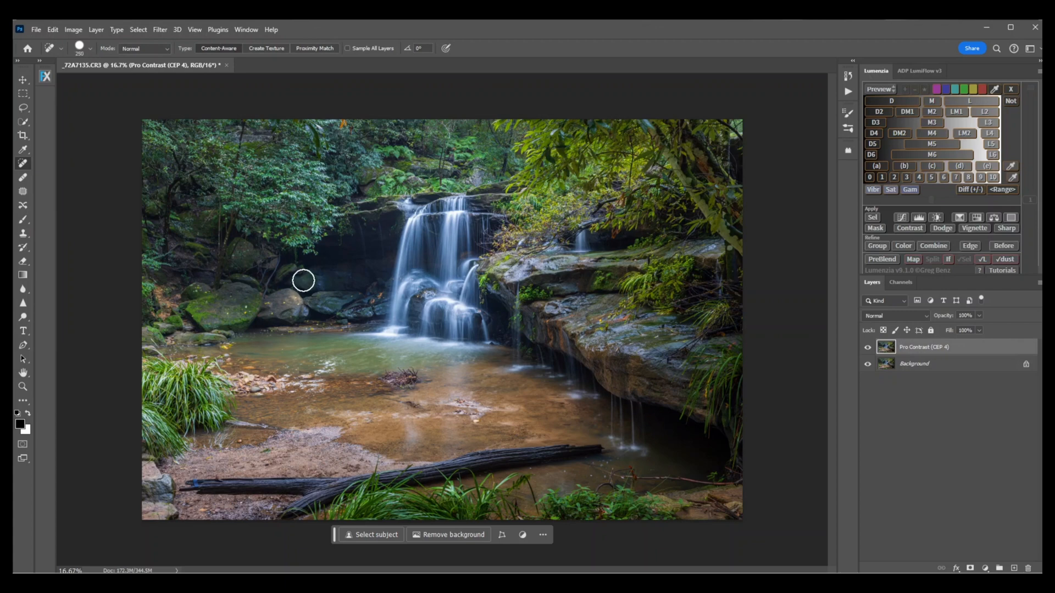
mouse_move(357, 357)
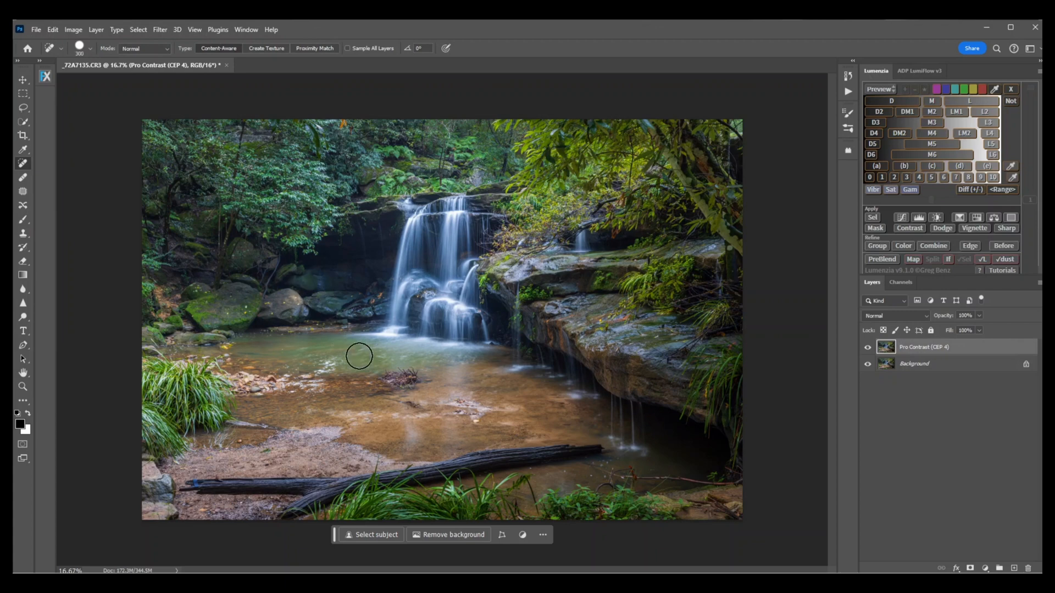
mouse_move(429, 382)
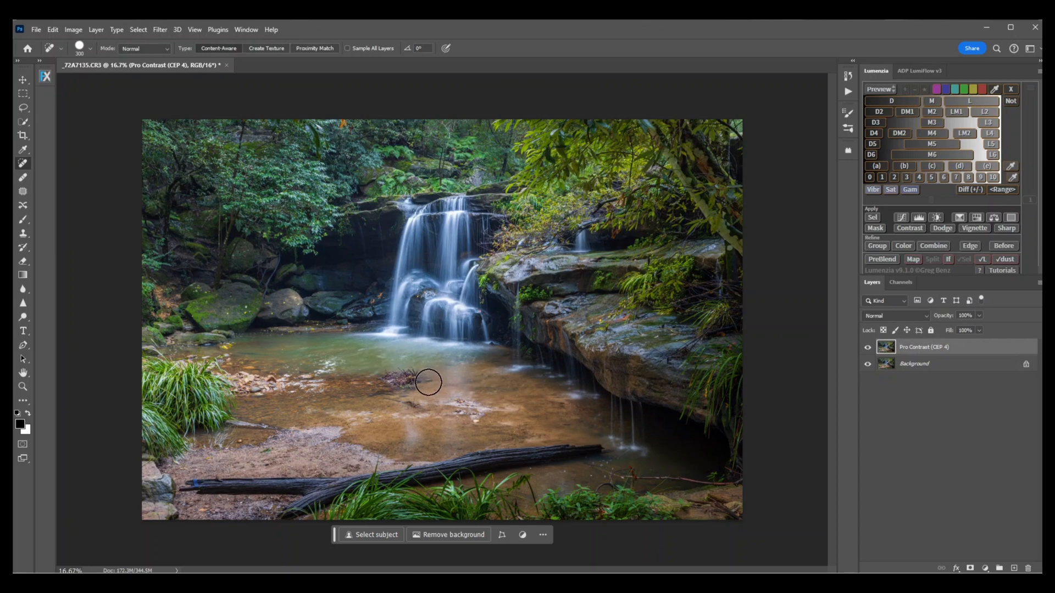
mouse_move(417, 377)
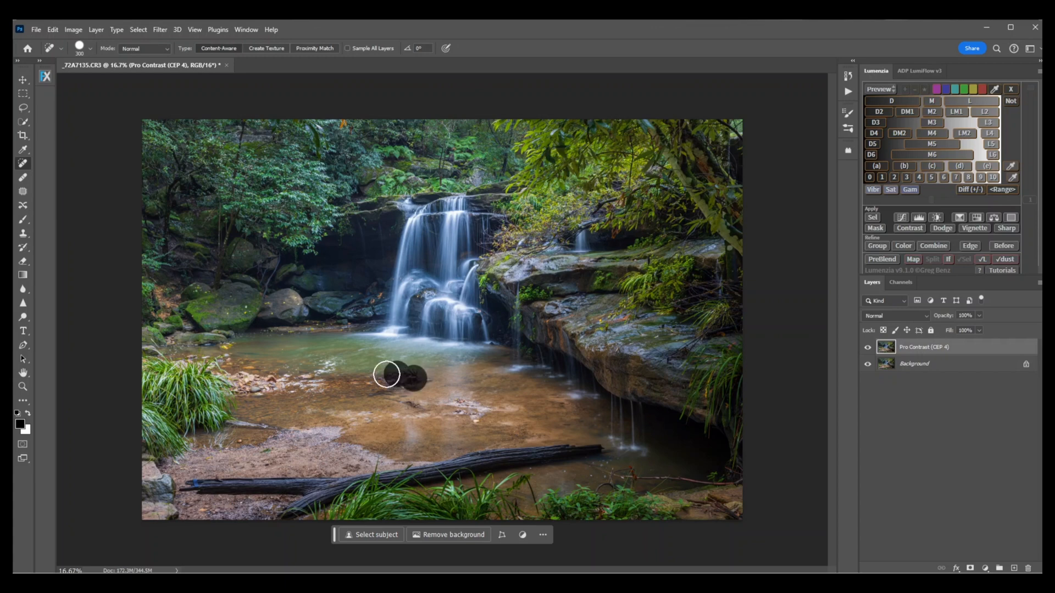
mouse_move(415, 382)
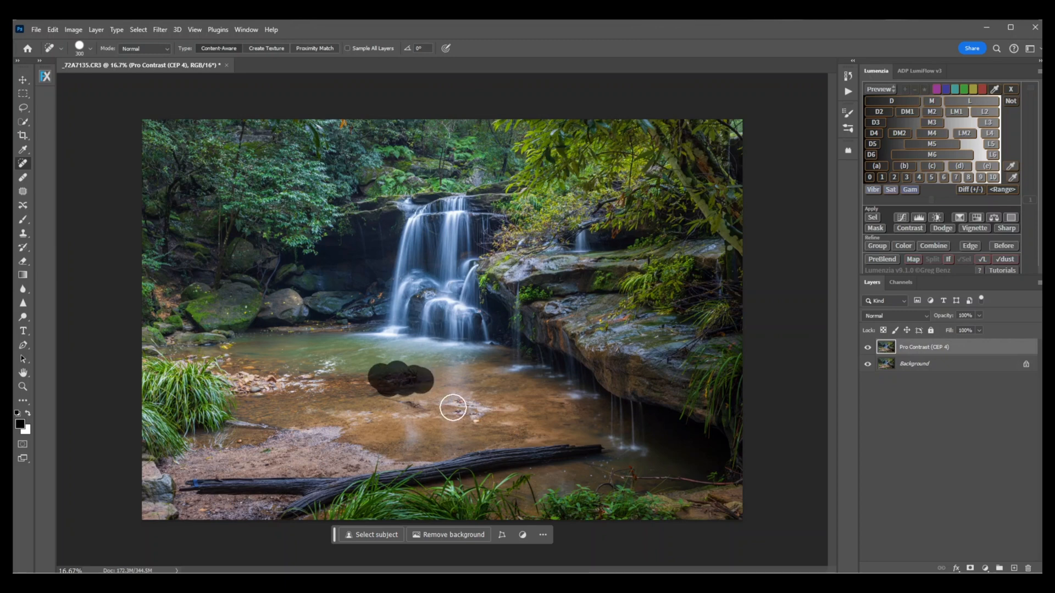
left_click(397, 377)
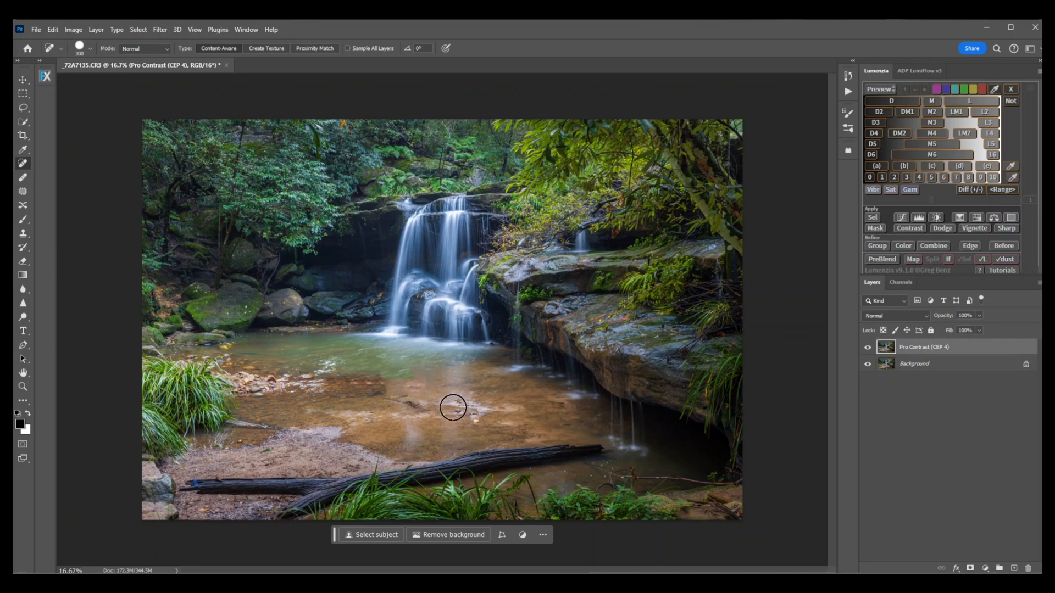
mouse_move(498, 400)
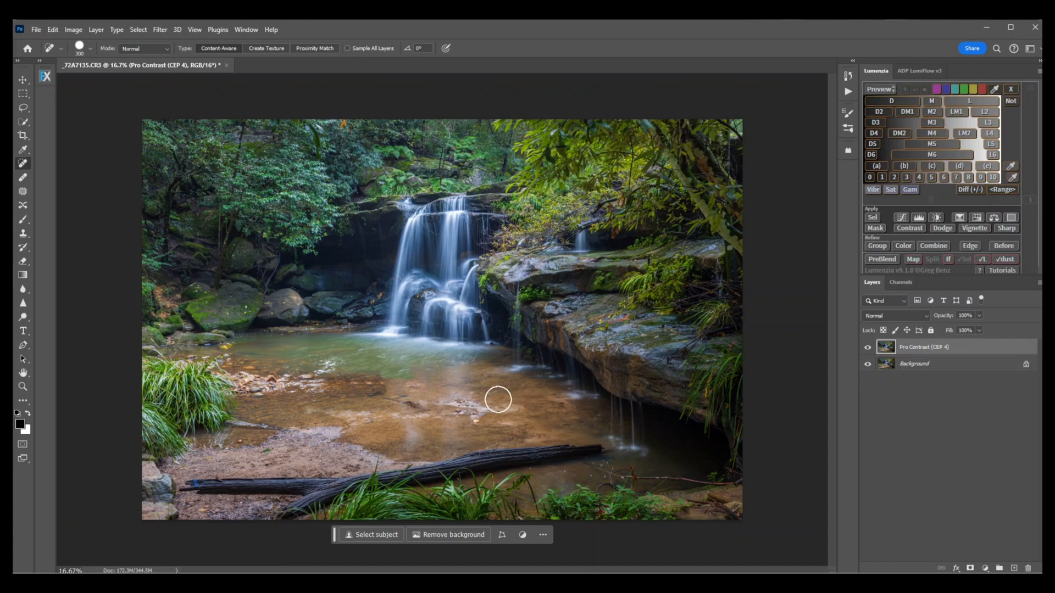
mouse_move(593, 463)
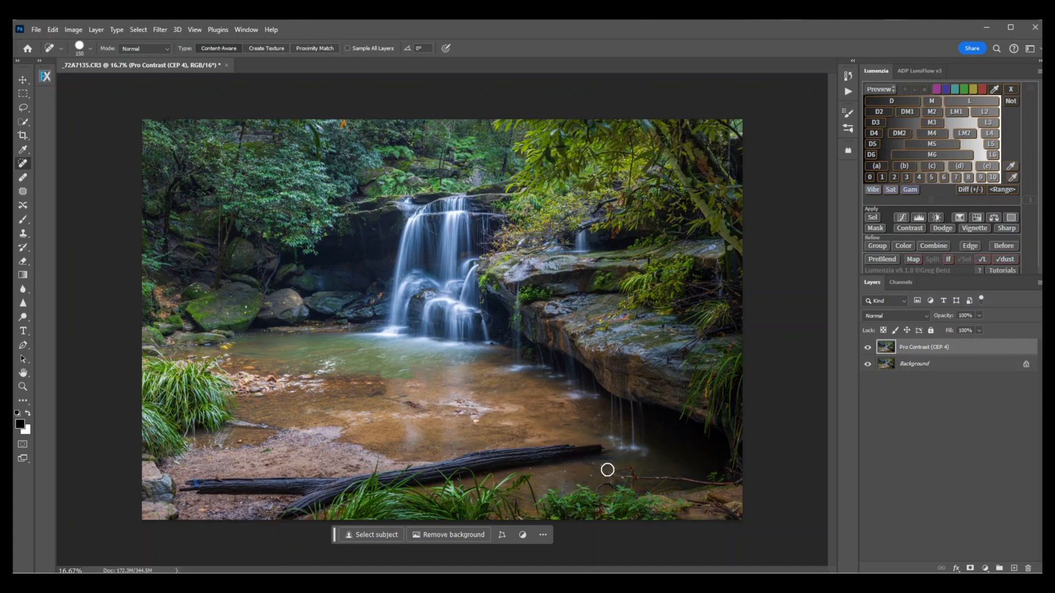
mouse_move(725, 483)
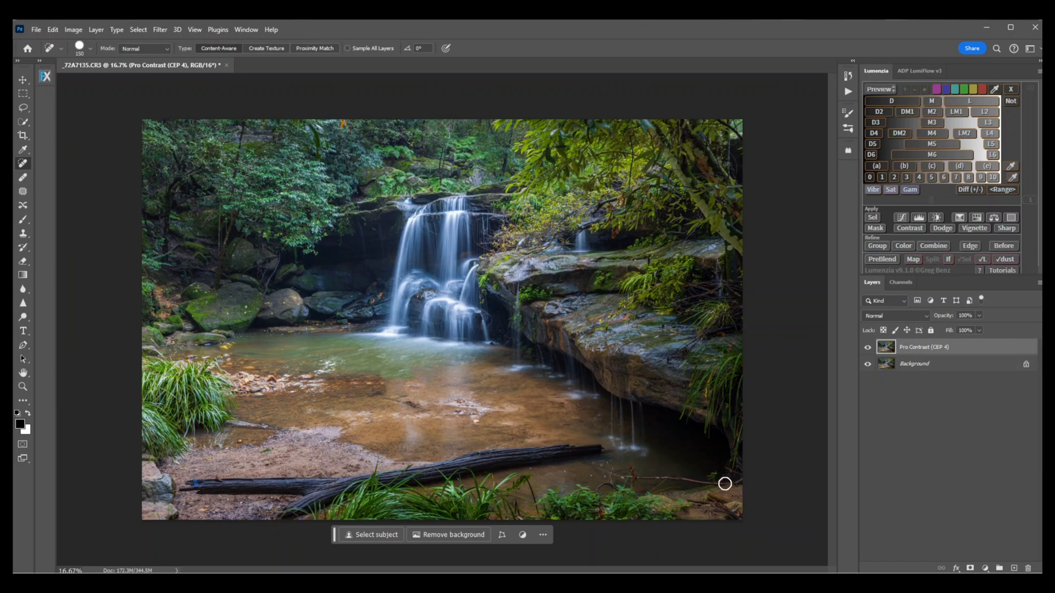
mouse_move(715, 482)
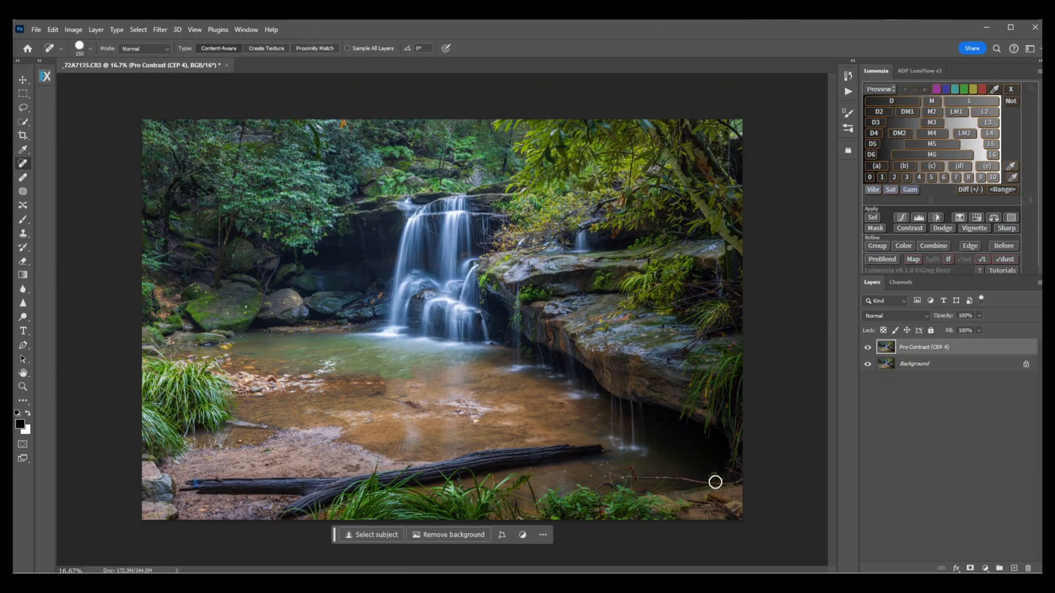
mouse_move(680, 480)
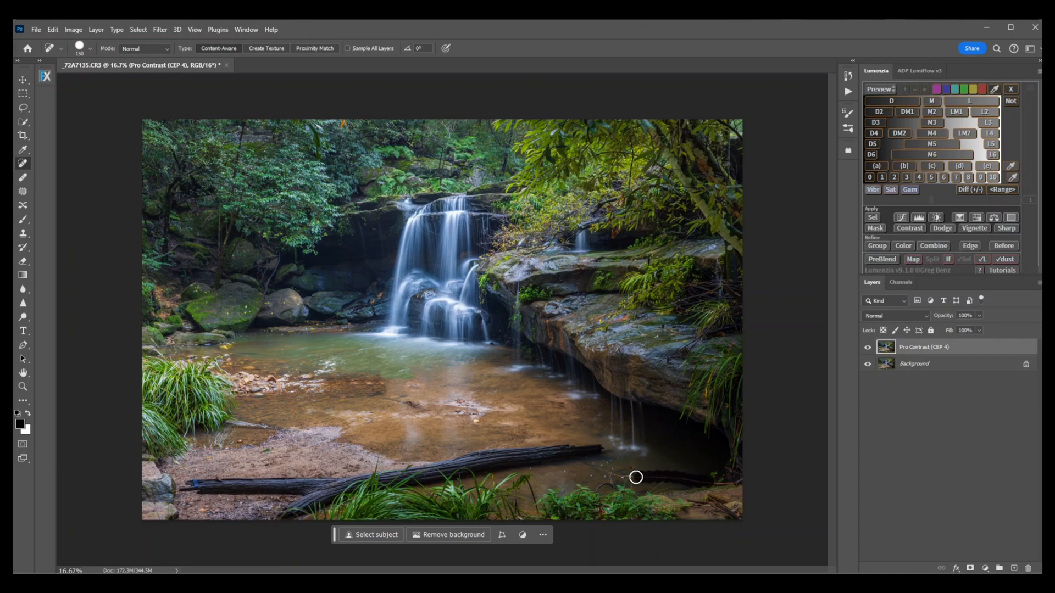
mouse_move(619, 475)
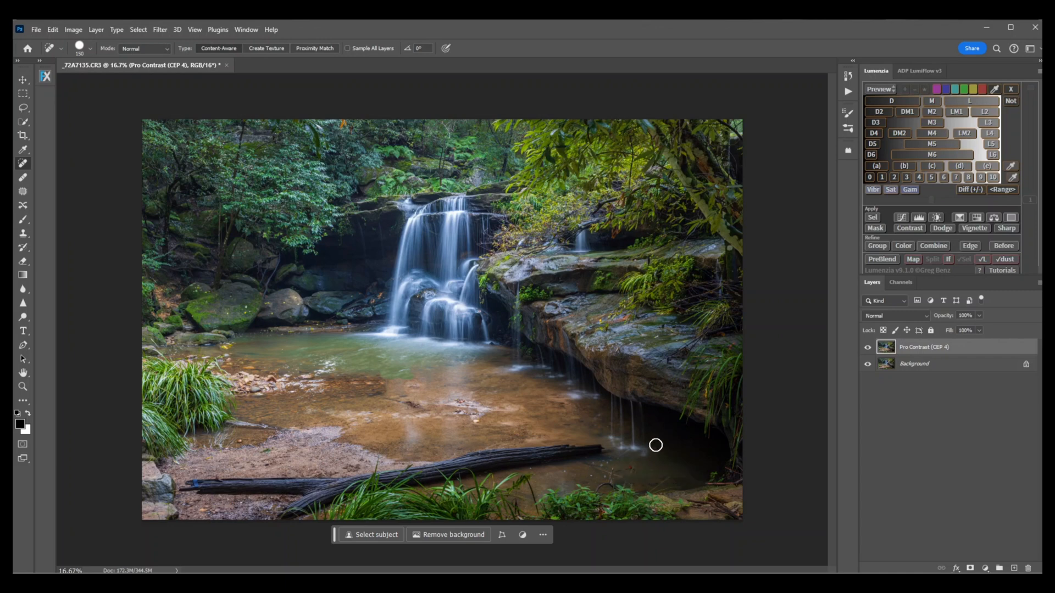
mouse_move(703, 479)
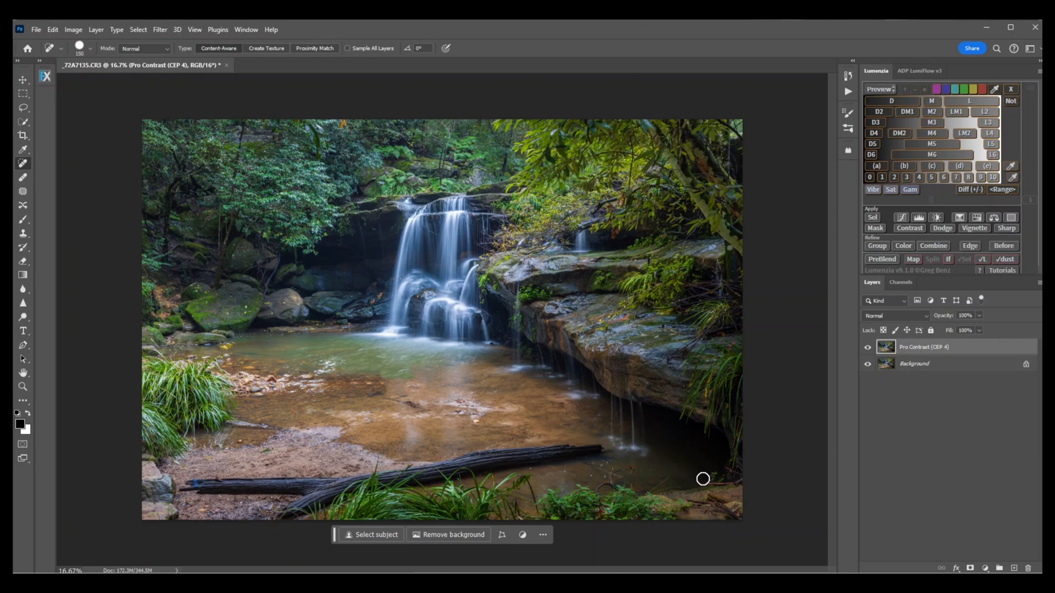
mouse_move(426, 407)
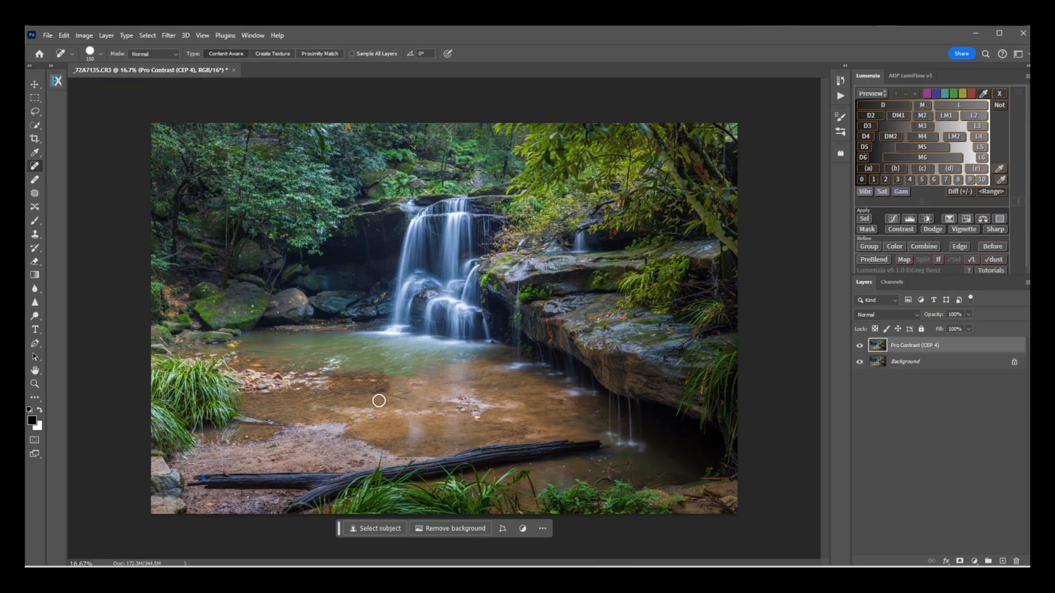
mouse_move(240, 458)
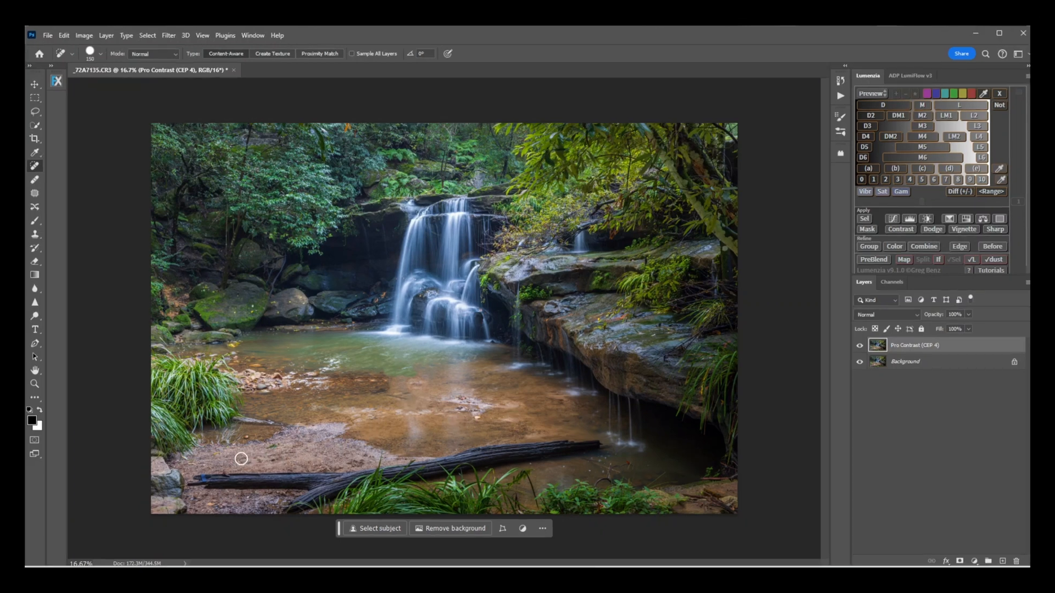
mouse_move(203, 477)
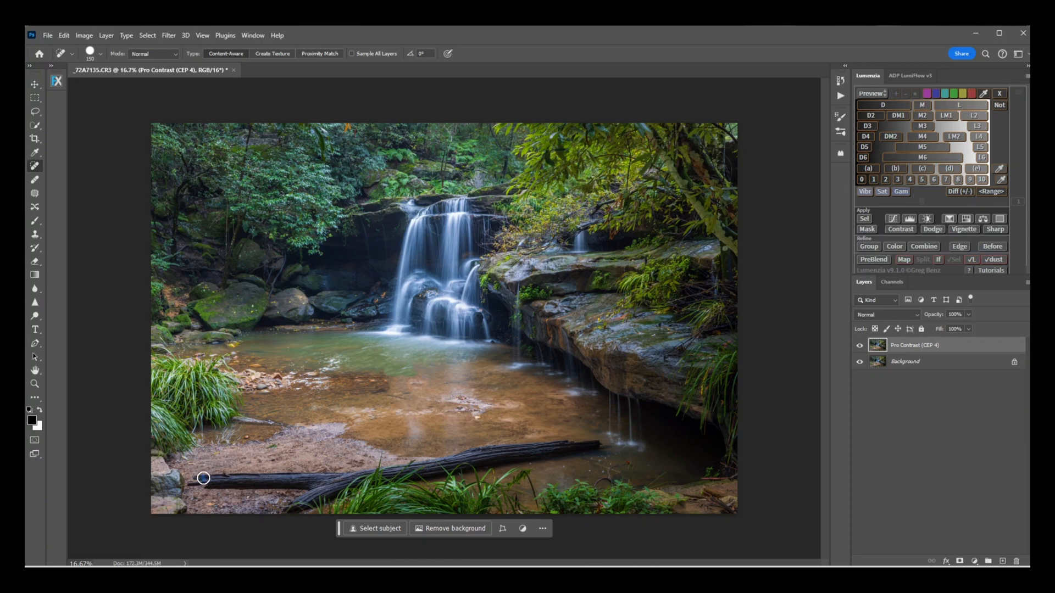
mouse_move(212, 468)
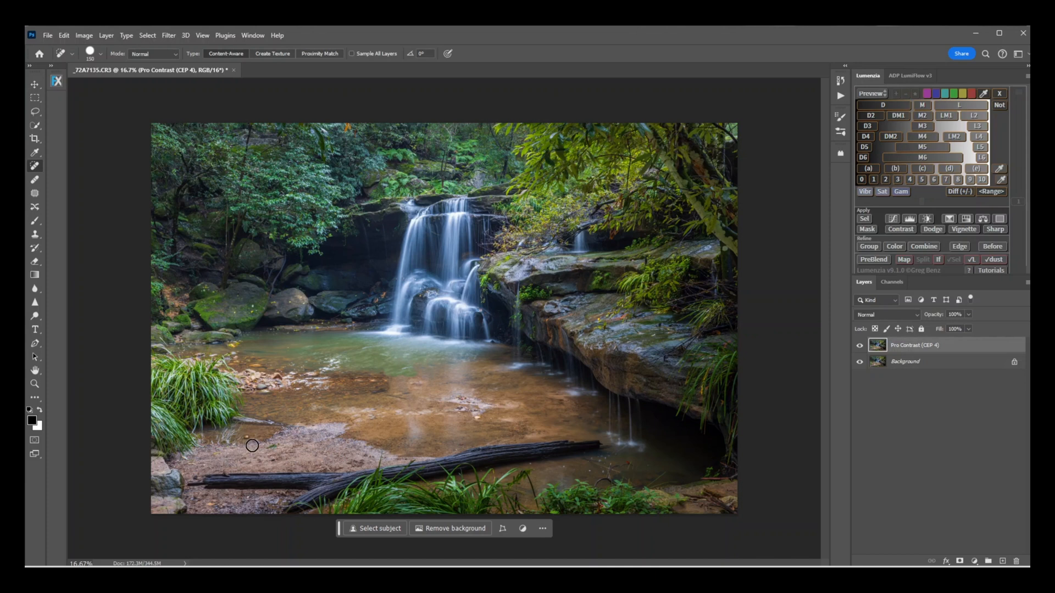
mouse_move(397, 414)
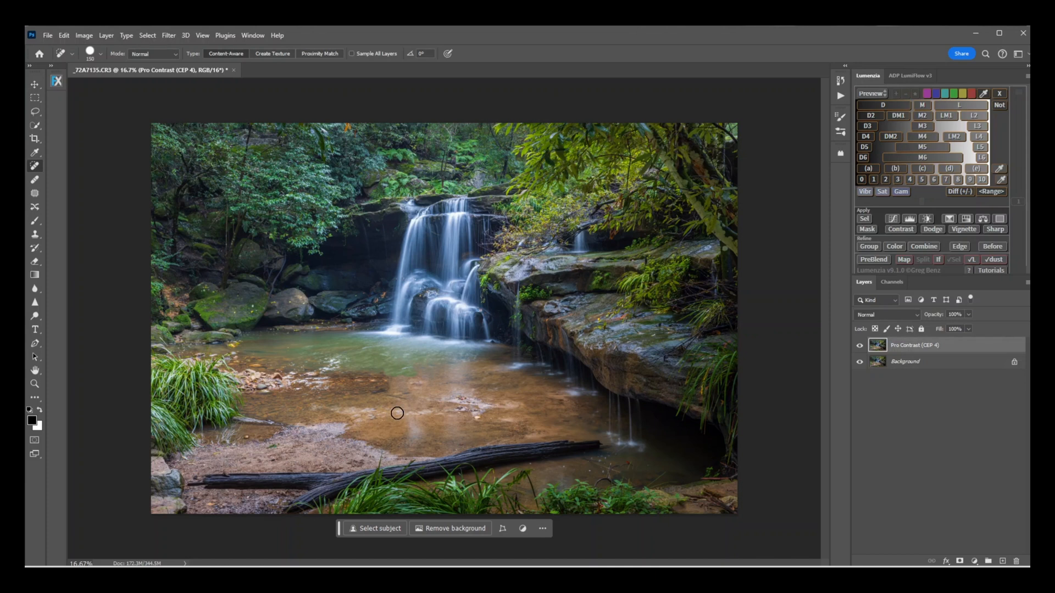
mouse_move(642, 399)
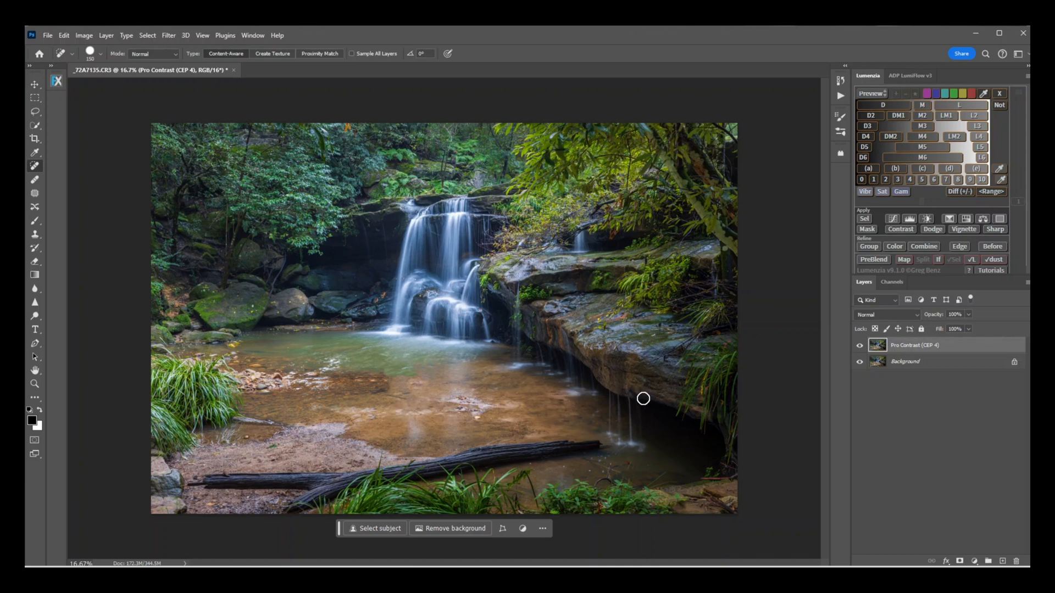
mouse_move(447, 376)
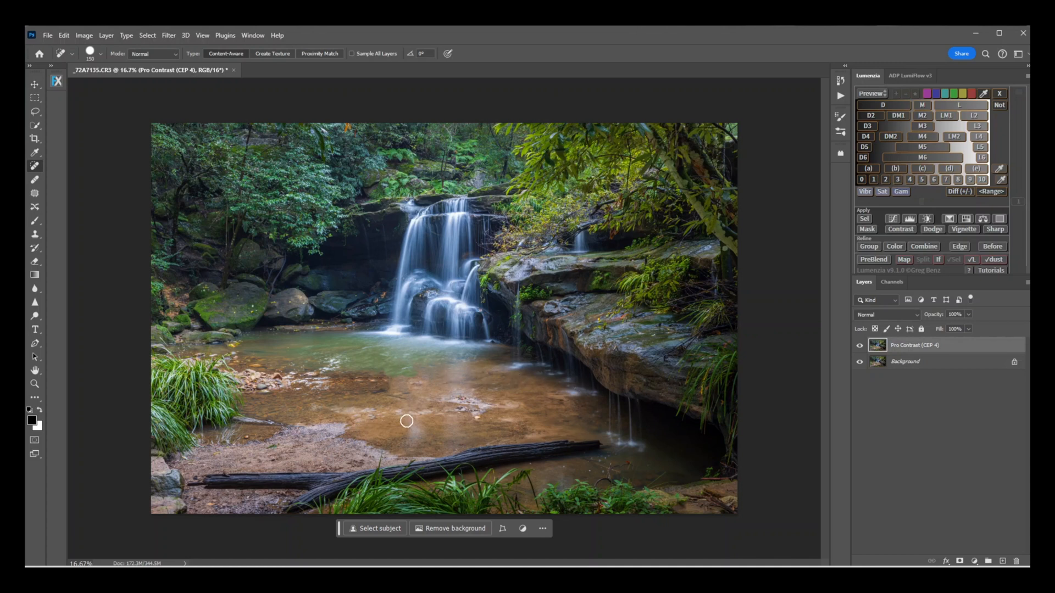
mouse_move(519, 410)
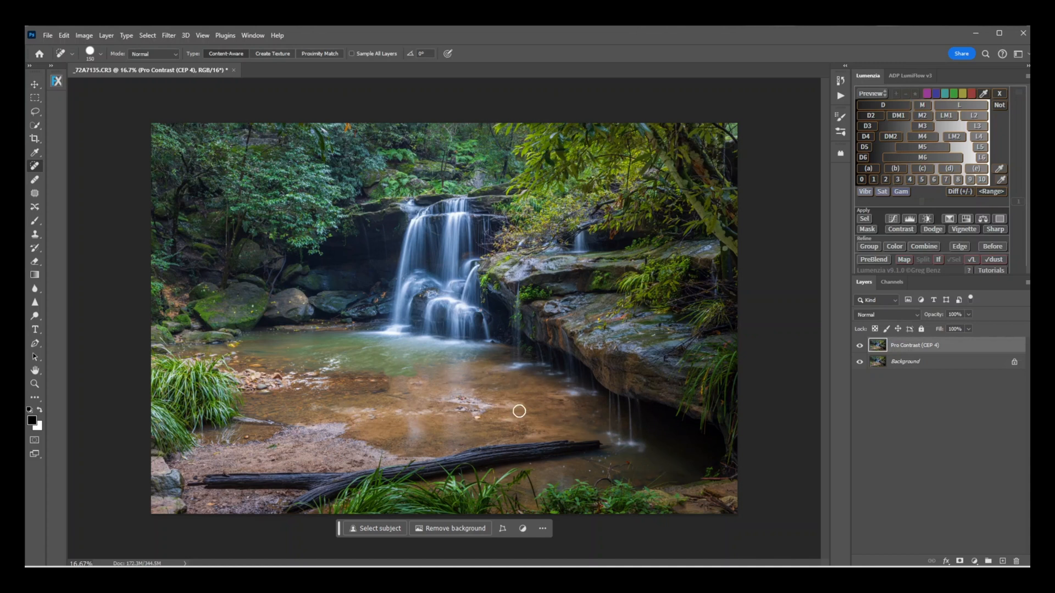
mouse_move(474, 398)
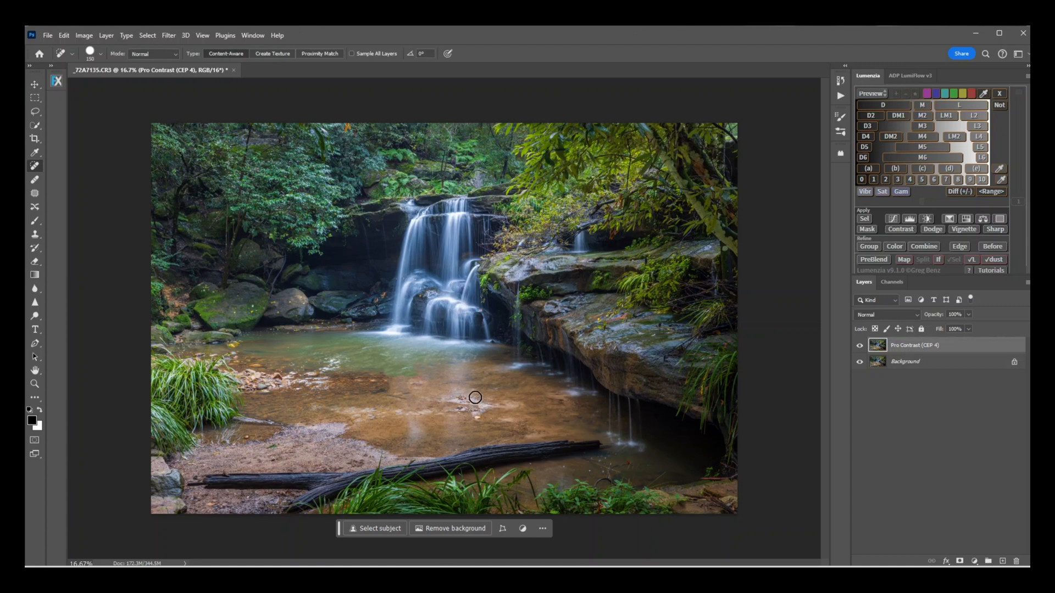
mouse_move(488, 392)
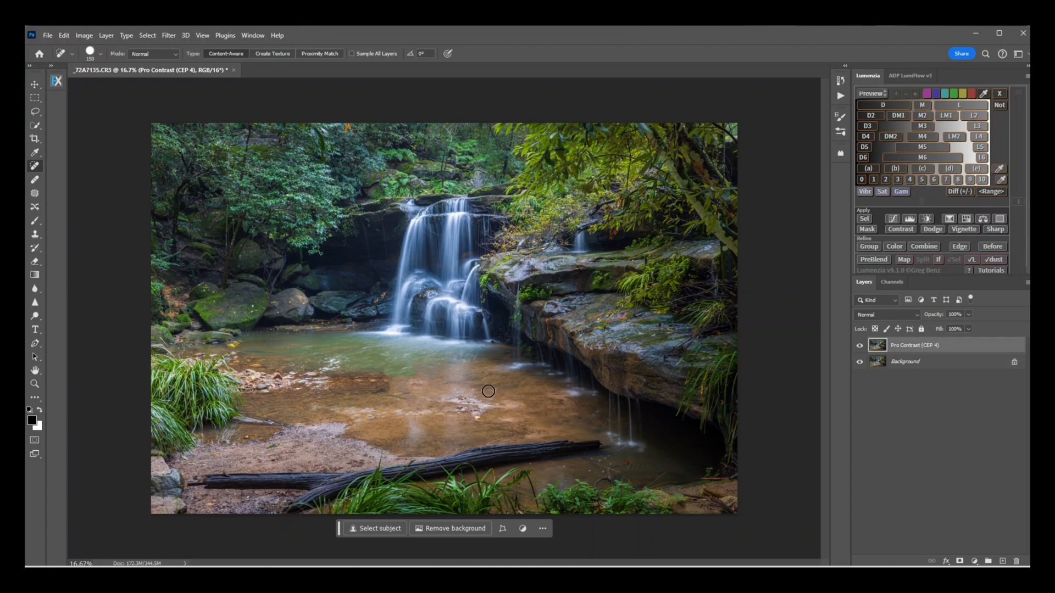
mouse_move(183, 59)
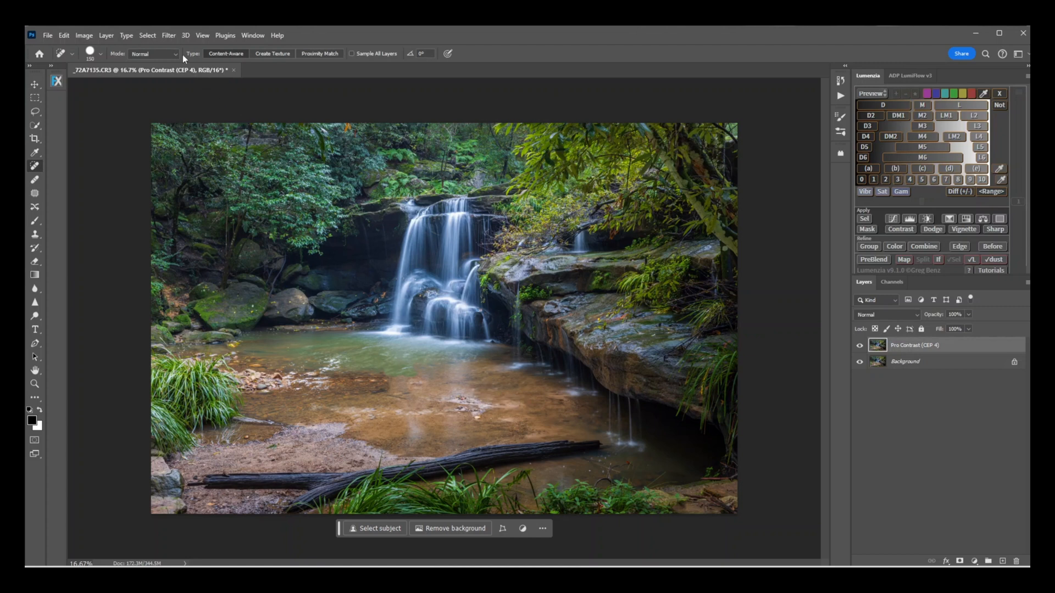
Launch Topaz DeNoise AI and preview Severe Noise at Remove Noise 13, Sharpness 21
left_click(168, 36)
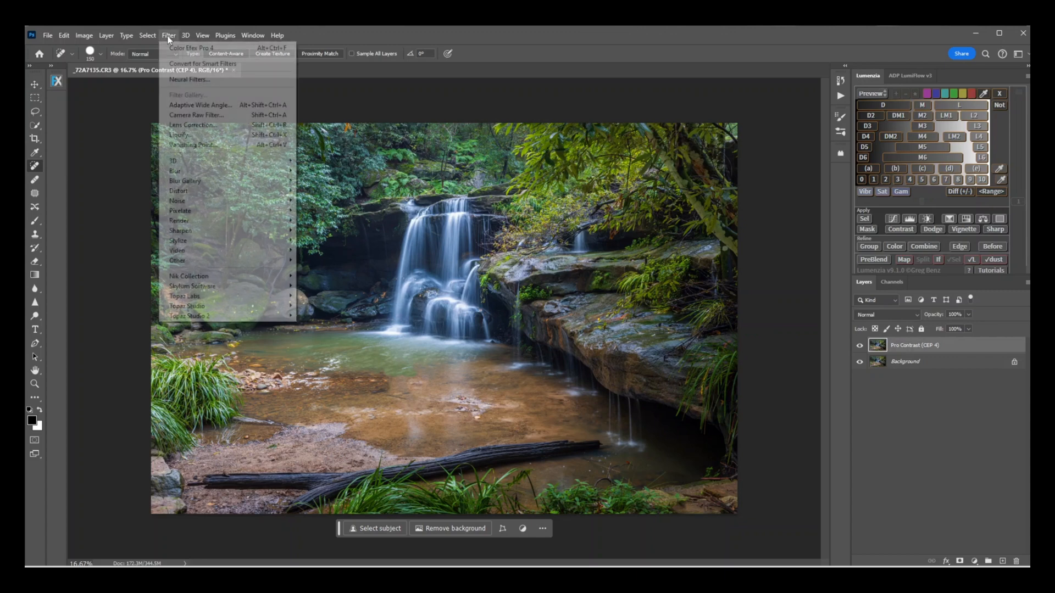
mouse_move(185, 296)
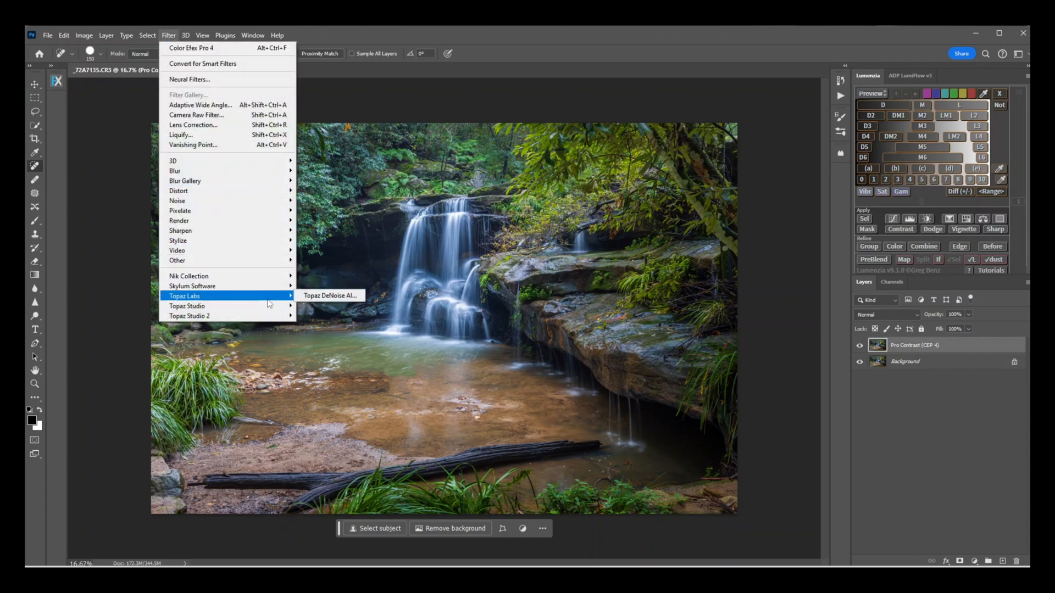
mouse_move(330, 296)
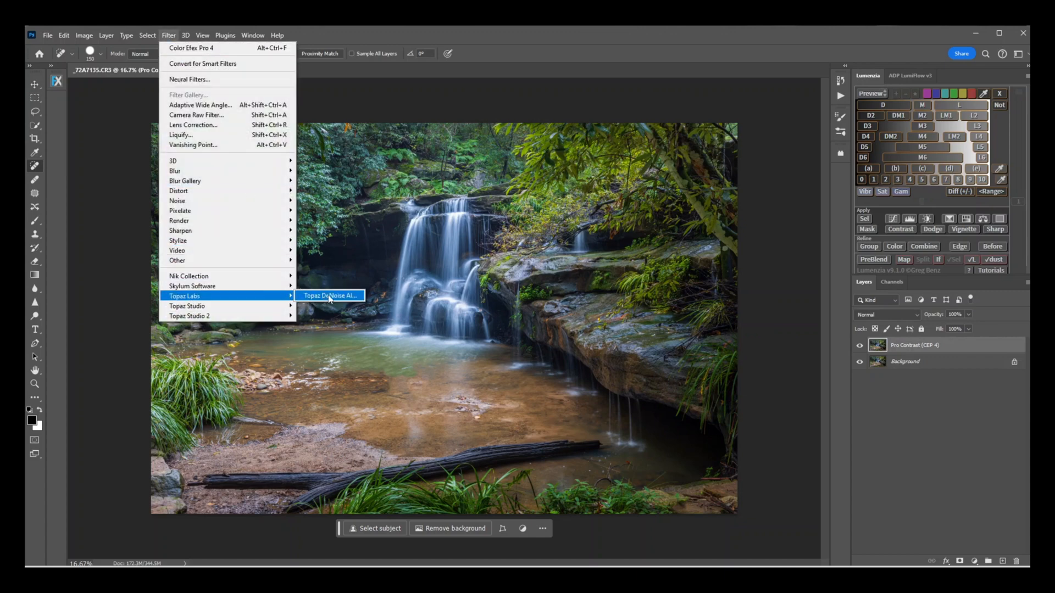
left_click(329, 296)
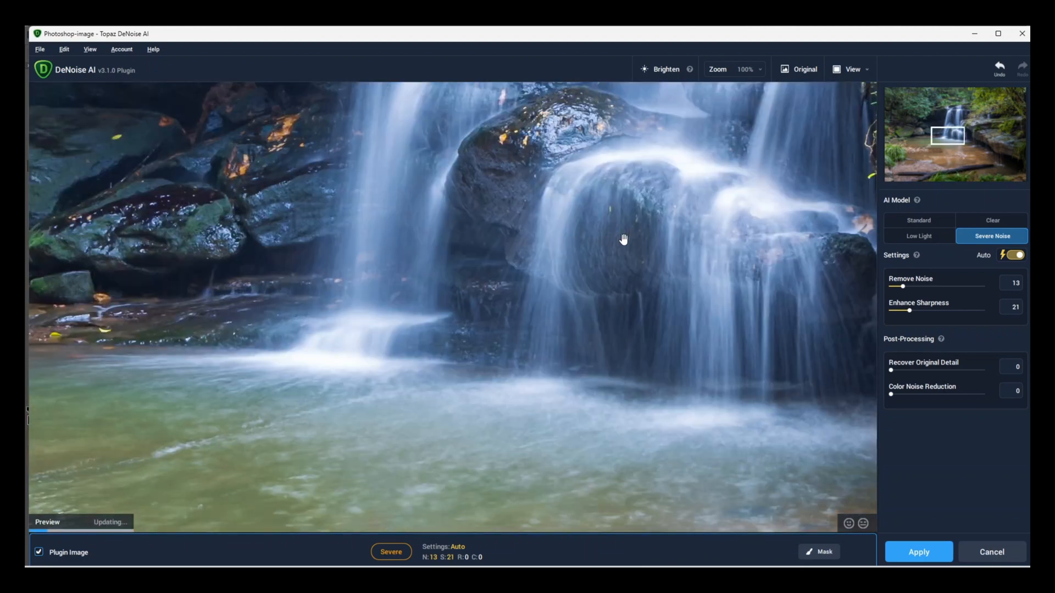
mouse_move(943, 489)
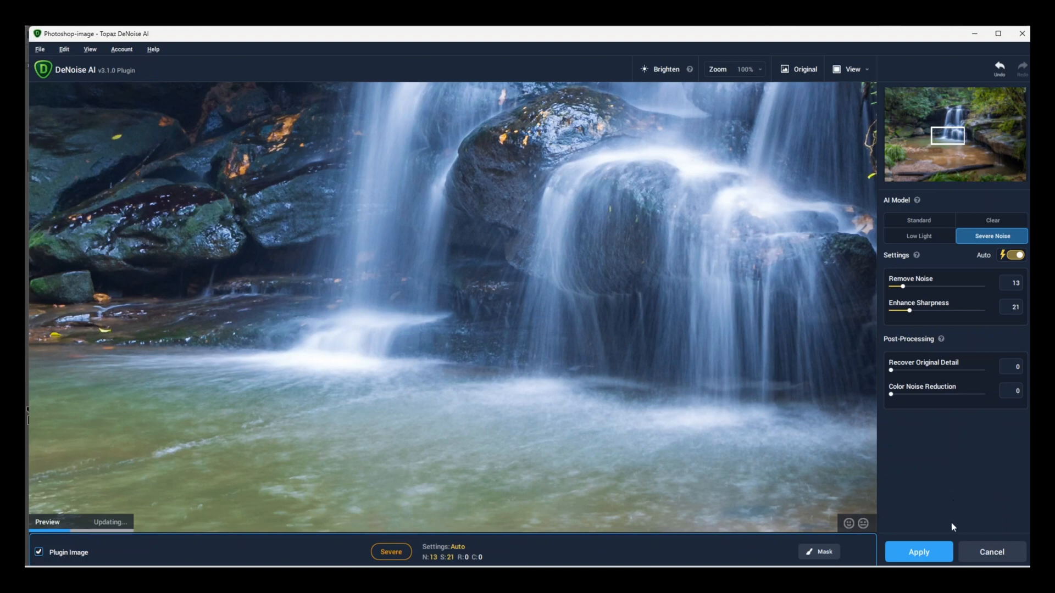
Apply the denoised result as a Background copy and heal the pool debris
left_click(918, 552)
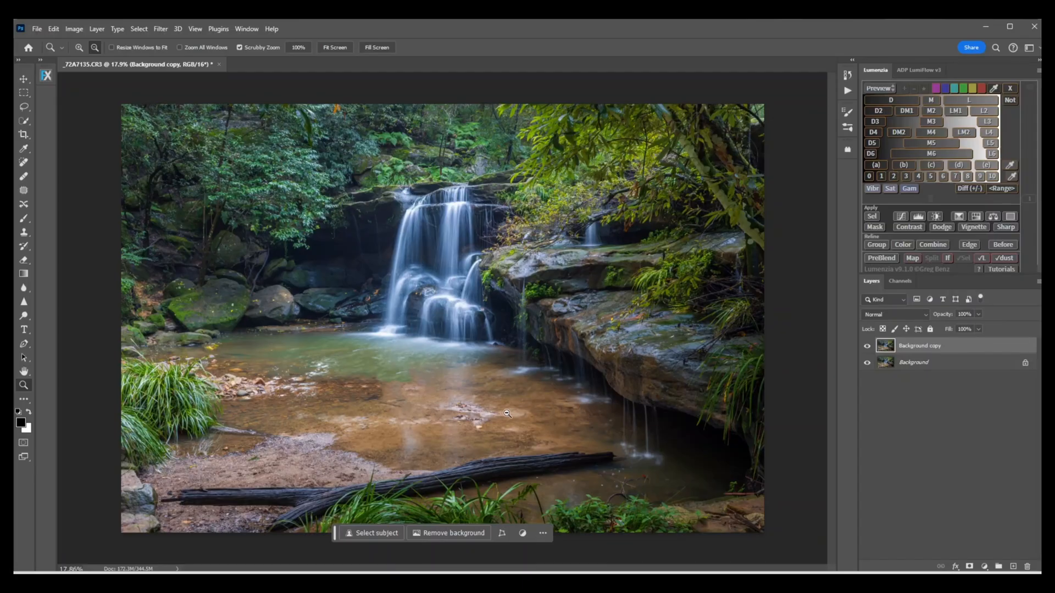
mouse_move(466, 409)
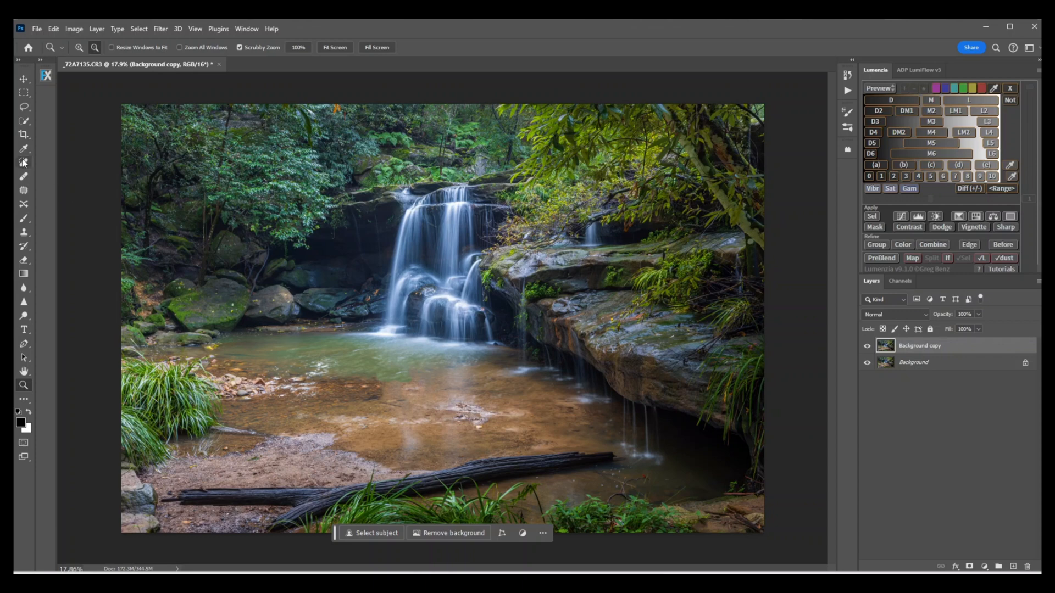
left_click(23, 162)
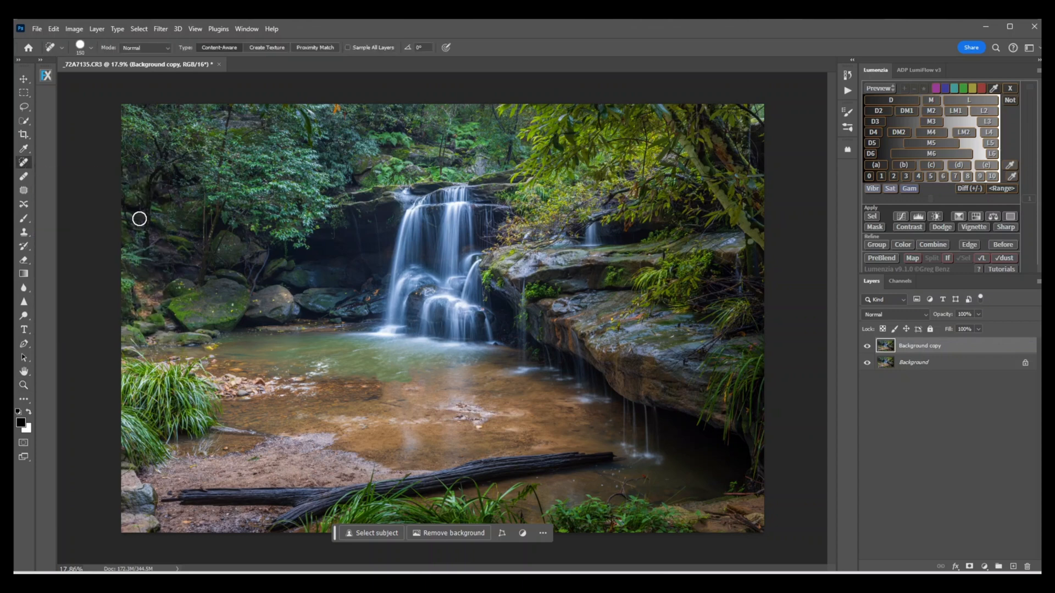
mouse_move(467, 408)
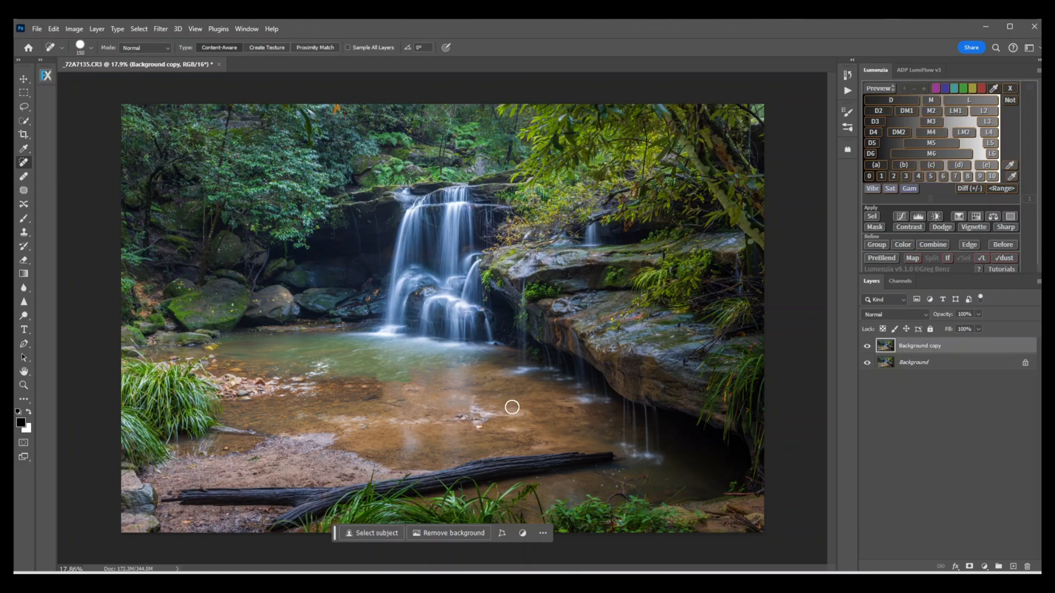
mouse_move(522, 407)
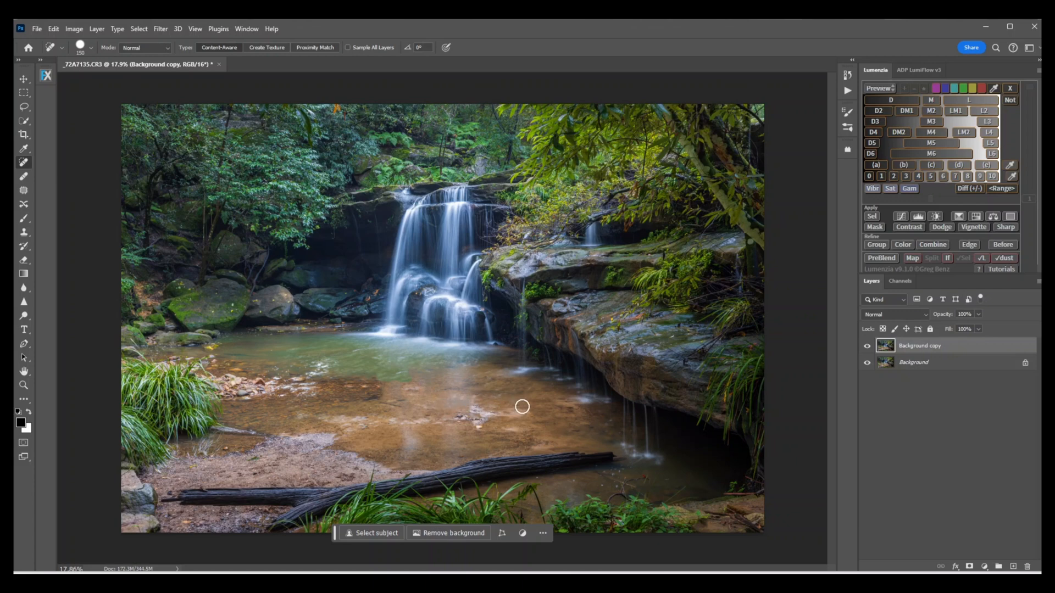
mouse_move(480, 422)
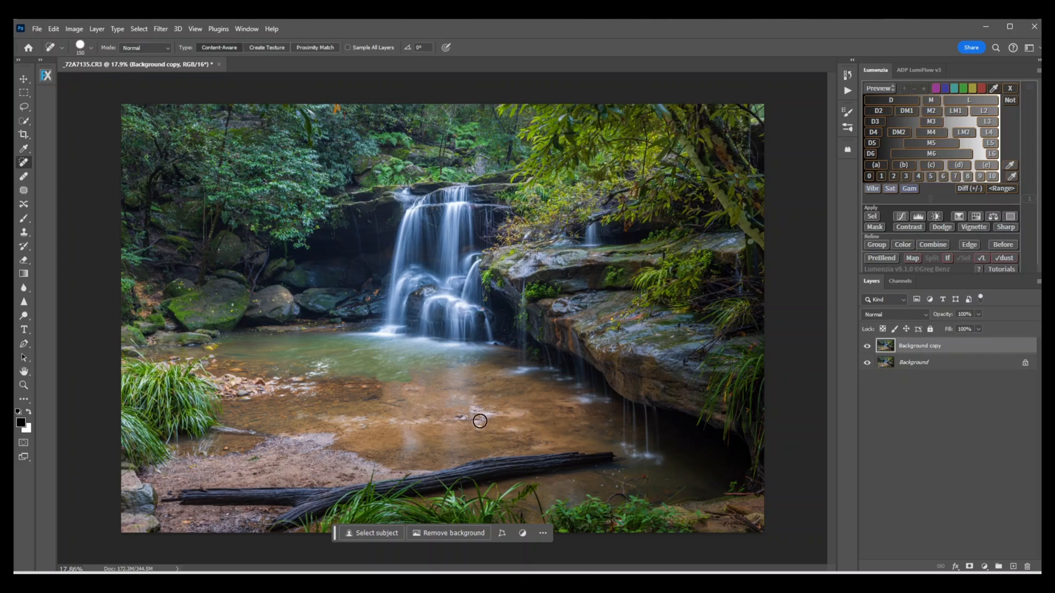
left_click(471, 422)
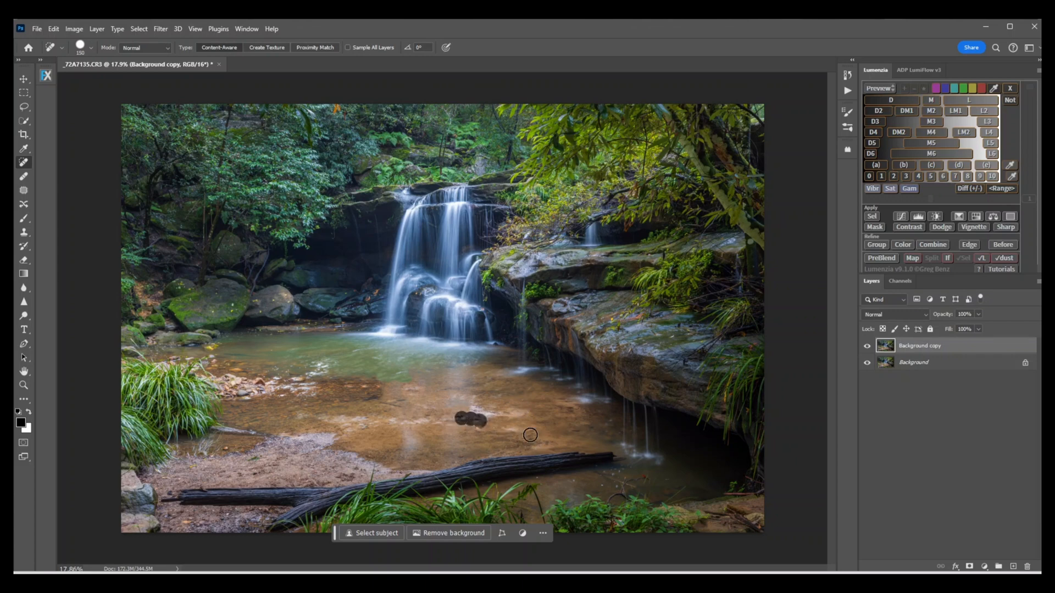
left_click(476, 420)
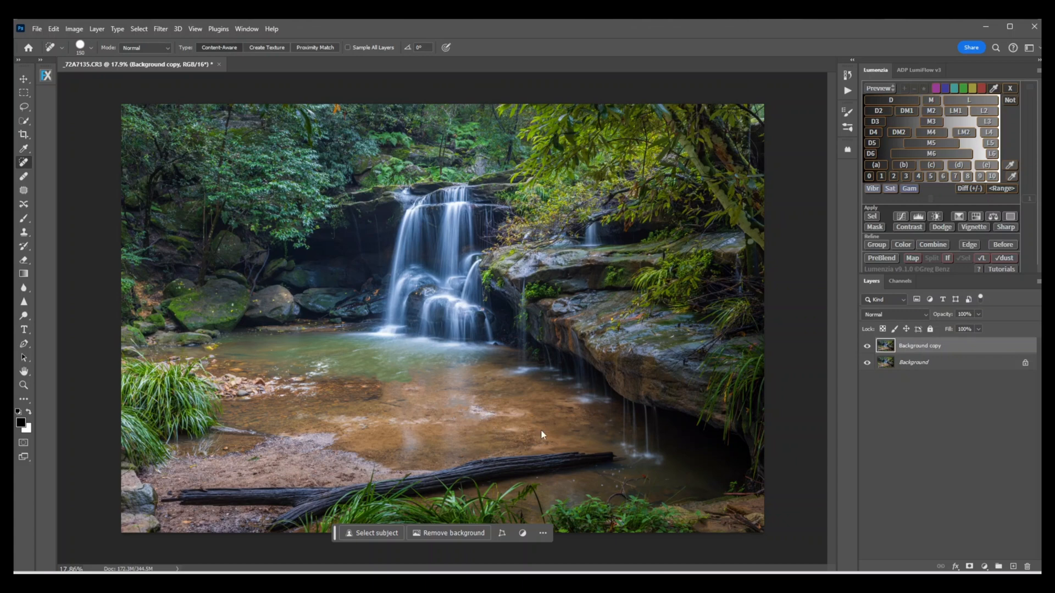
mouse_move(525, 411)
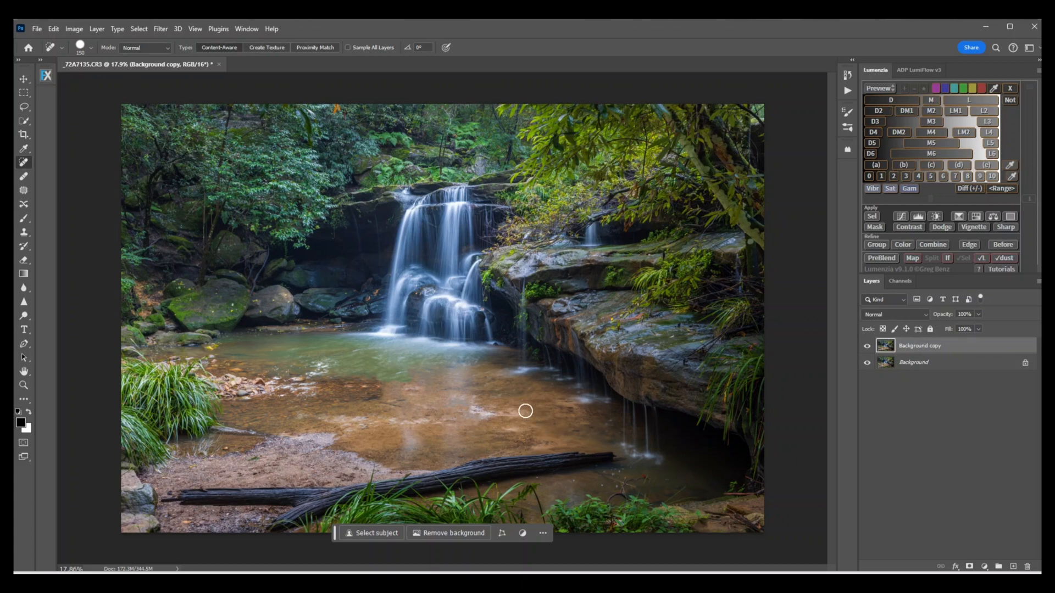
mouse_move(510, 407)
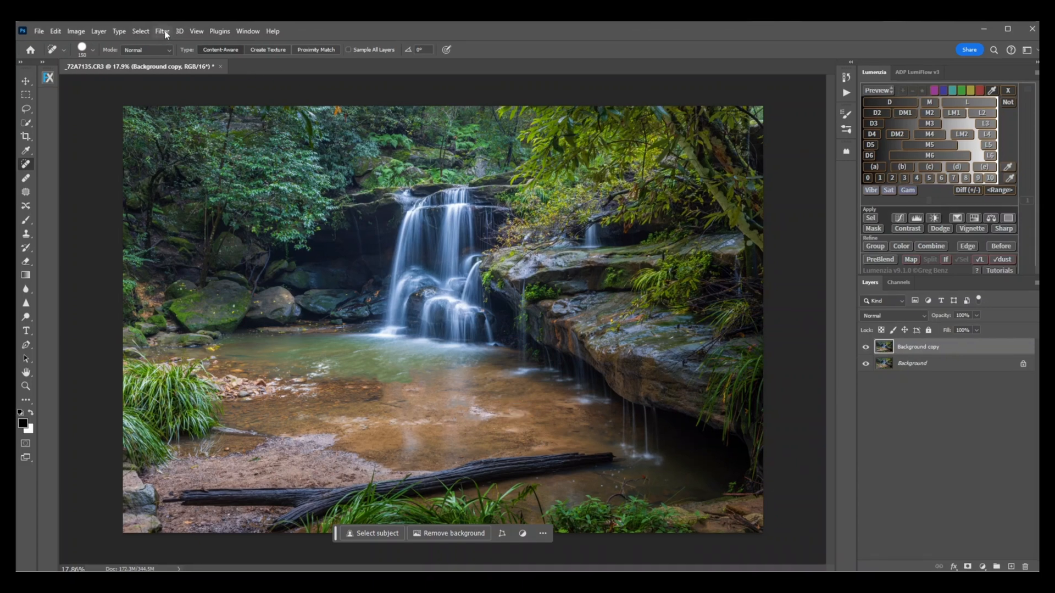
Open the photo in the Camera Raw Filter and show its mask creation options
left_click(161, 31)
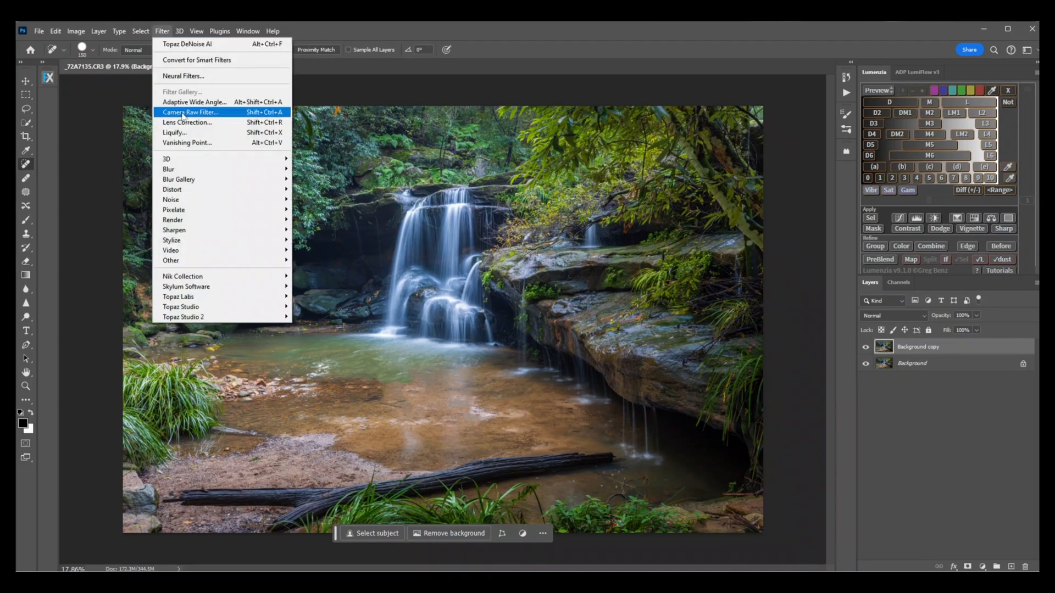
left_click(191, 112)
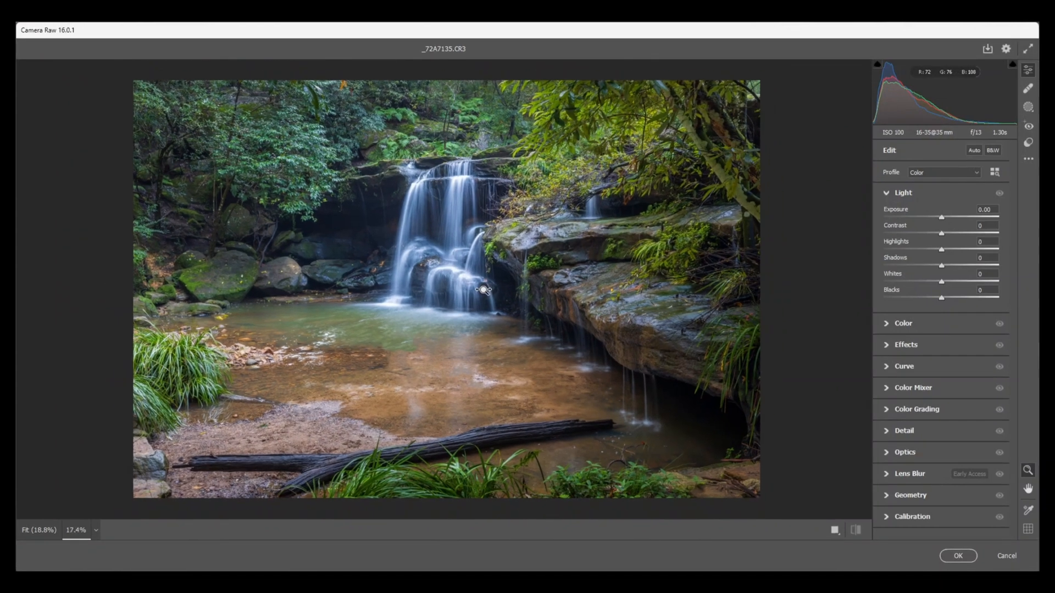
scroll("down", 3)
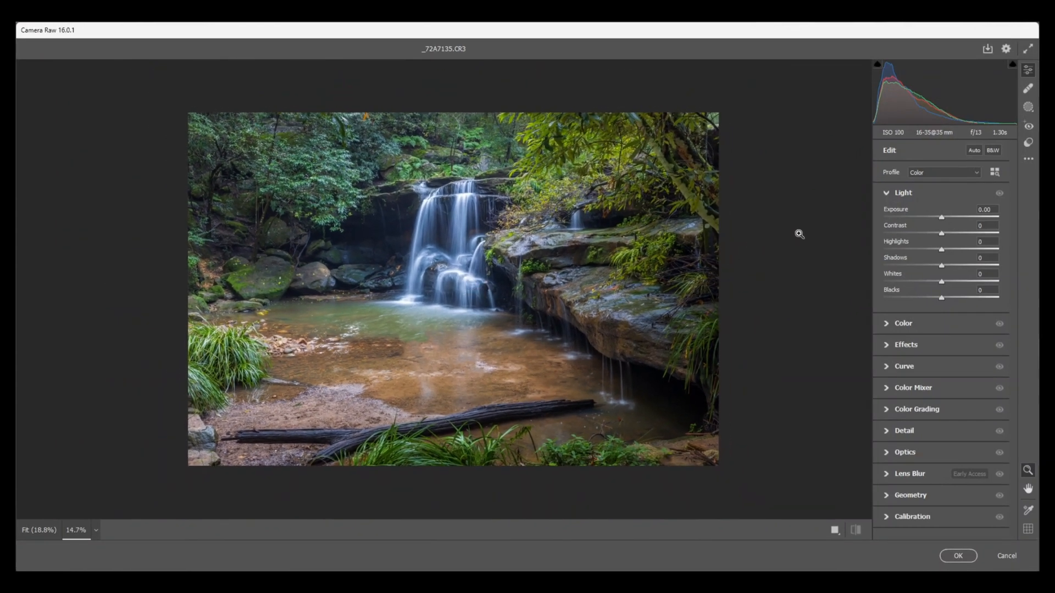
left_click(1028, 107)
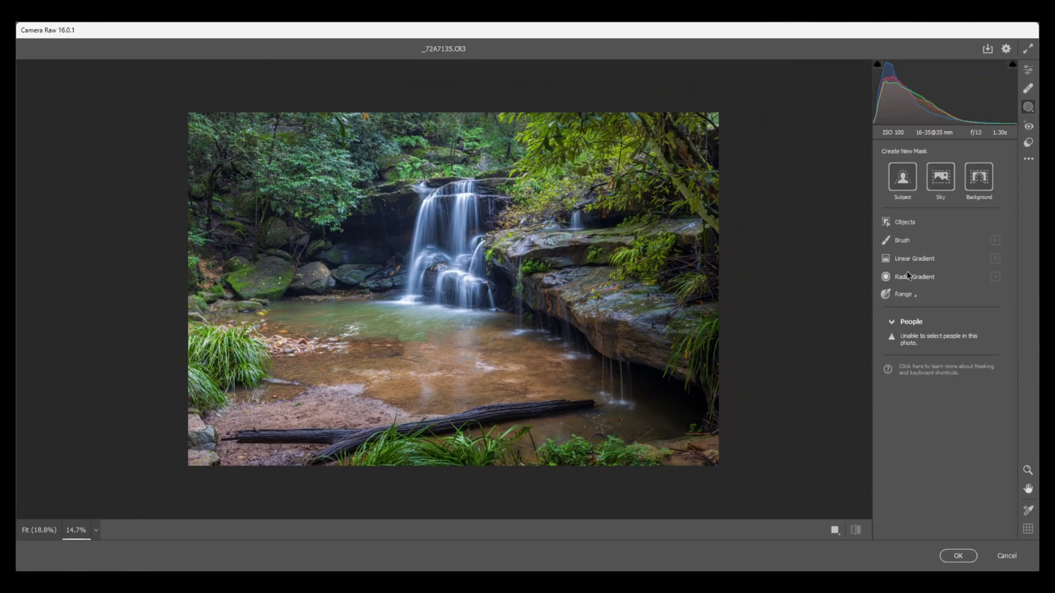
Add an inverted radial mask around the waterfall, darkening the edges by -0.35 exposure
left_click(913, 276)
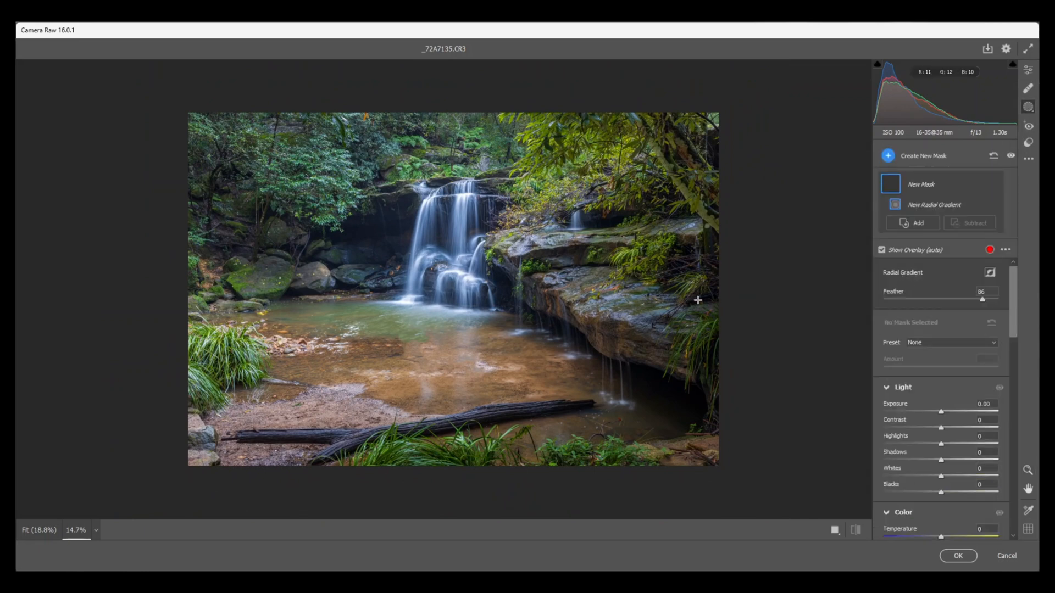
mouse_move(449, 259)
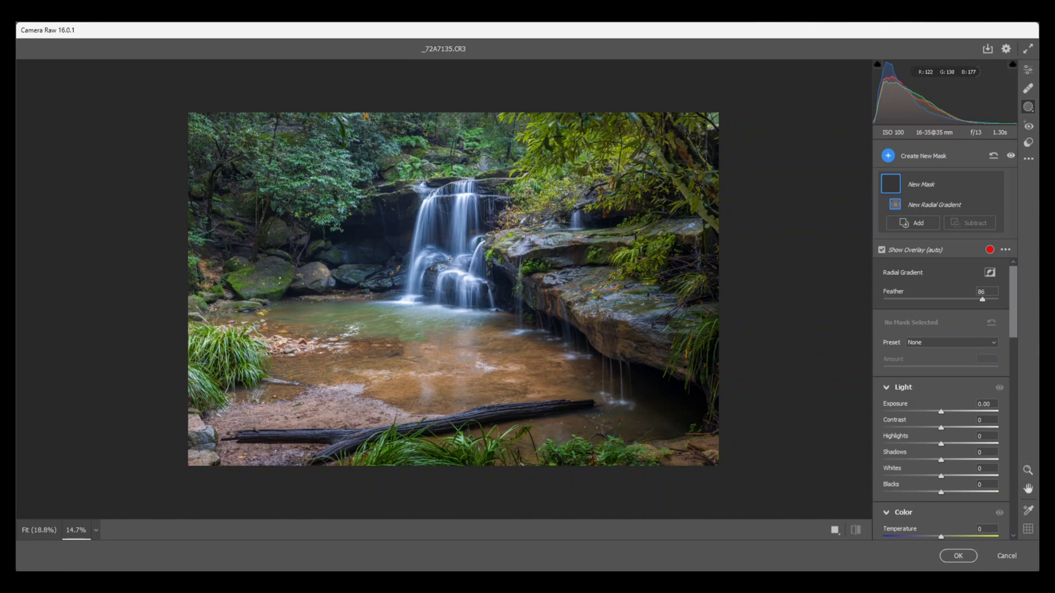
mouse_move(502, 294)
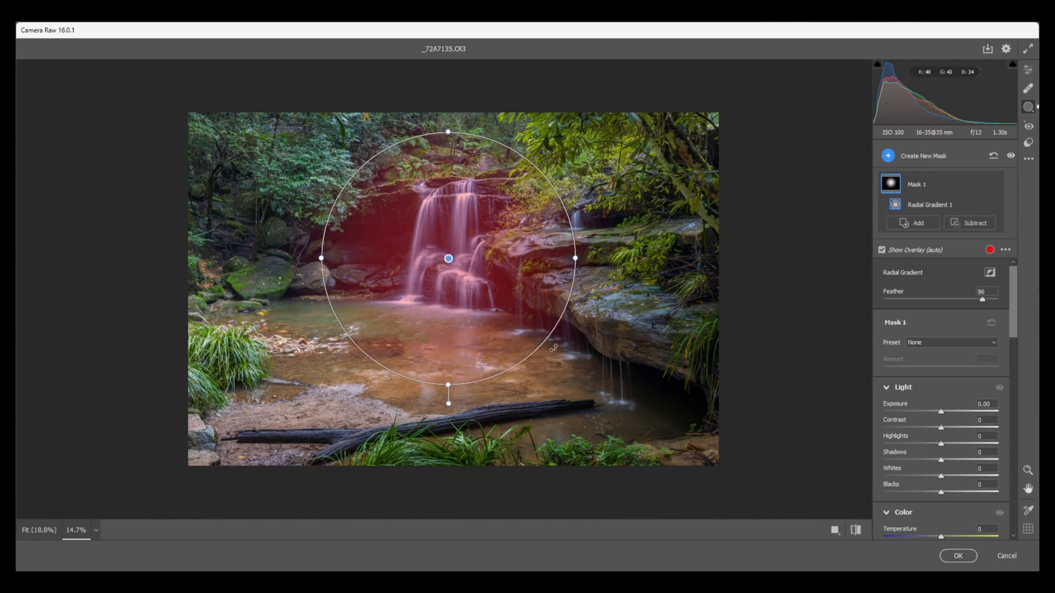
left_click(989, 273)
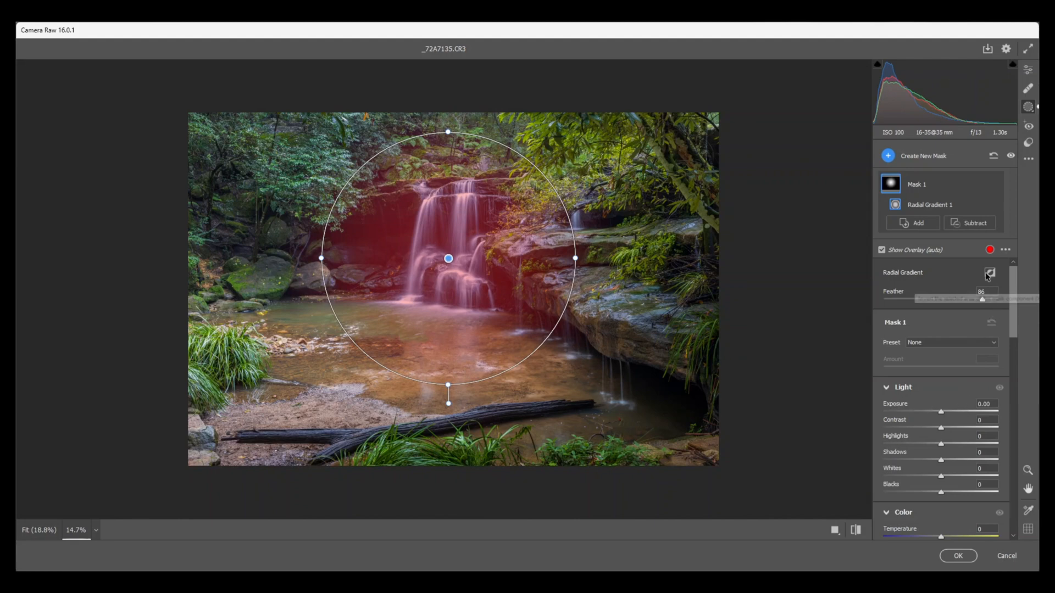
left_click(989, 272)
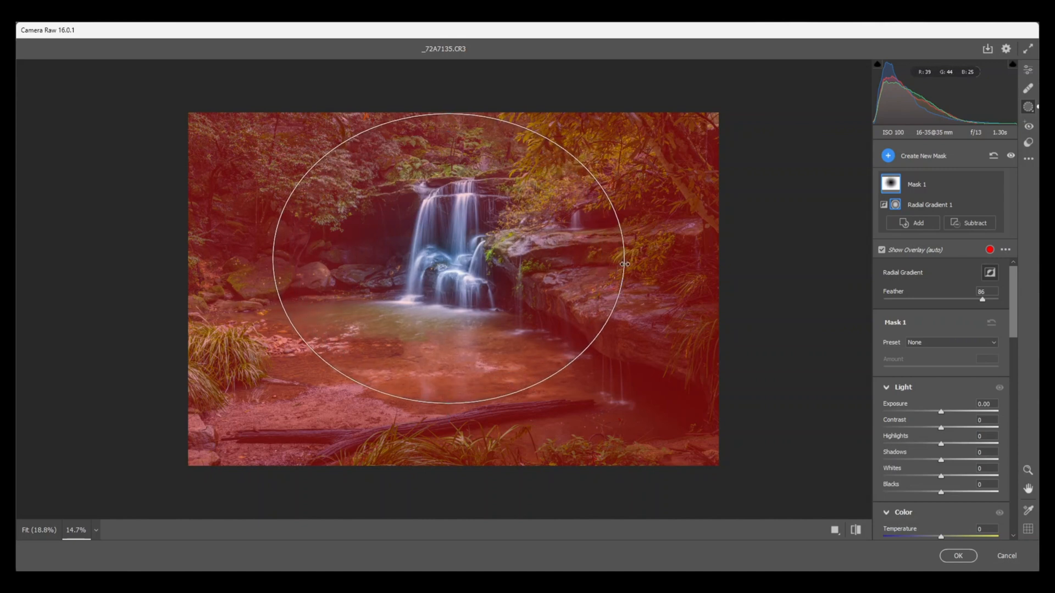
left_click(448, 258)
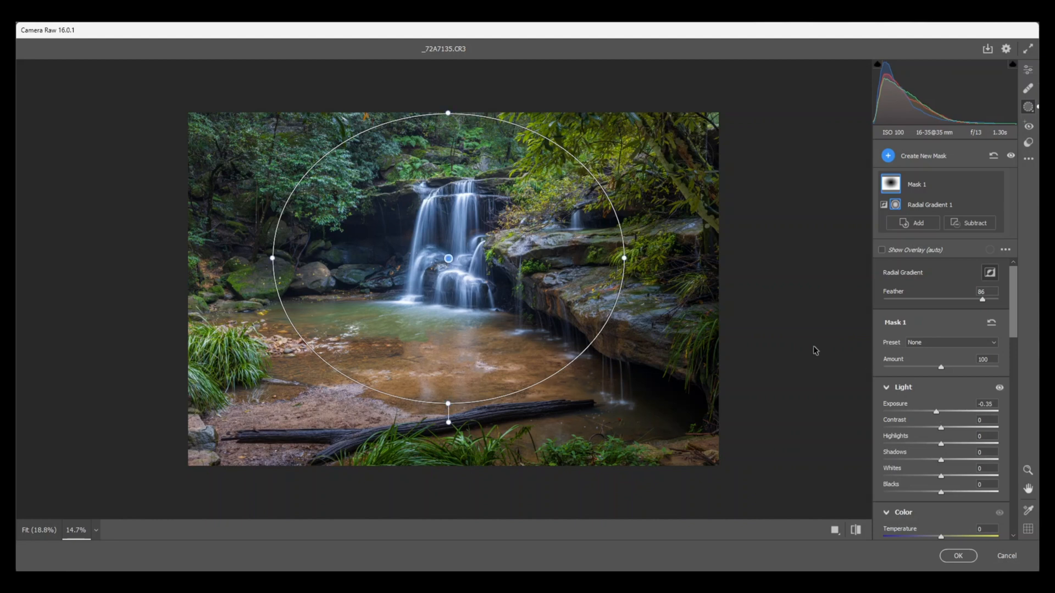
mouse_move(1012, 75)
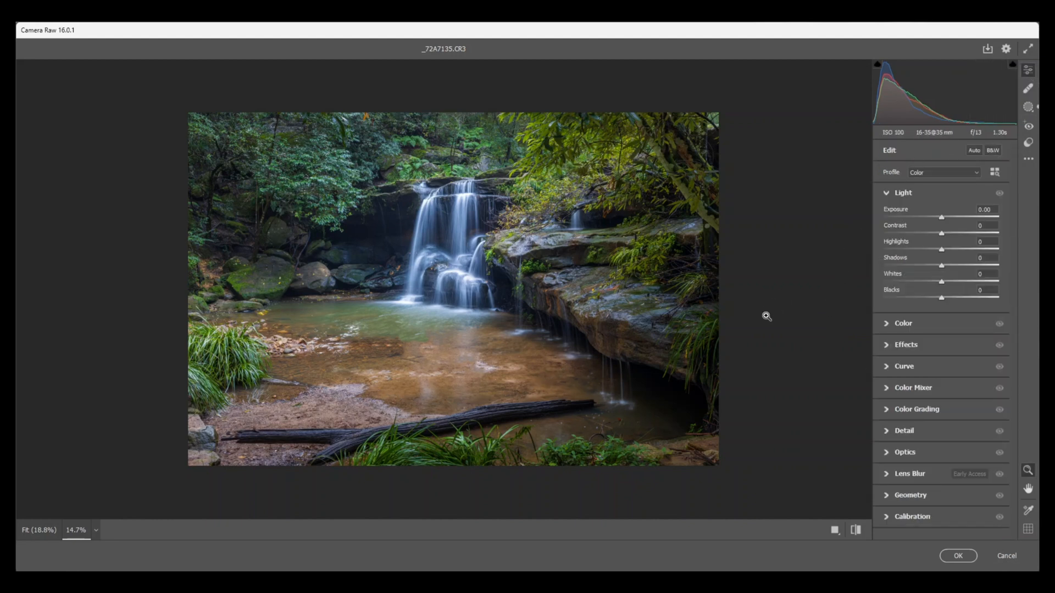
mouse_move(771, 351)
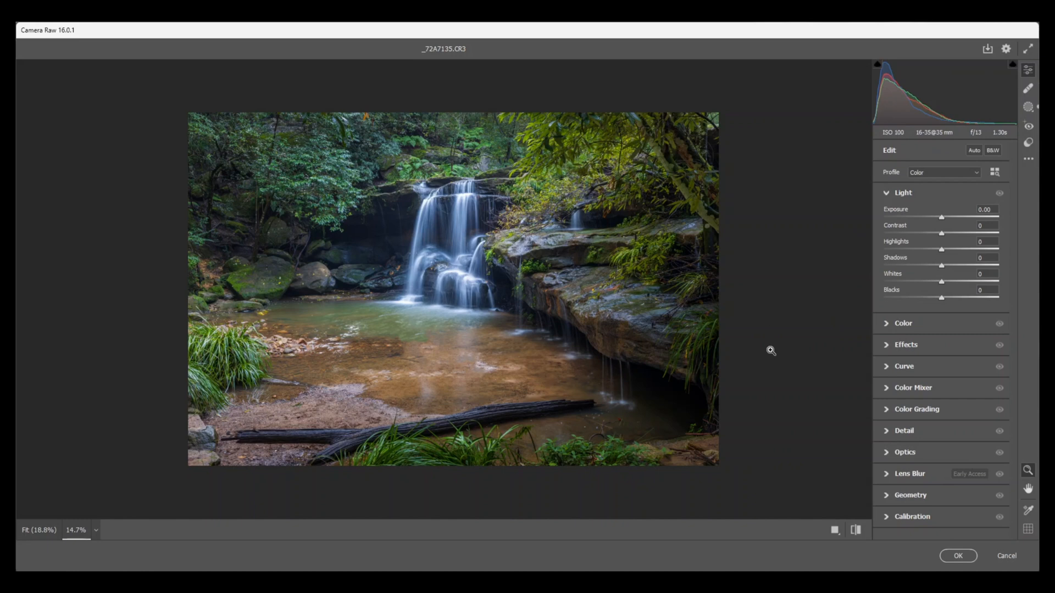